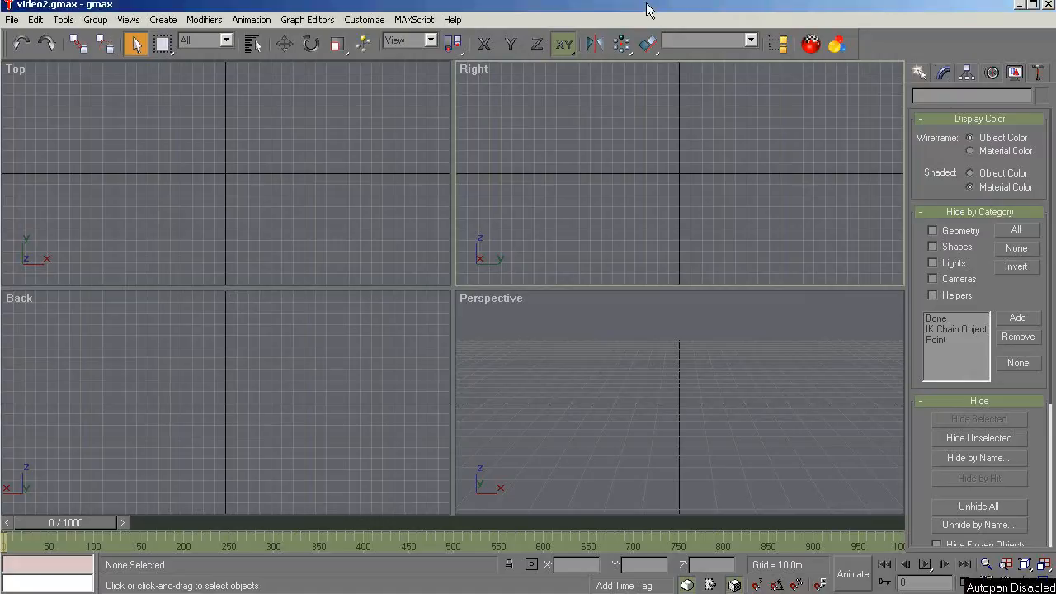
mouse_move(601, 336)
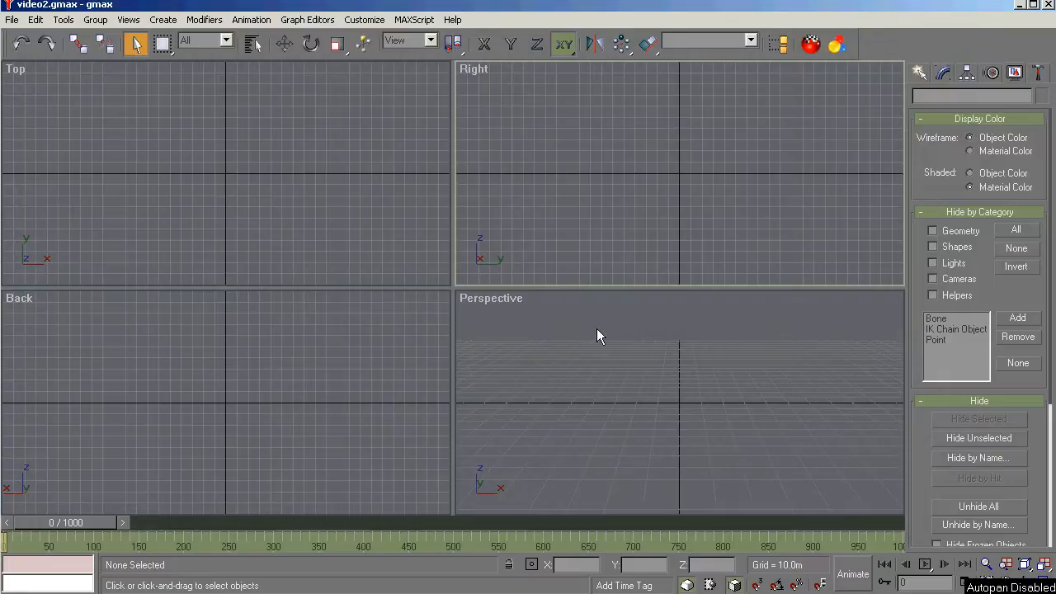
mouse_move(1040, 307)
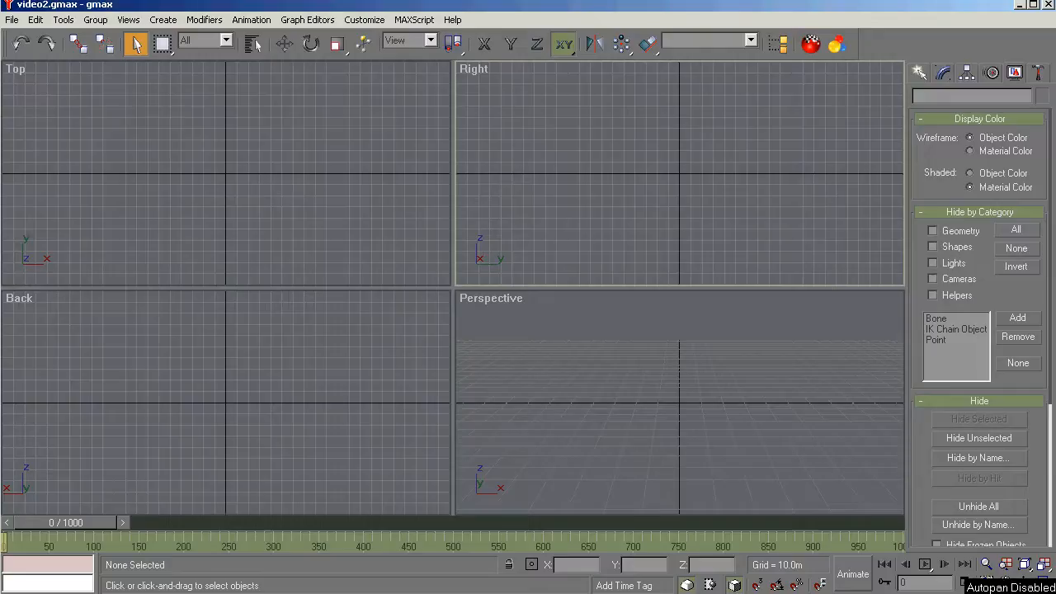
mouse_move(987, 370)
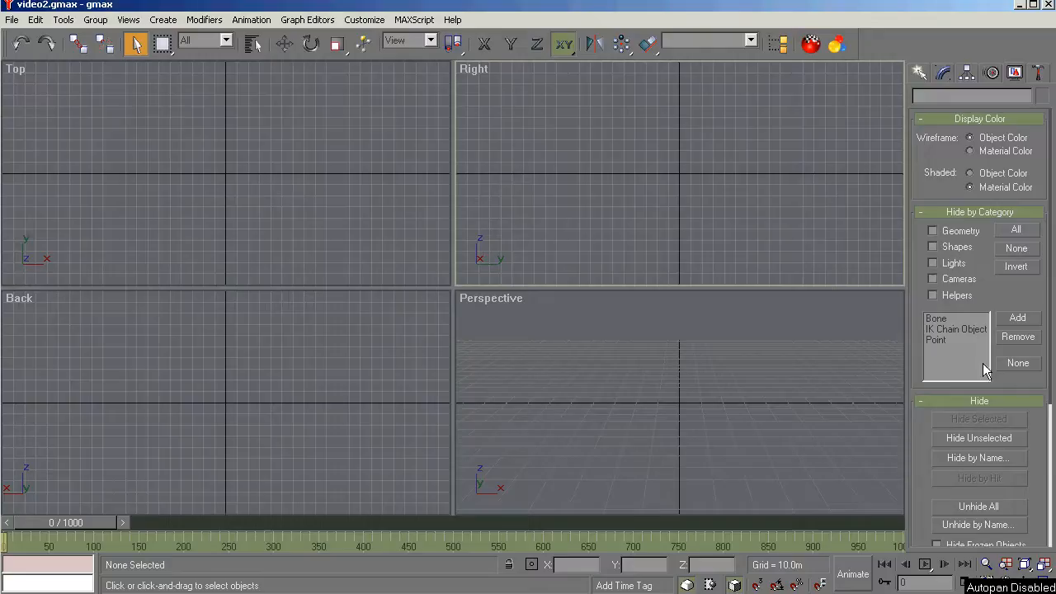
mouse_move(554, 155)
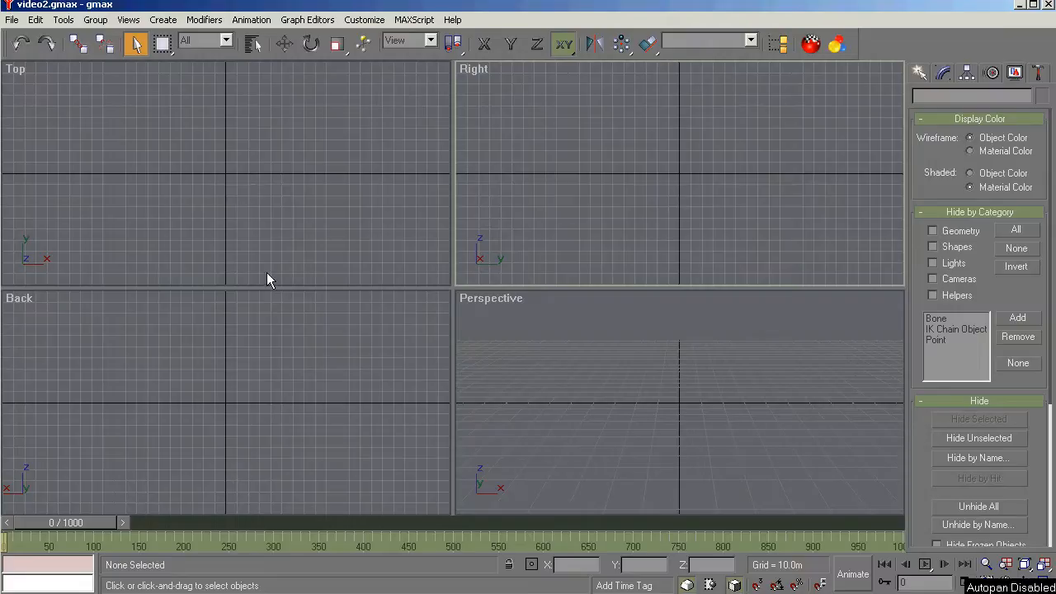
mouse_move(231, 97)
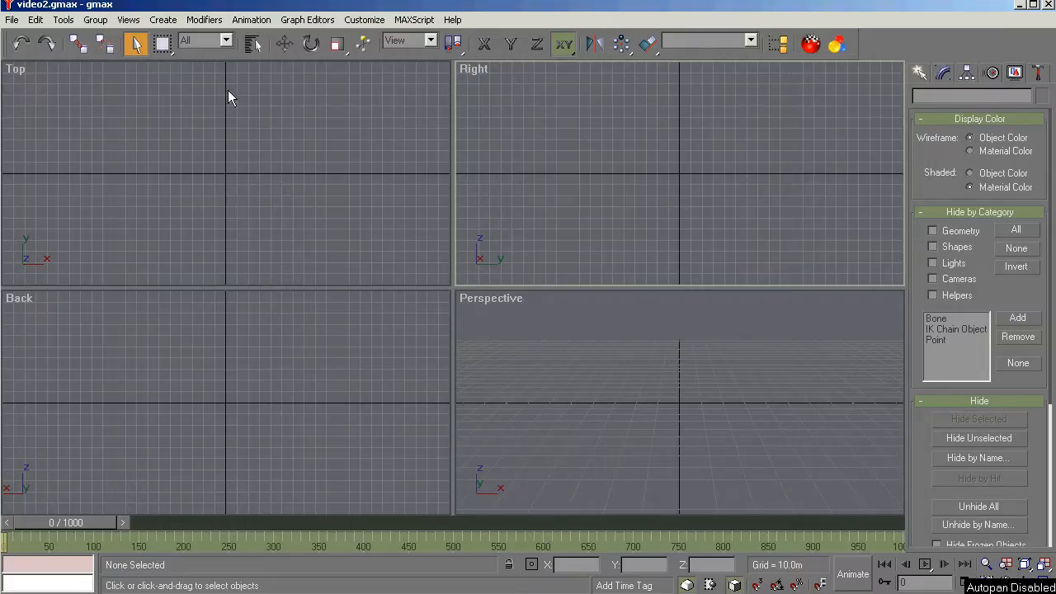
mouse_move(12, 20)
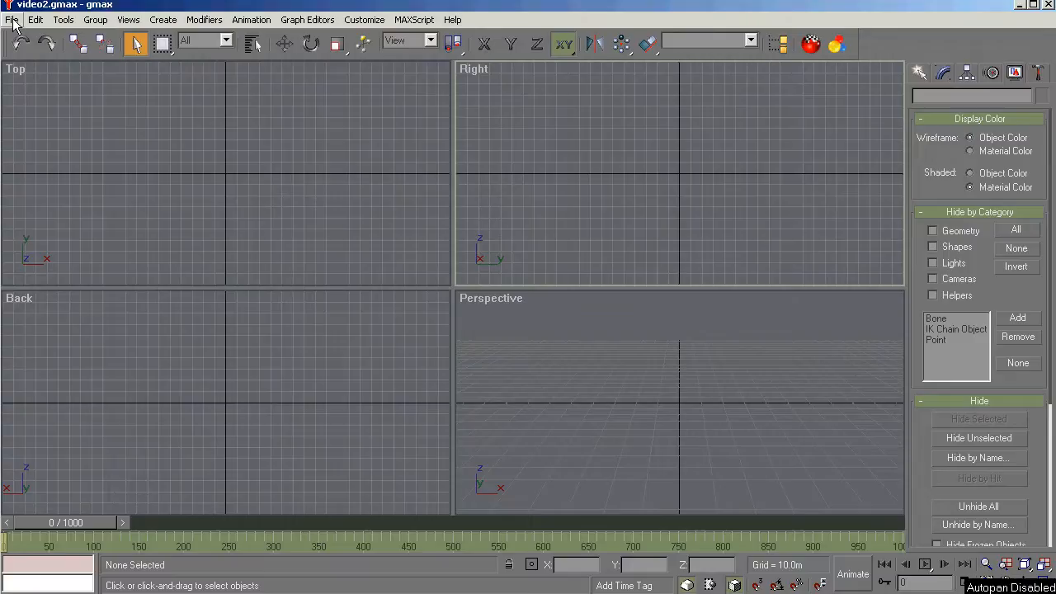
Show the File menu with its scene commands and the list of recent project files.
left_click(12, 20)
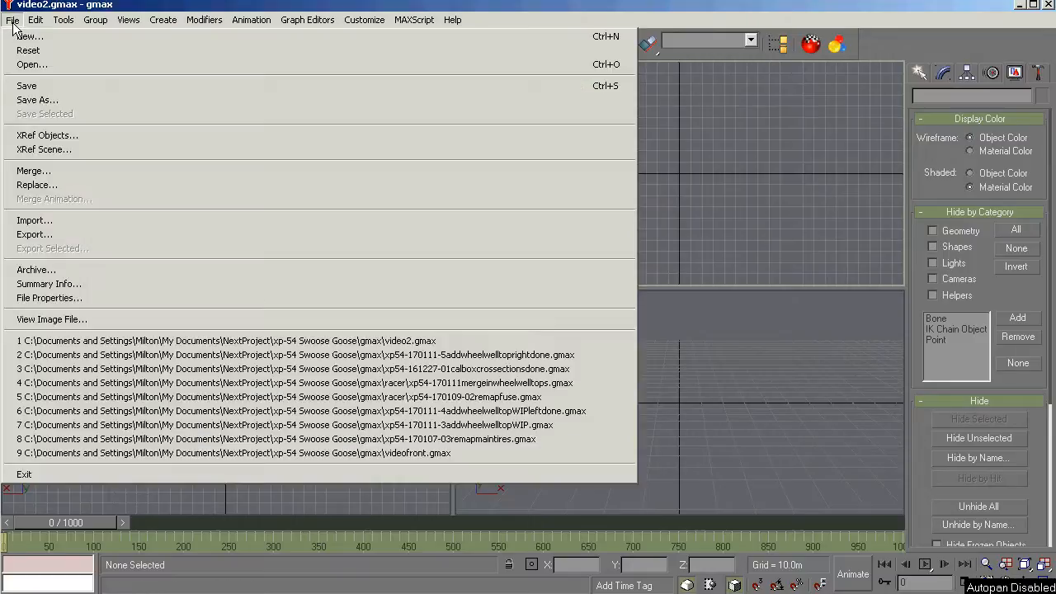
mouse_move(29, 64)
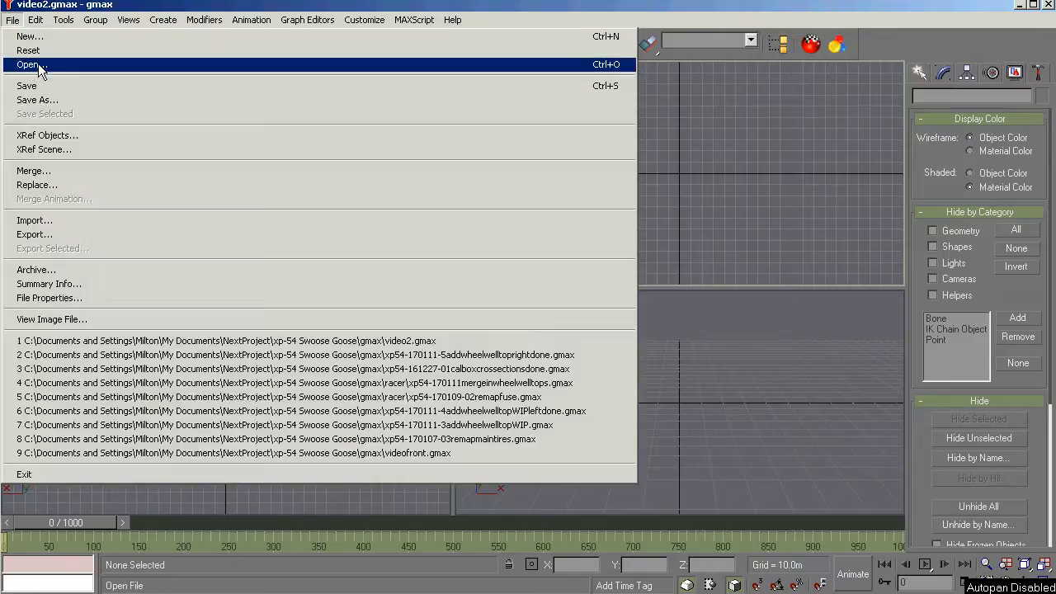
mouse_move(36, 100)
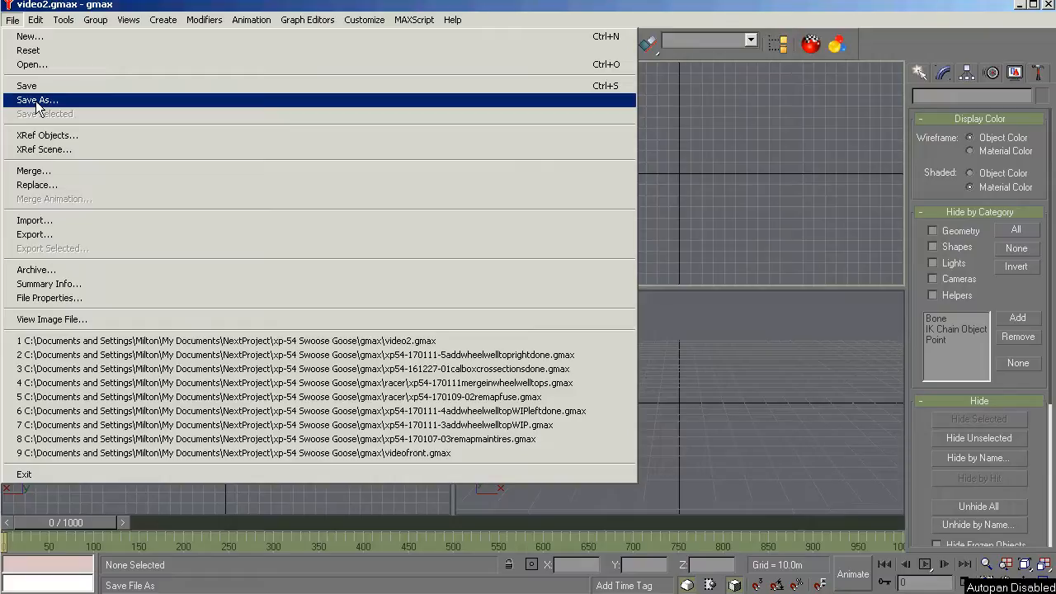
mouse_move(33, 171)
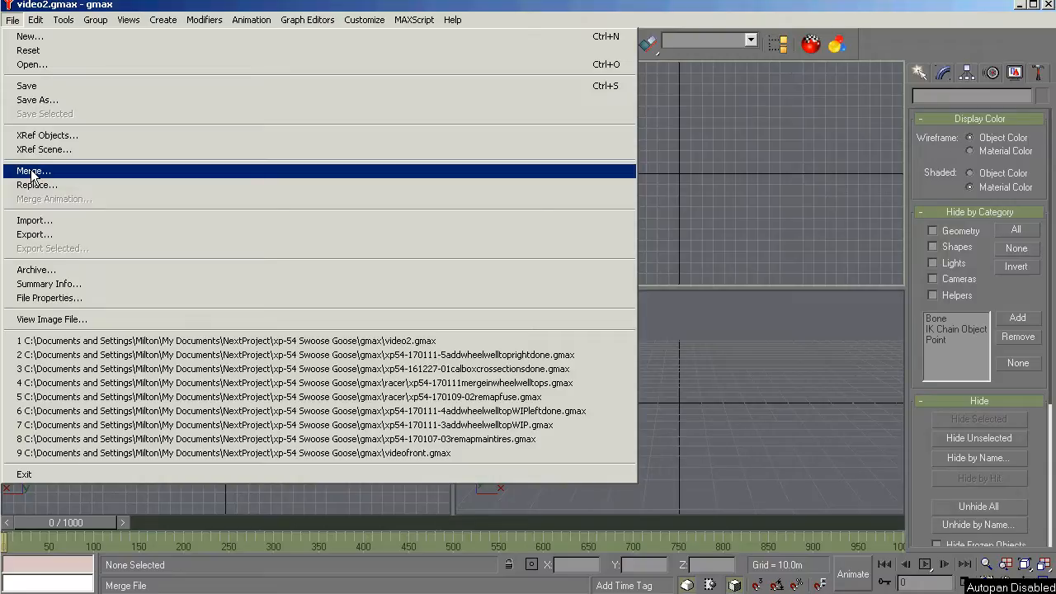
mouse_move(33, 221)
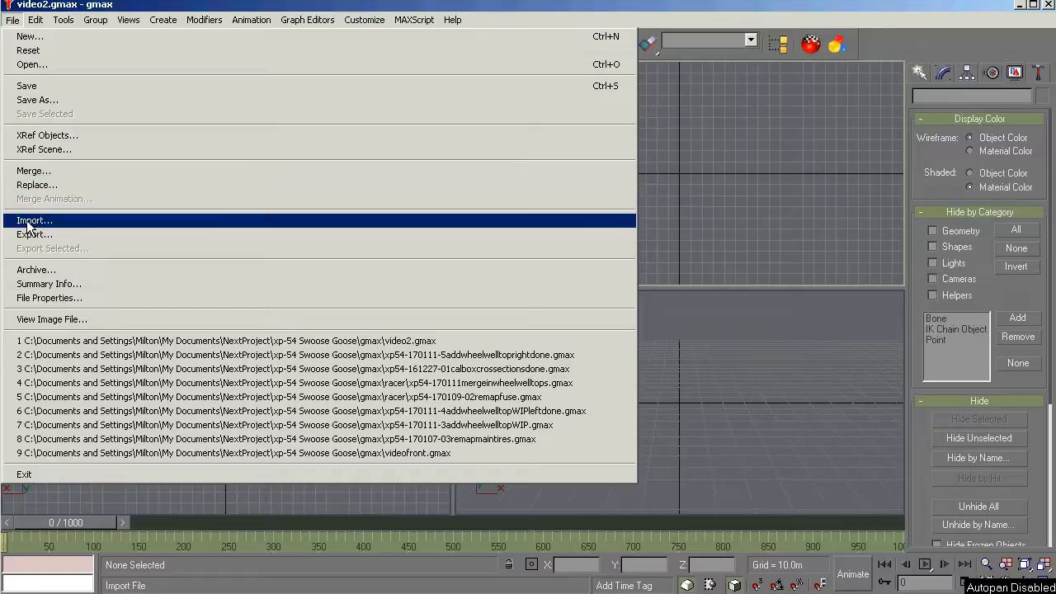
mouse_move(33, 234)
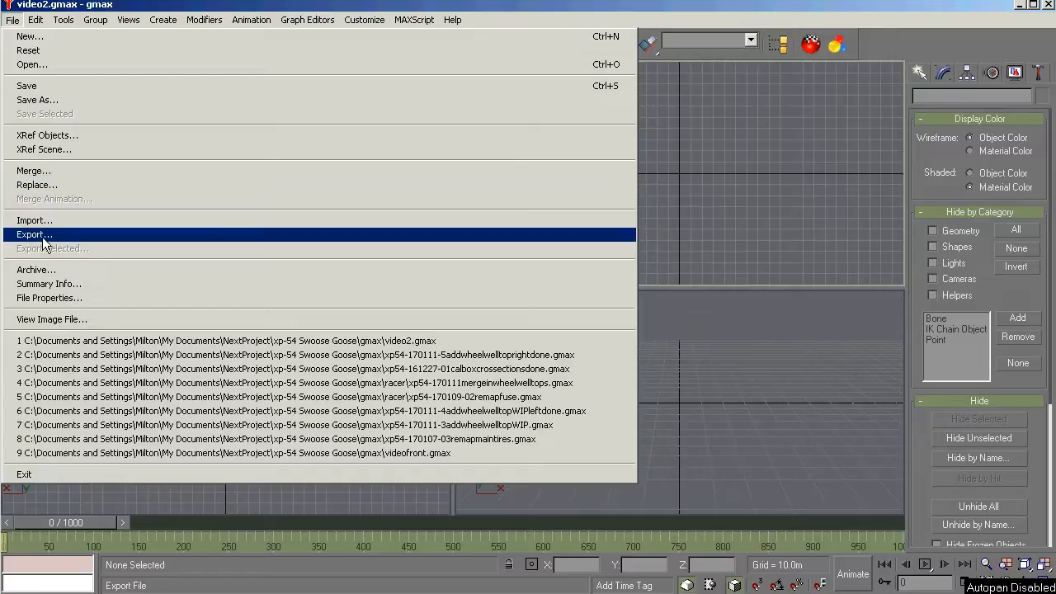
mouse_move(53, 247)
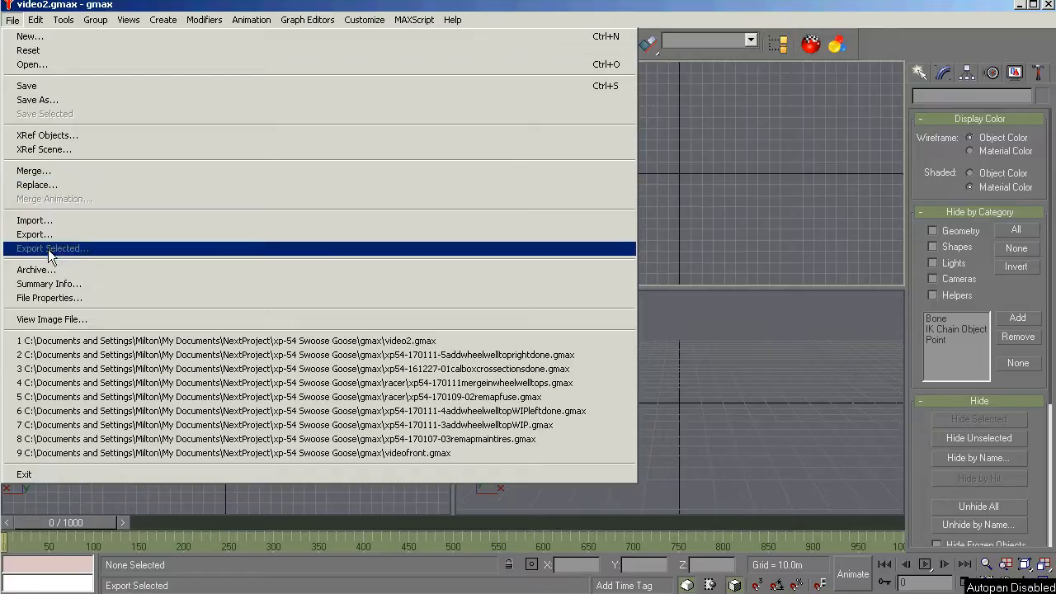
mouse_move(96, 254)
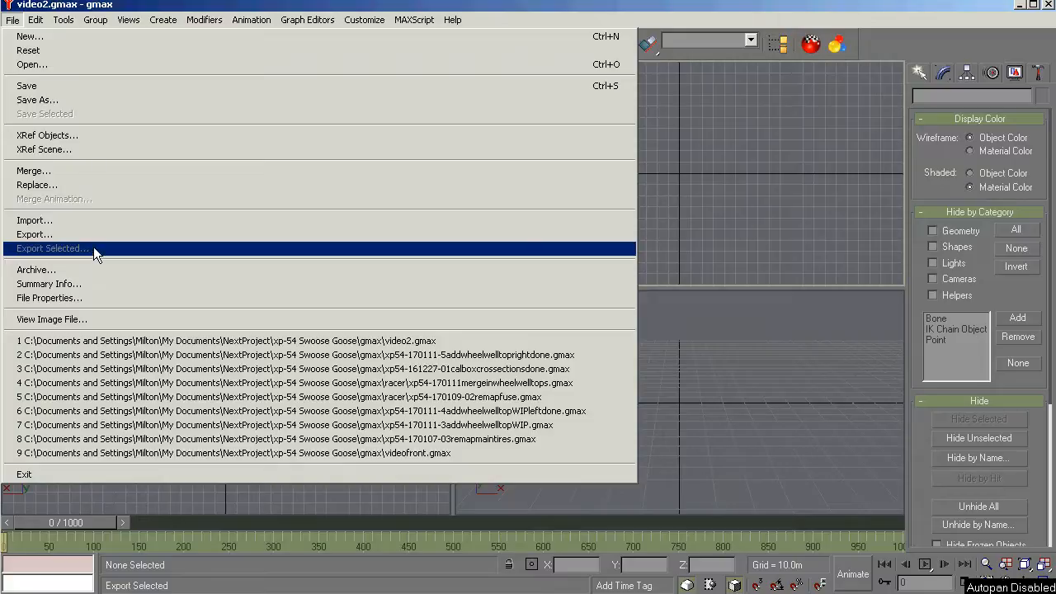
mouse_move(50, 284)
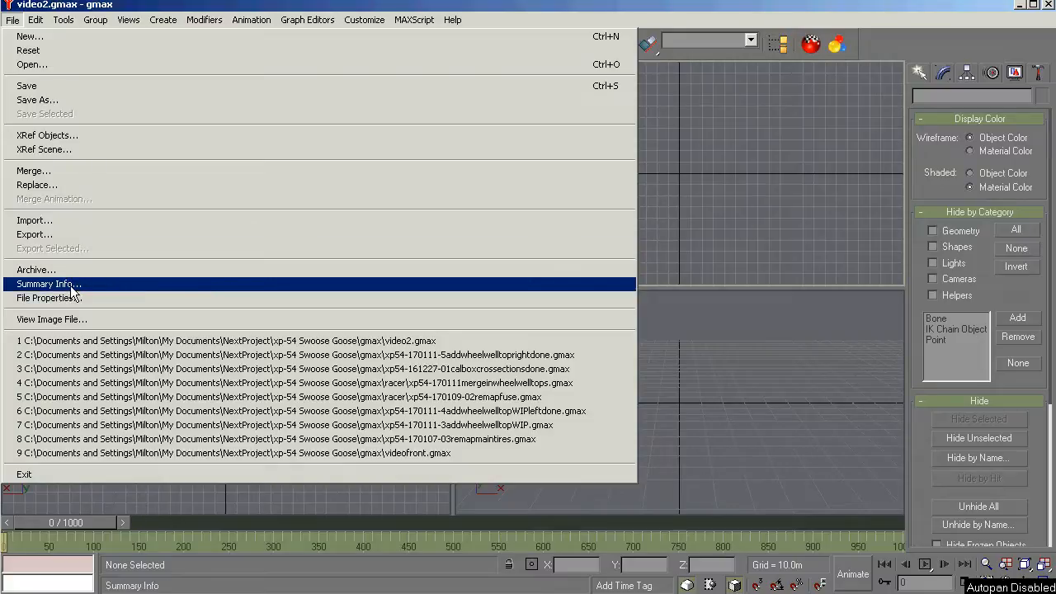
mouse_move(72, 294)
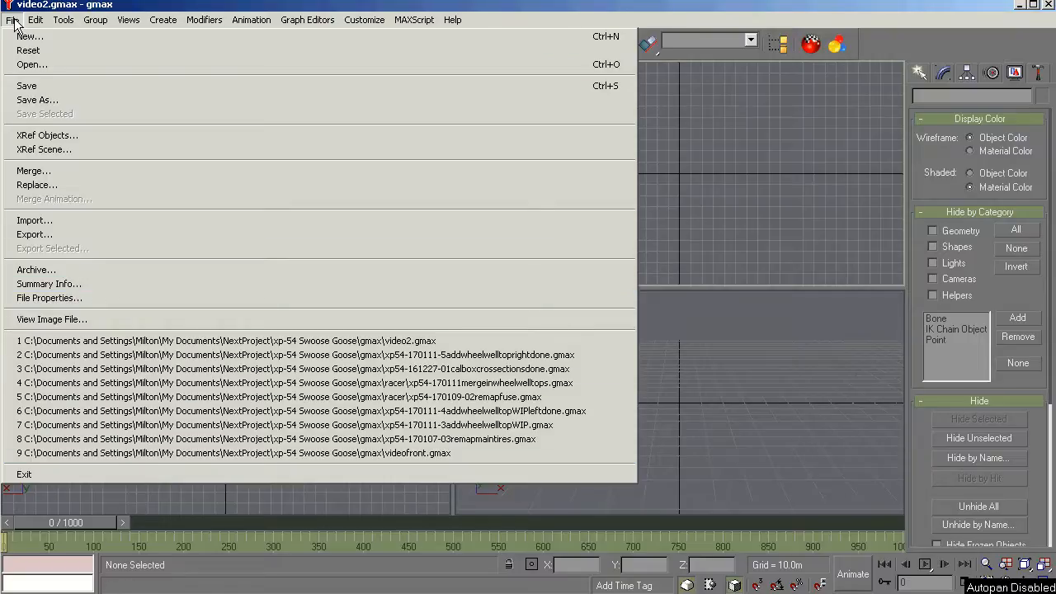
Browse the Edit, Tools, Group, Views and Create menus over the empty scene.
left_click(36, 20)
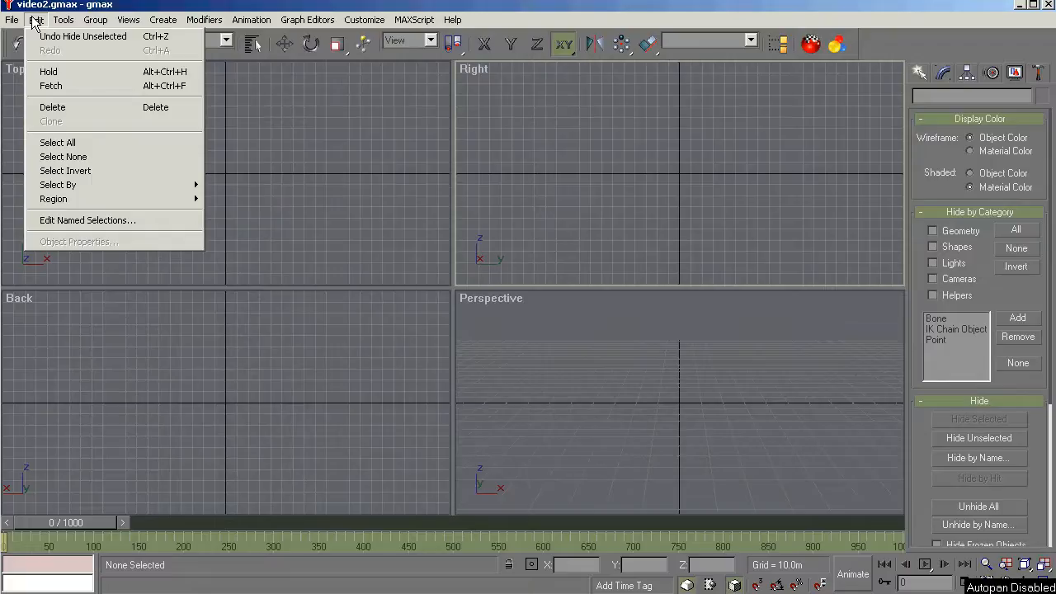
mouse_move(82, 122)
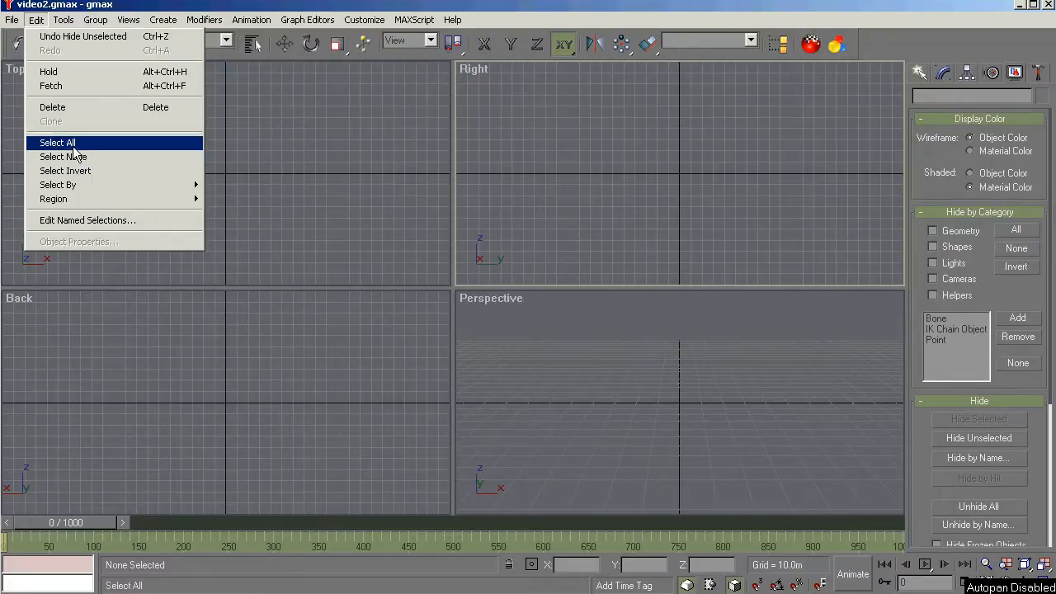
mouse_move(88, 222)
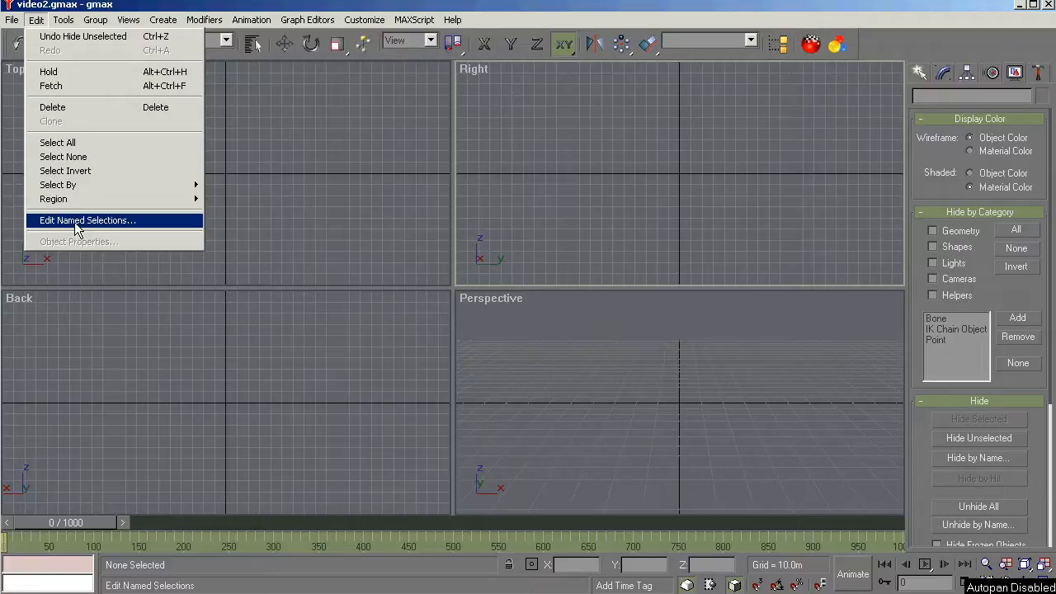
left_click(62, 19)
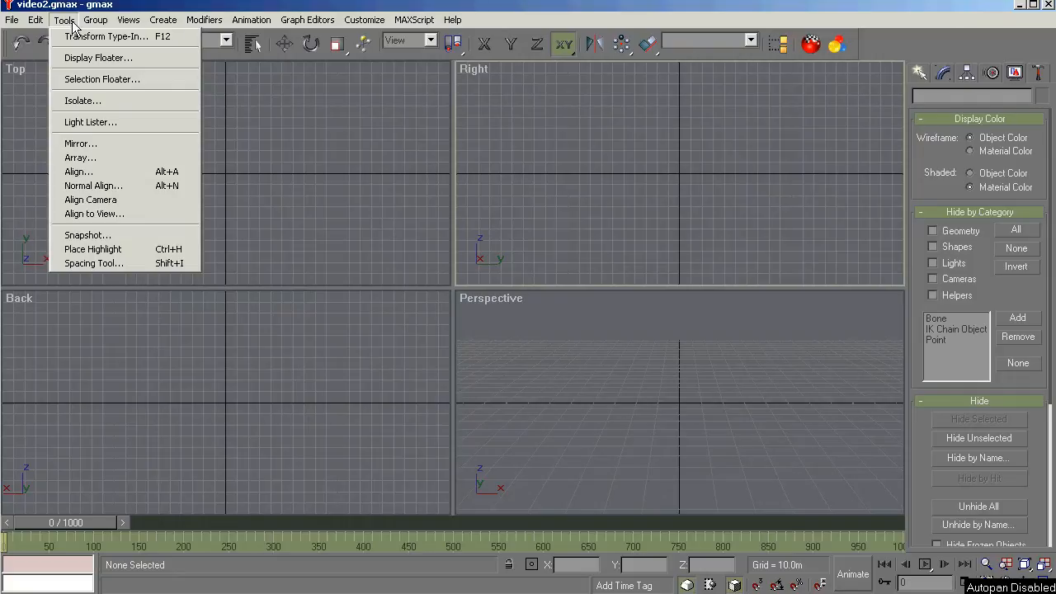
left_click(96, 19)
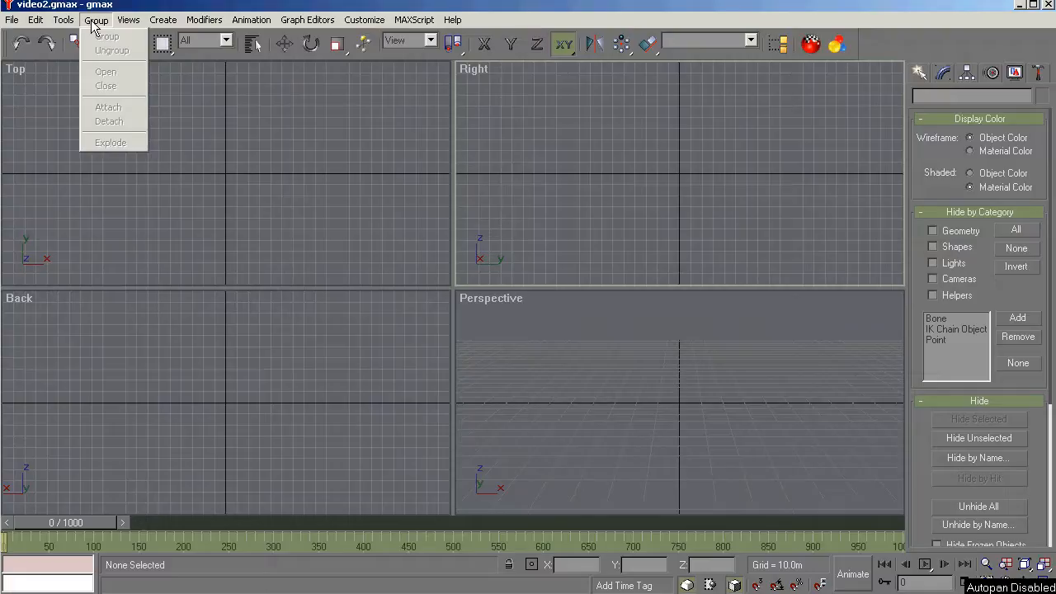
left_click(129, 20)
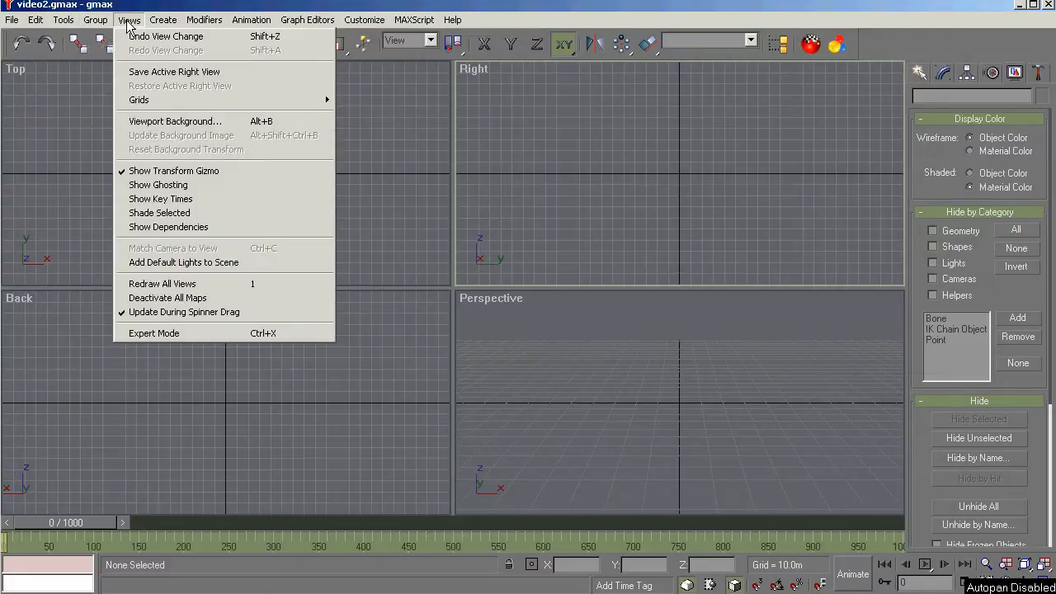
left_click(162, 19)
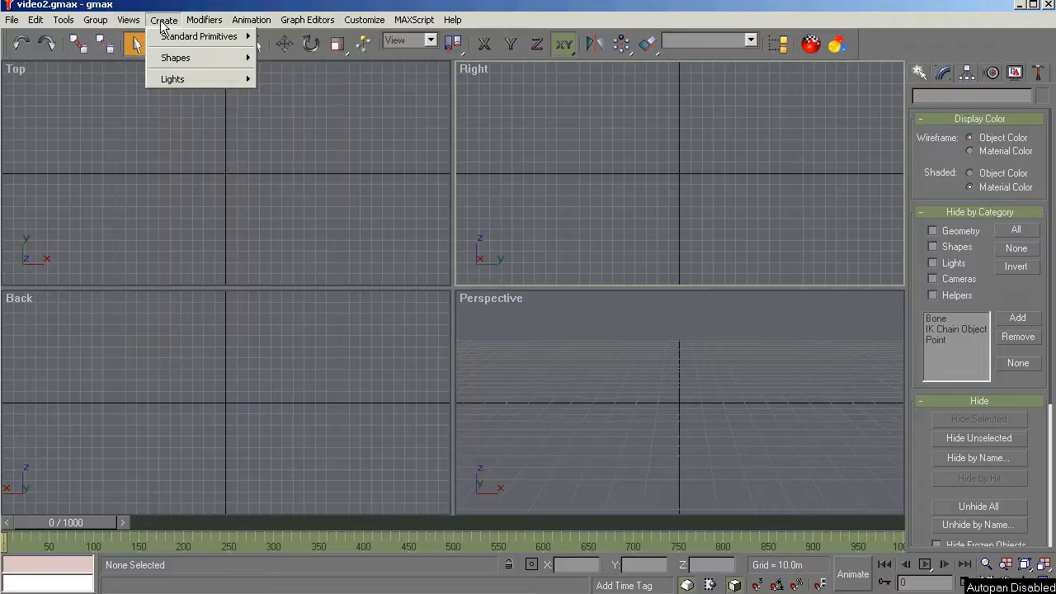
Browse the Modifiers, Animation and Graph Editors menus, ending on the Customize commands.
left_click(205, 20)
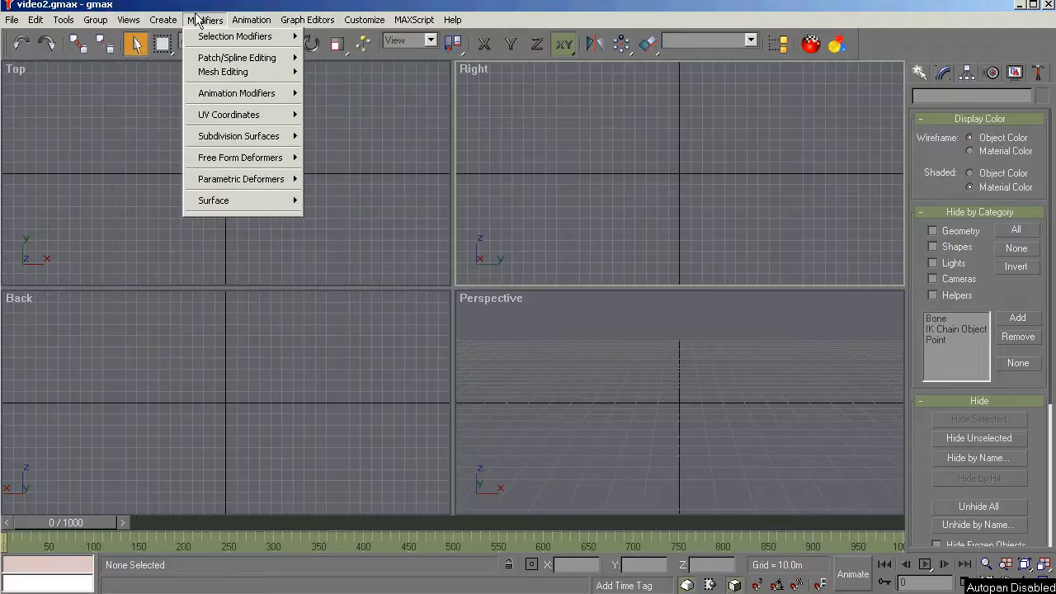
left_click(250, 19)
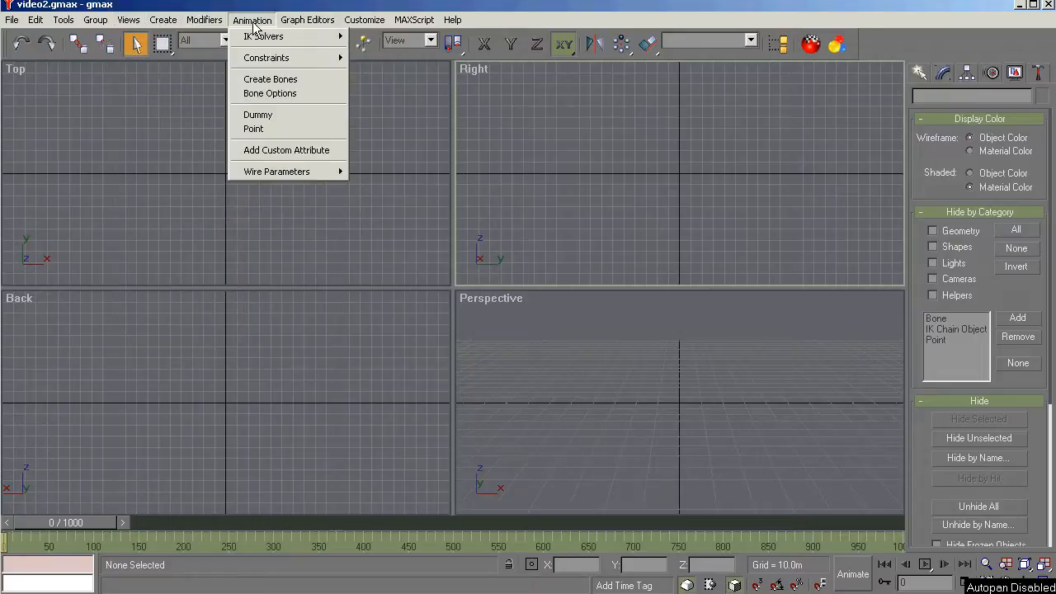
left_click(307, 20)
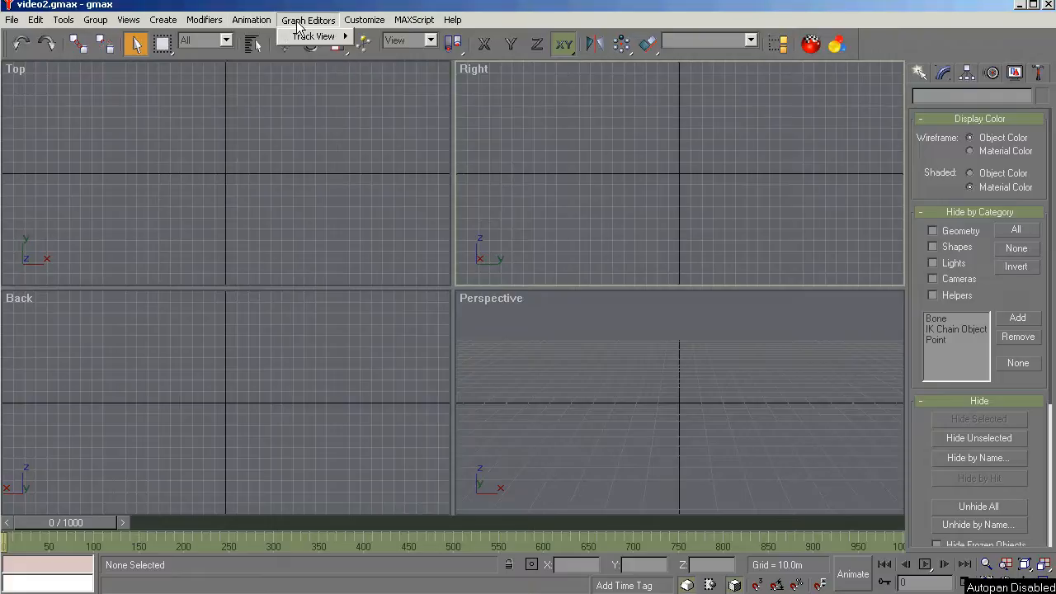
left_click(314, 37)
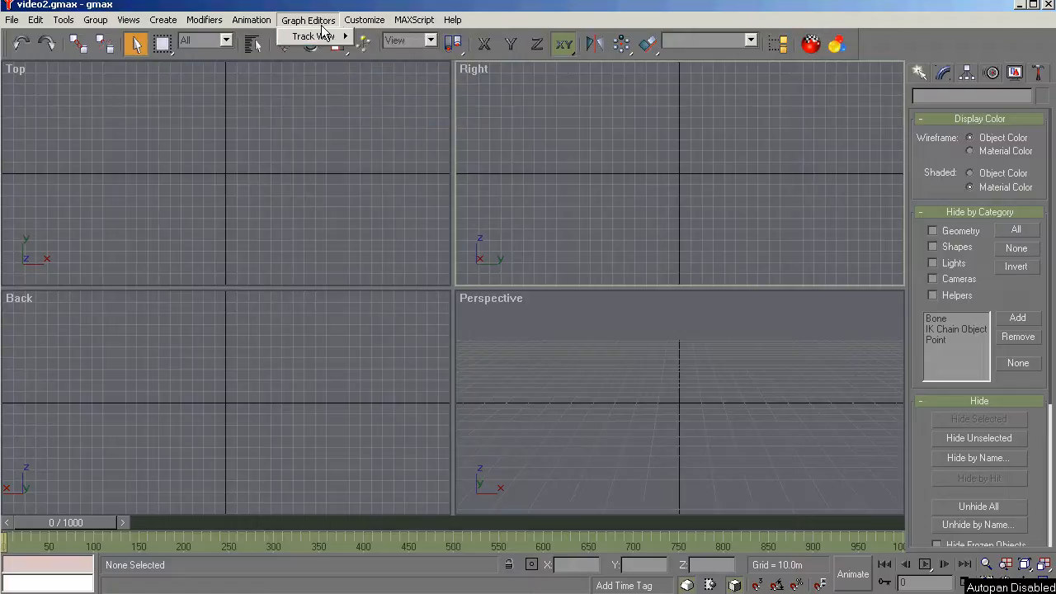
left_click(363, 20)
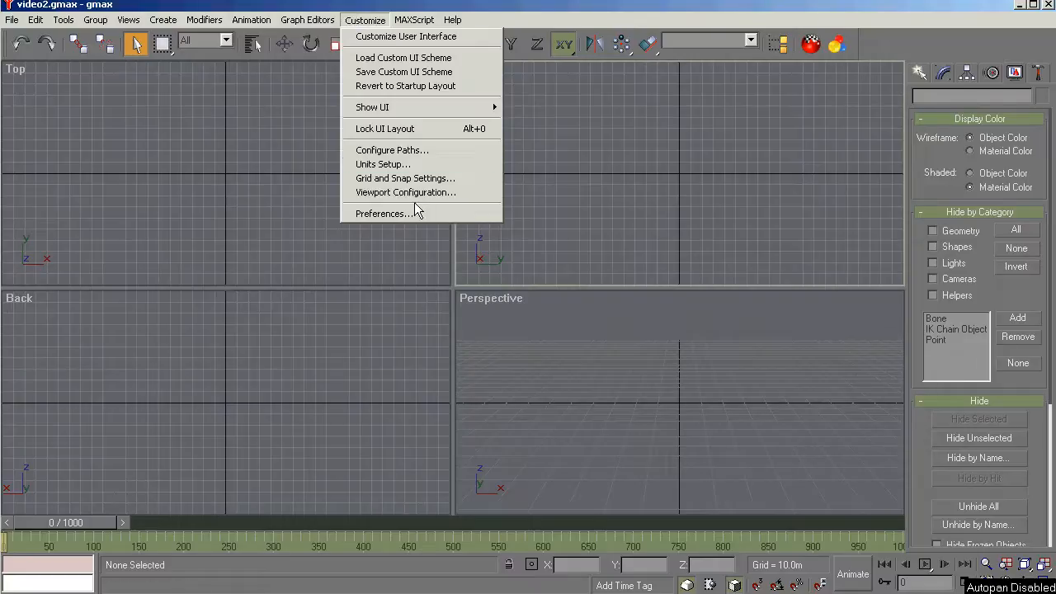
Review the Preference Settings pages and the display driver chooser, keeping OpenGL.
left_click(383, 213)
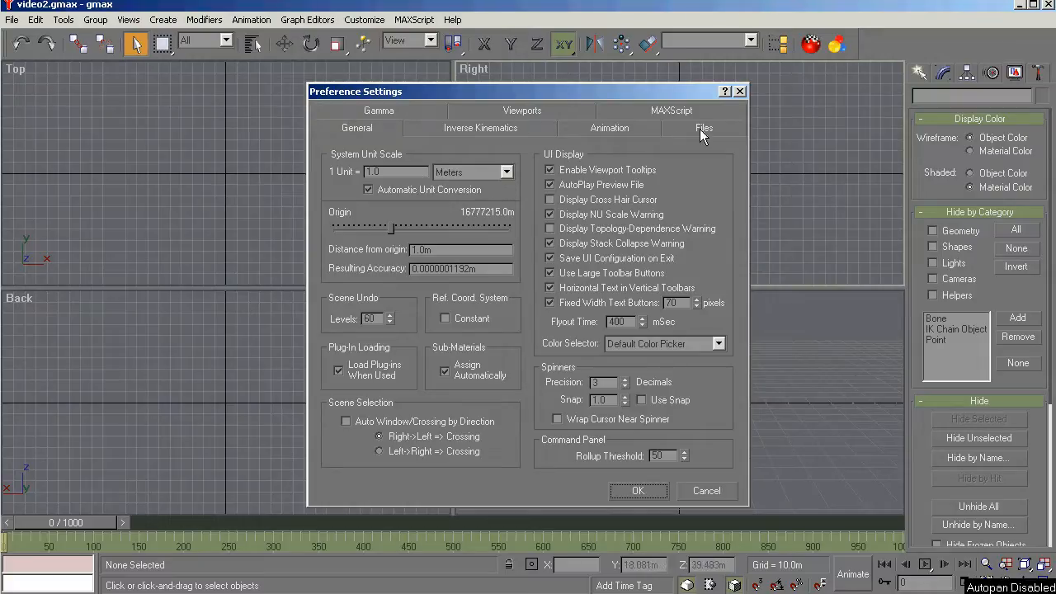
left_click(703, 129)
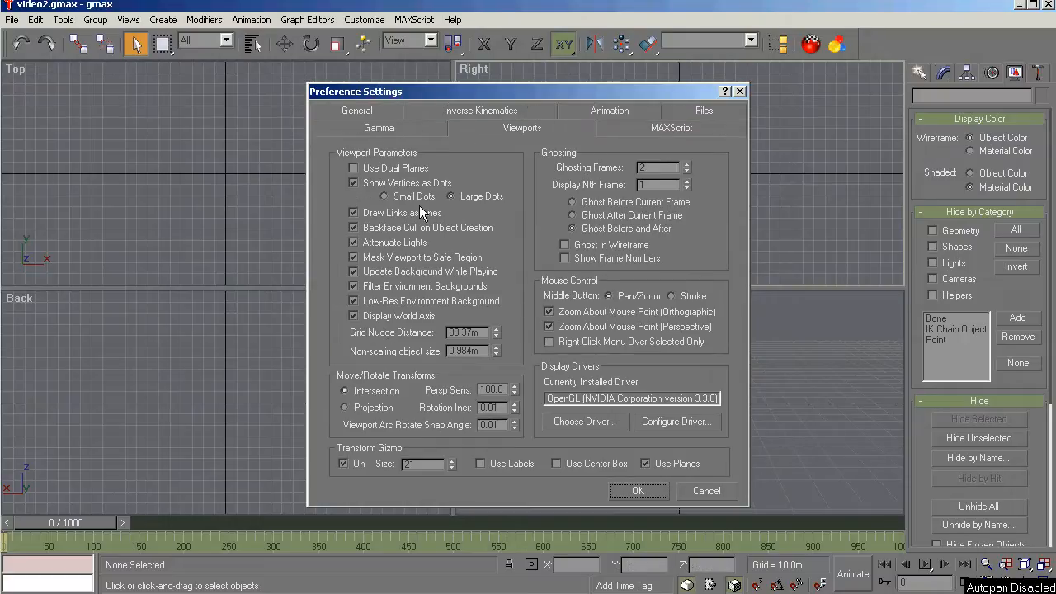
left_click(584, 423)
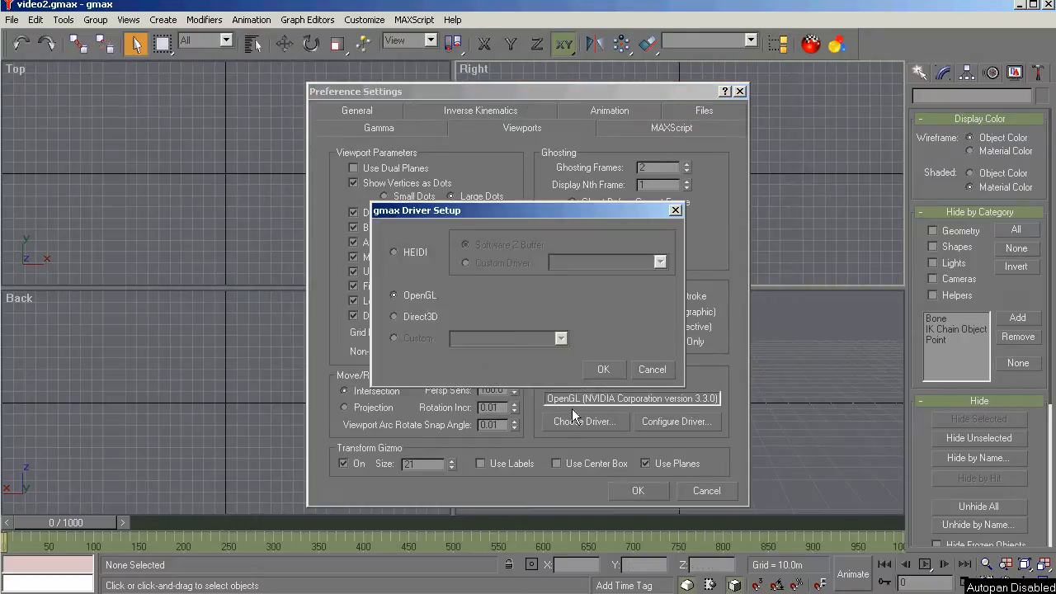
mouse_move(619, 378)
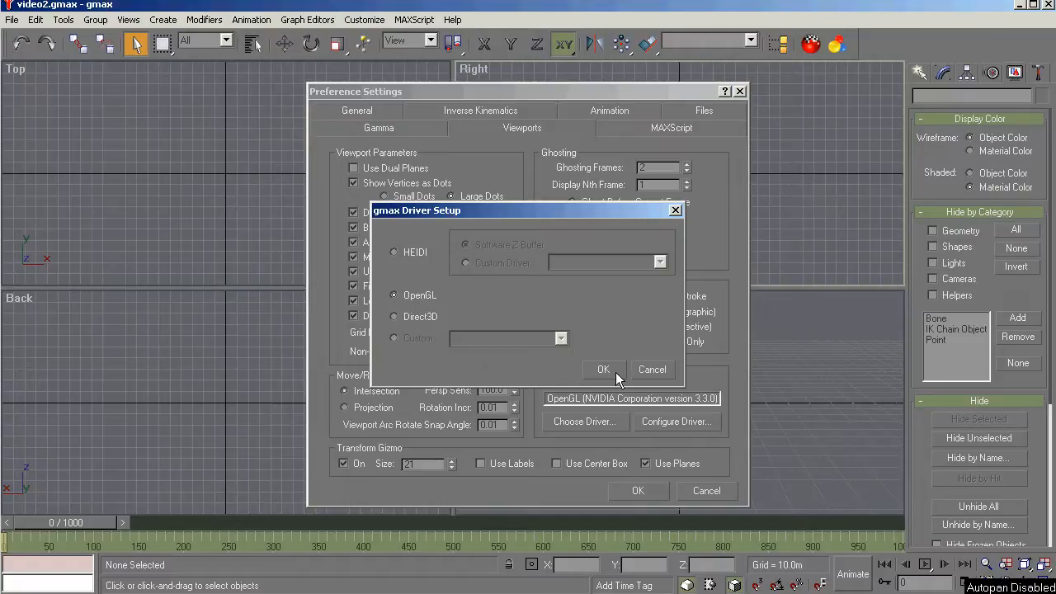
left_click(604, 369)
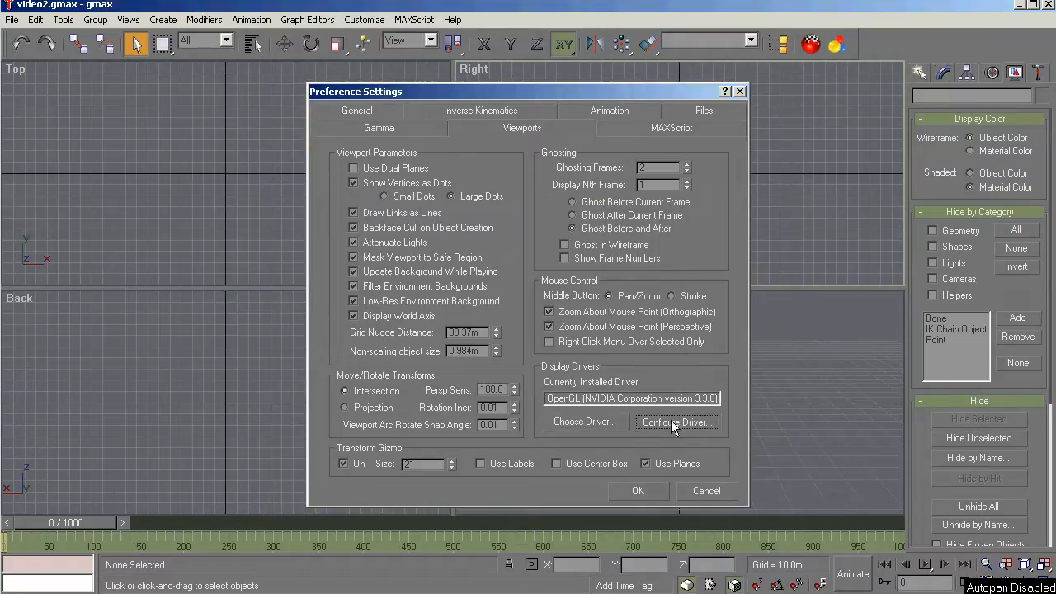
Look over the OpenGL driver configuration without changes and close the preferences.
left_click(677, 422)
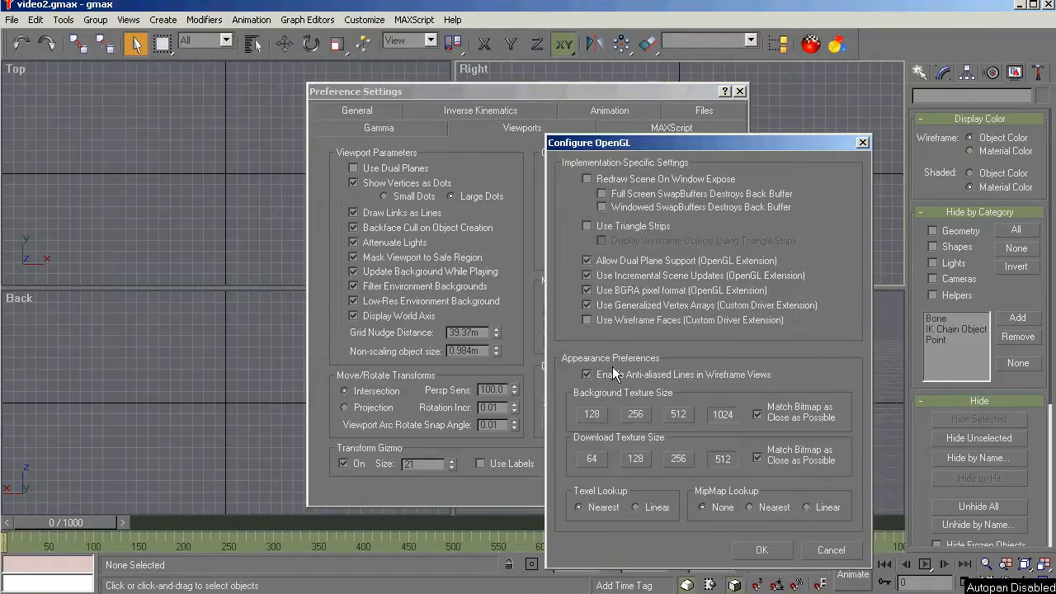
mouse_move(617, 383)
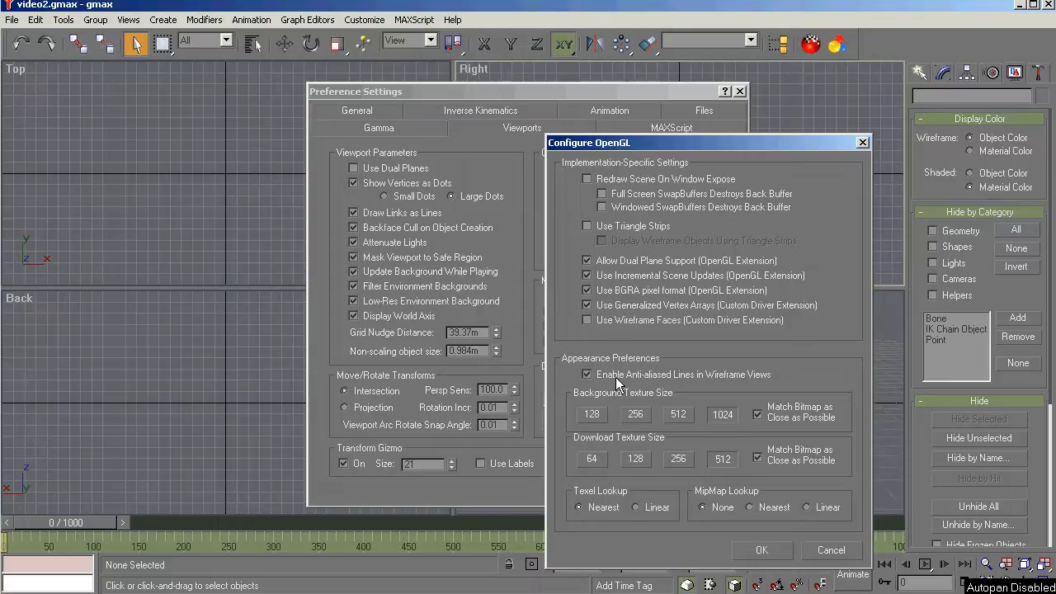
mouse_move(729, 416)
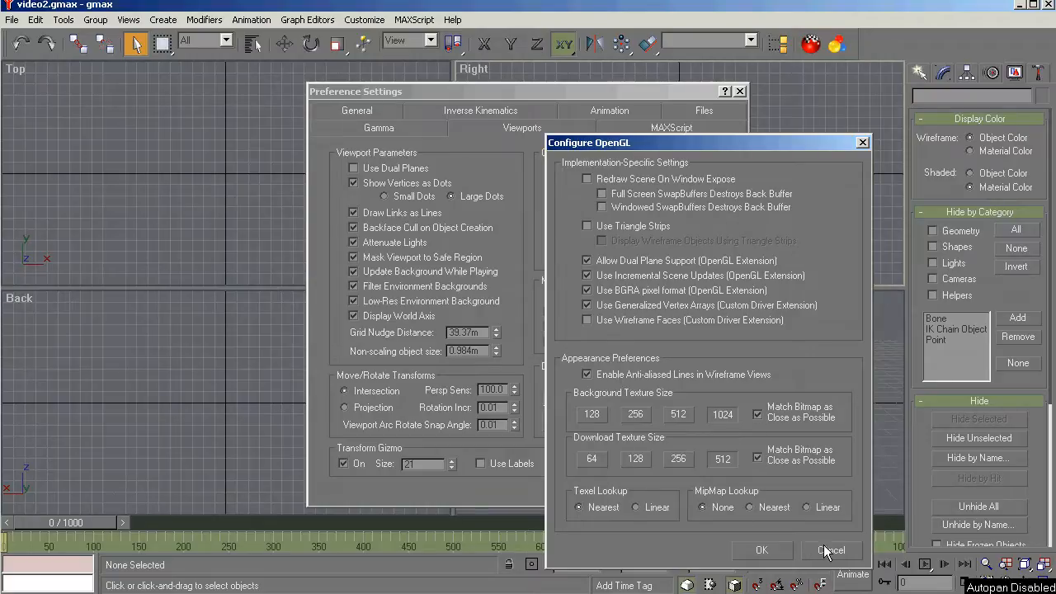
left_click(832, 551)
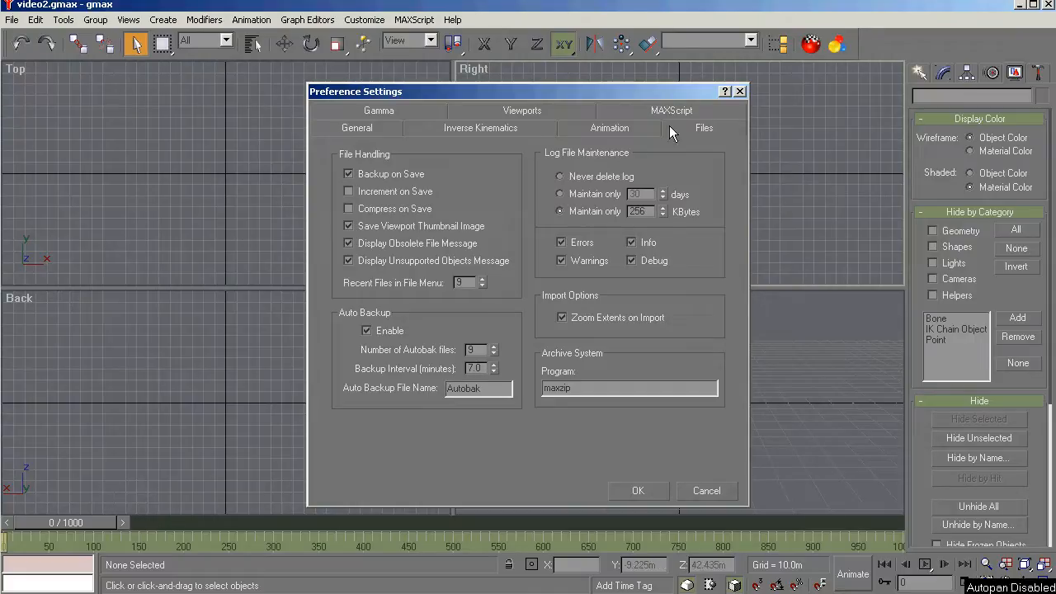
left_click(356, 129)
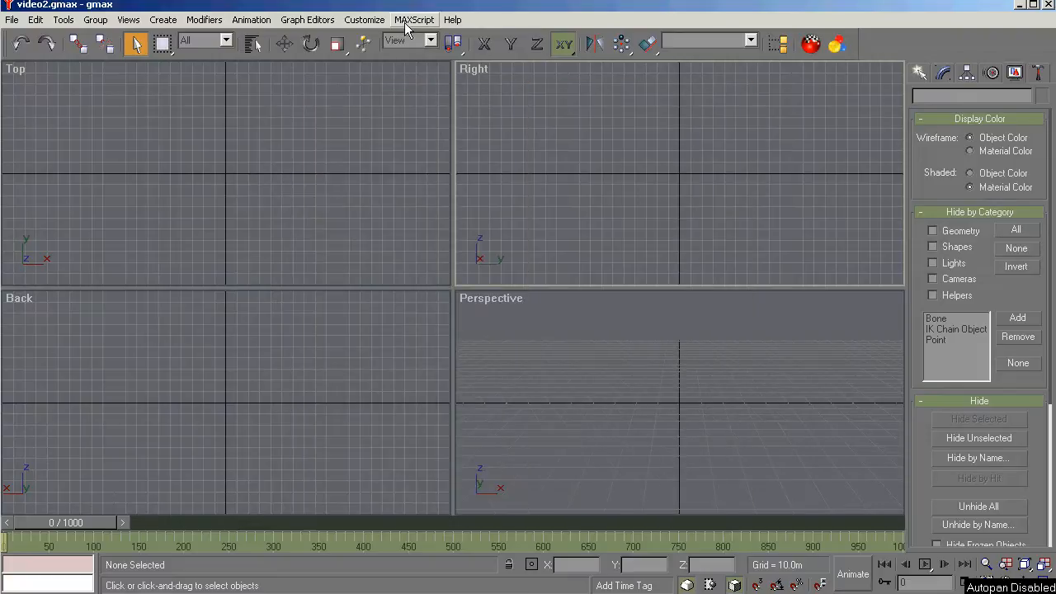
In Units Setup try US Standard feet with decimal inches, then return to Metric meters.
left_click(363, 20)
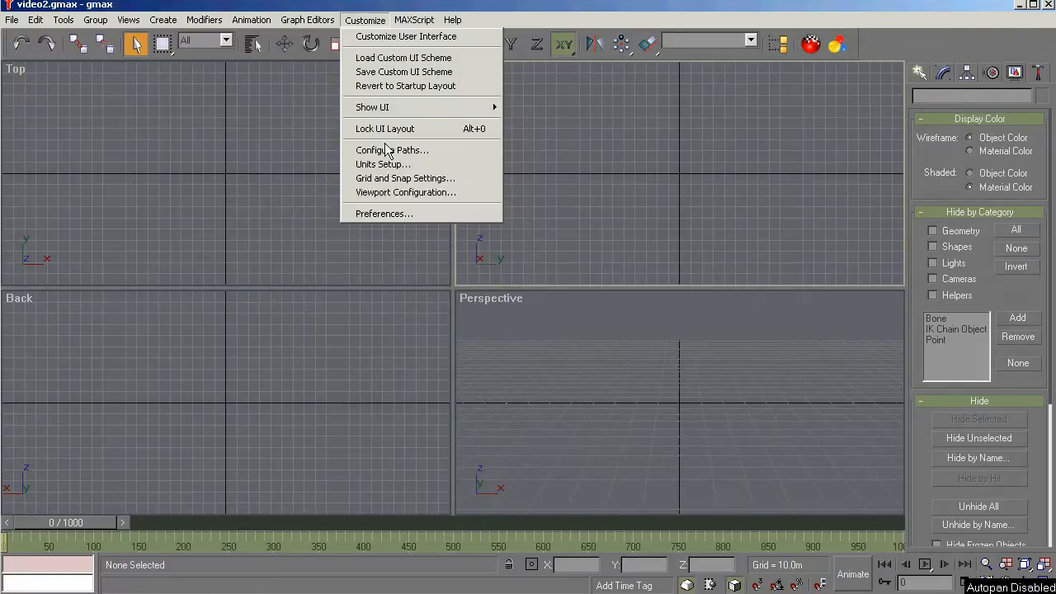
mouse_move(383, 165)
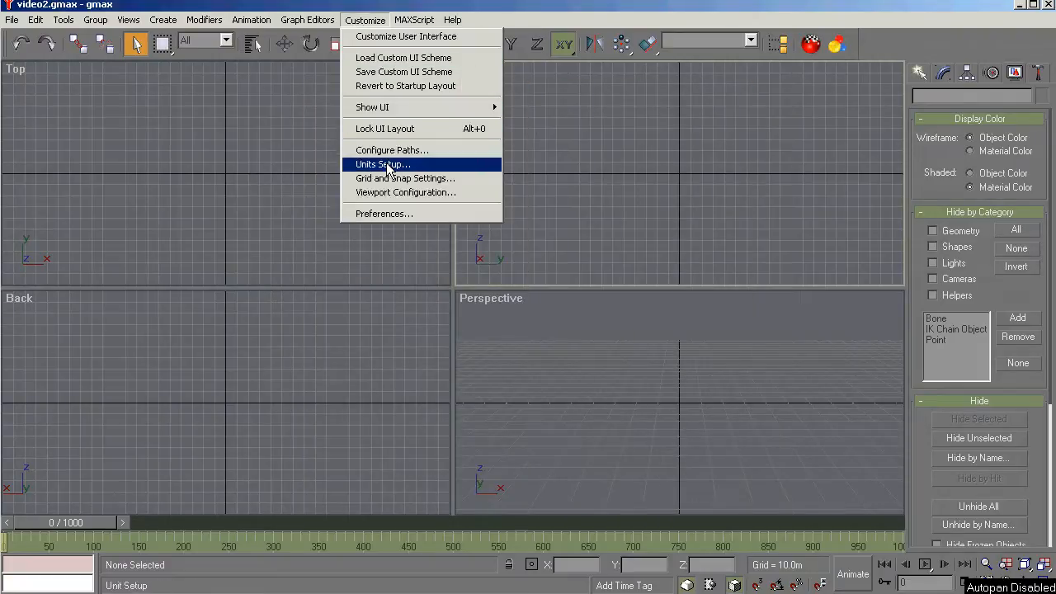
left_click(382, 165)
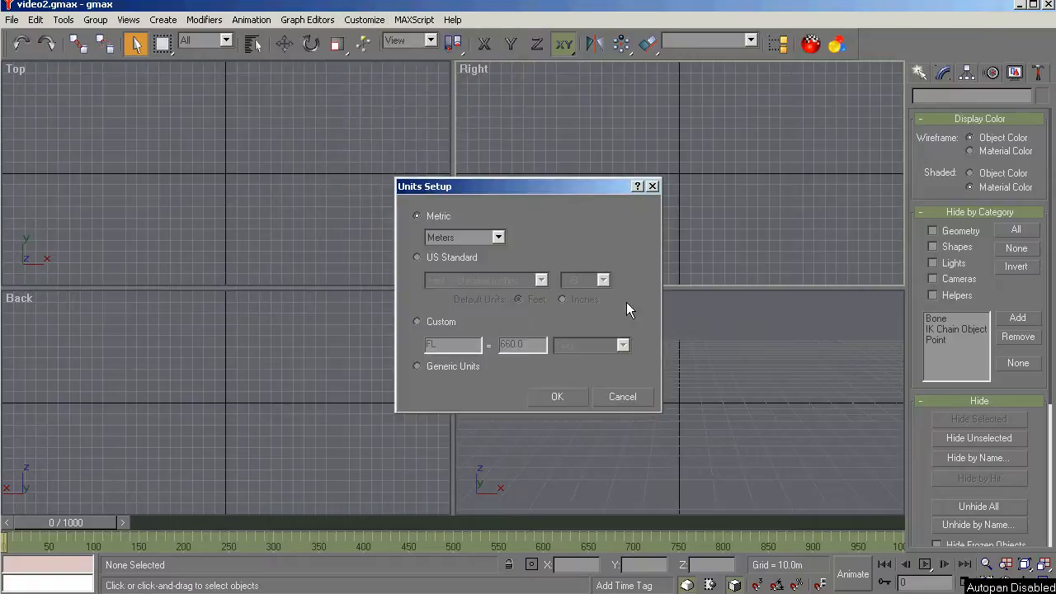
mouse_move(495, 279)
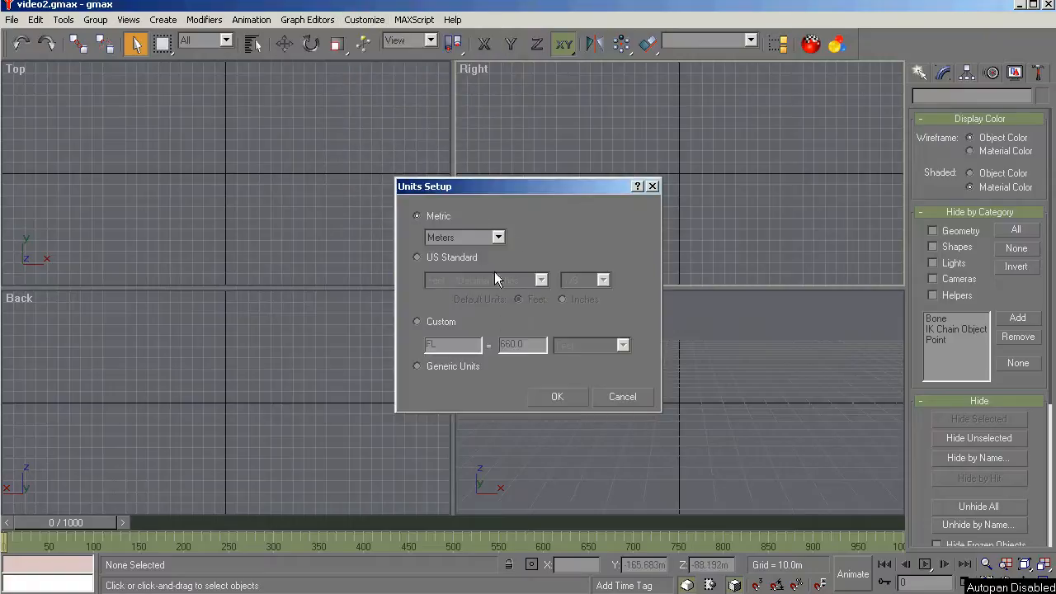
left_click(499, 238)
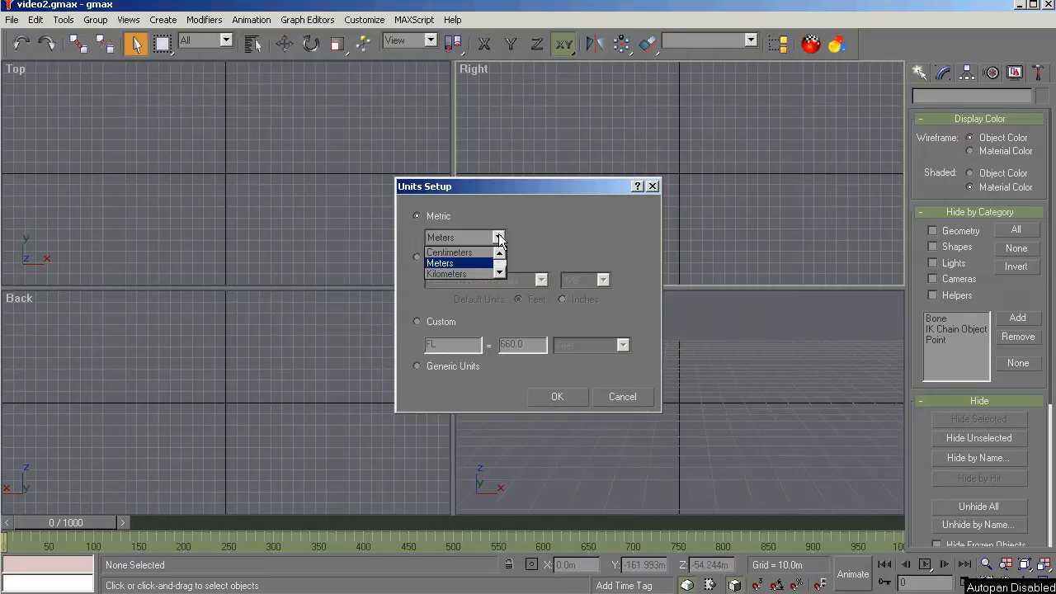
left_click(417, 258)
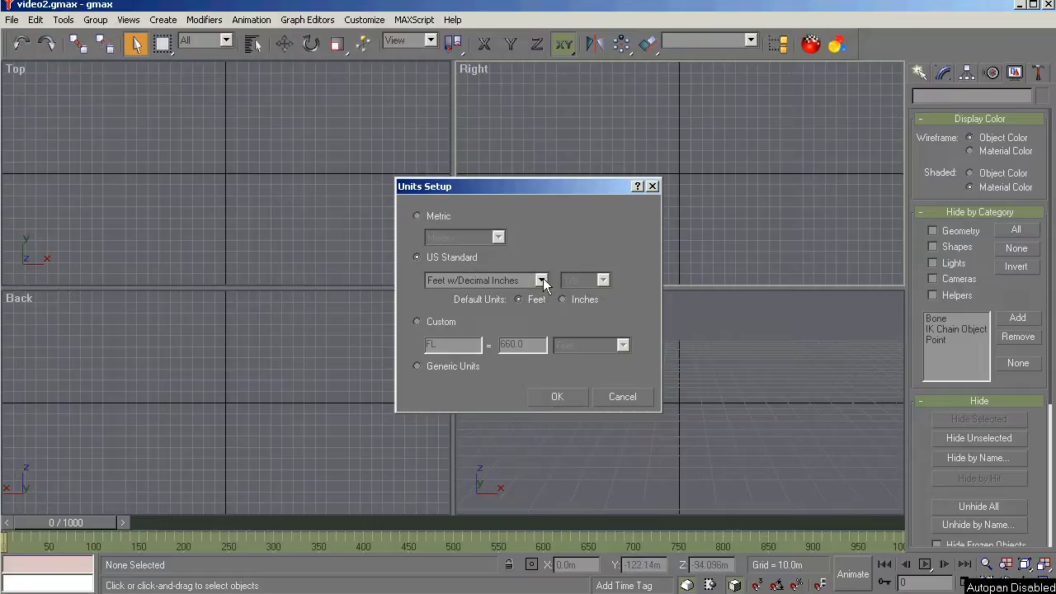
left_click(541, 281)
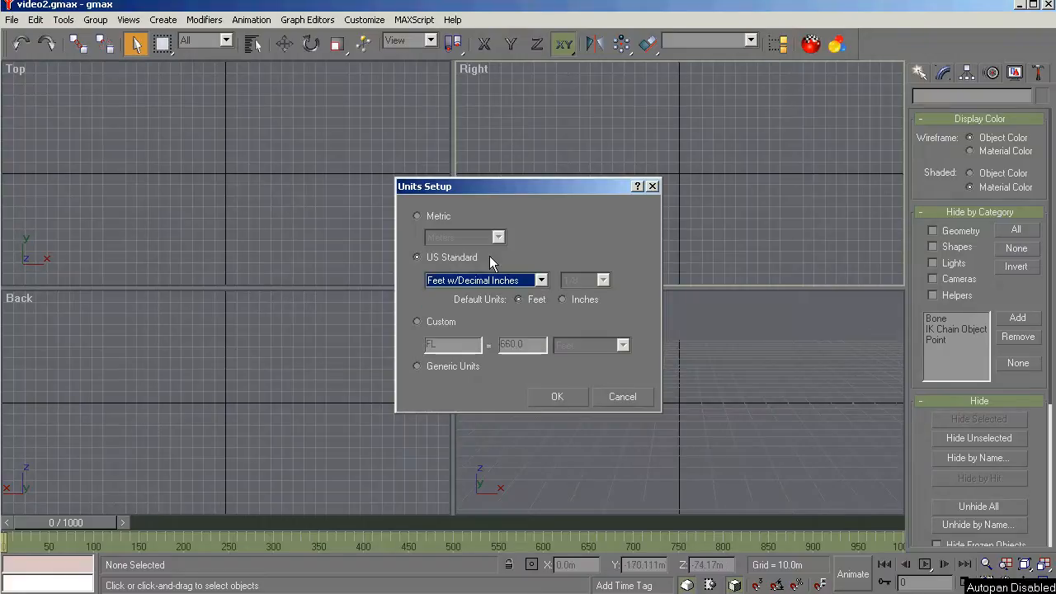
left_click(417, 215)
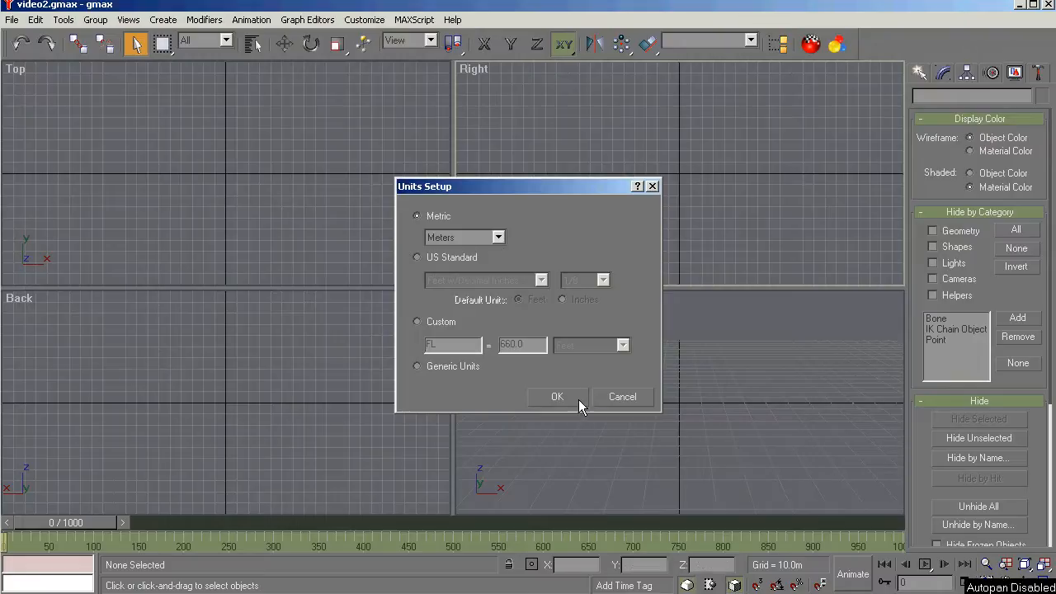
mouse_move(563, 403)
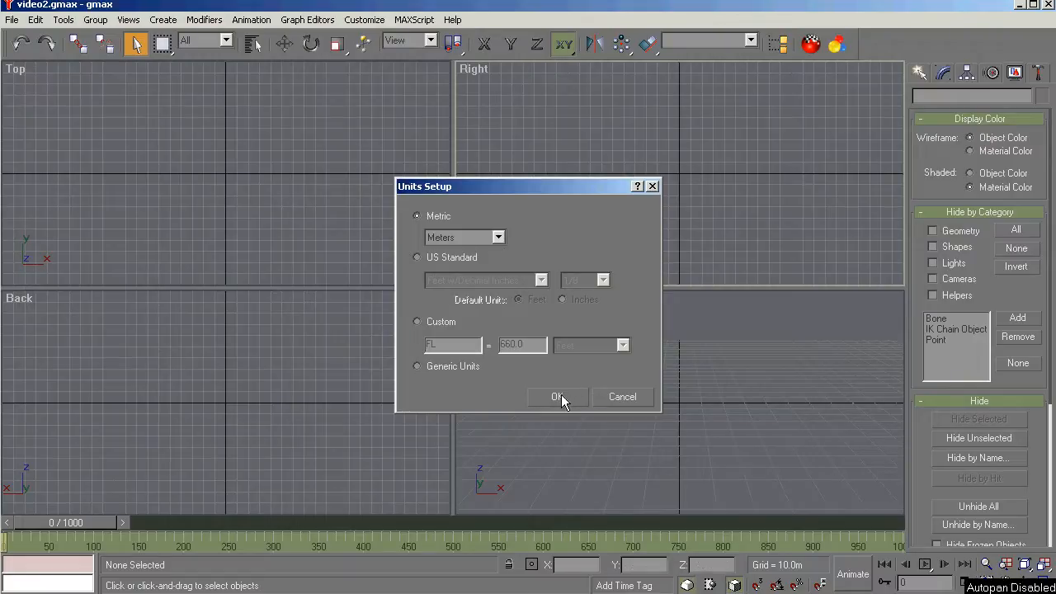
Confirm the meter units, view the System Unit Scale on the General preferences, and cancel.
left_click(558, 396)
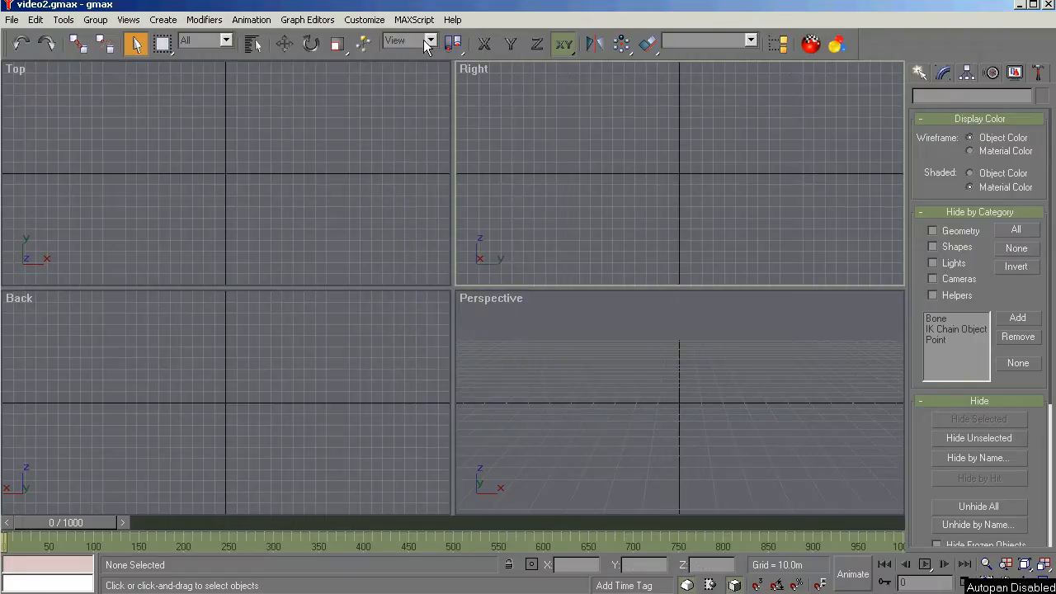
left_click(363, 19)
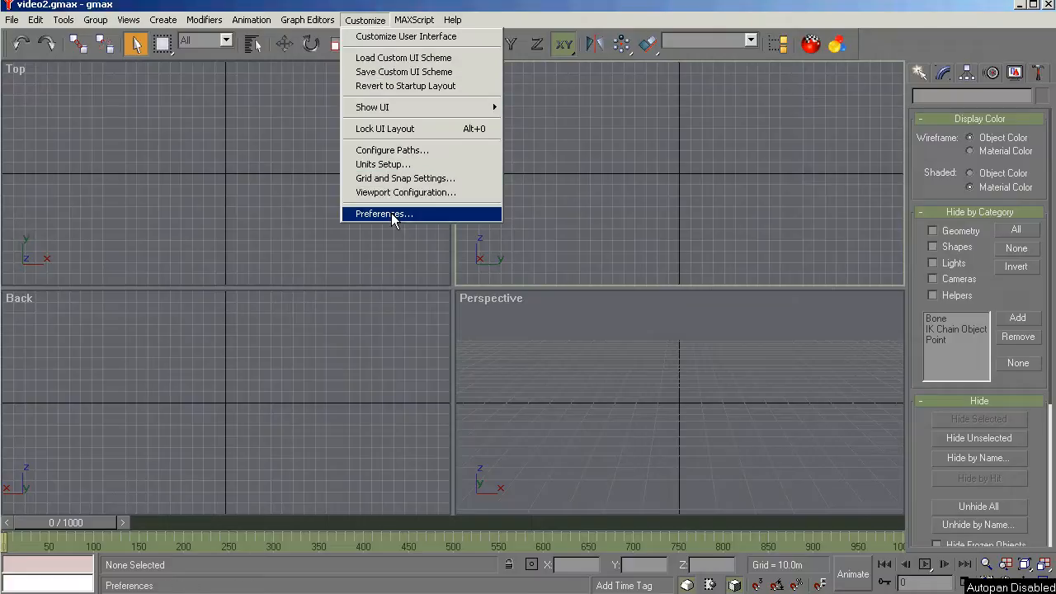
left_click(382, 214)
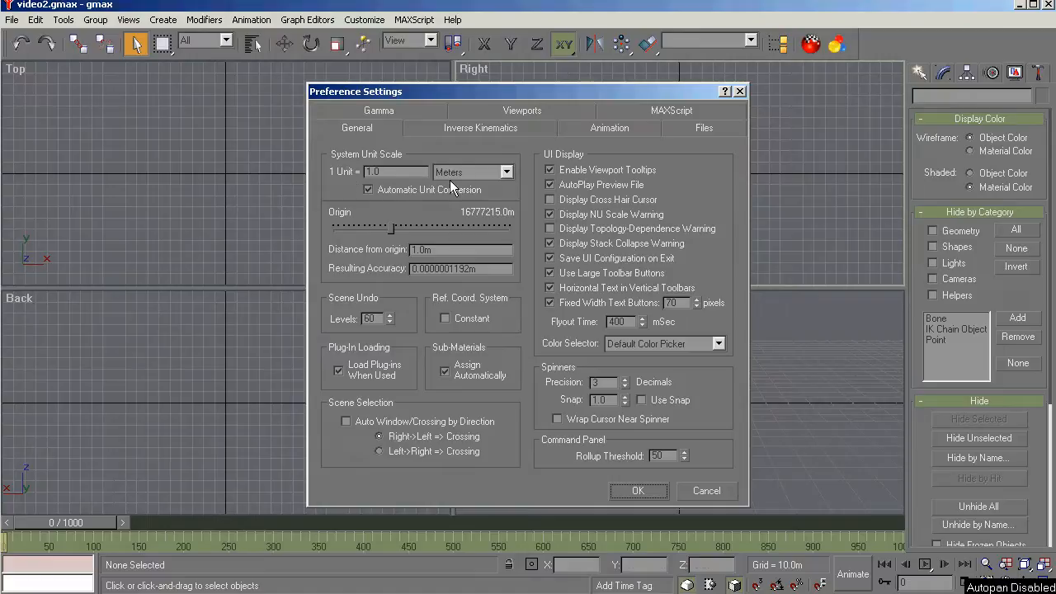
mouse_move(471, 178)
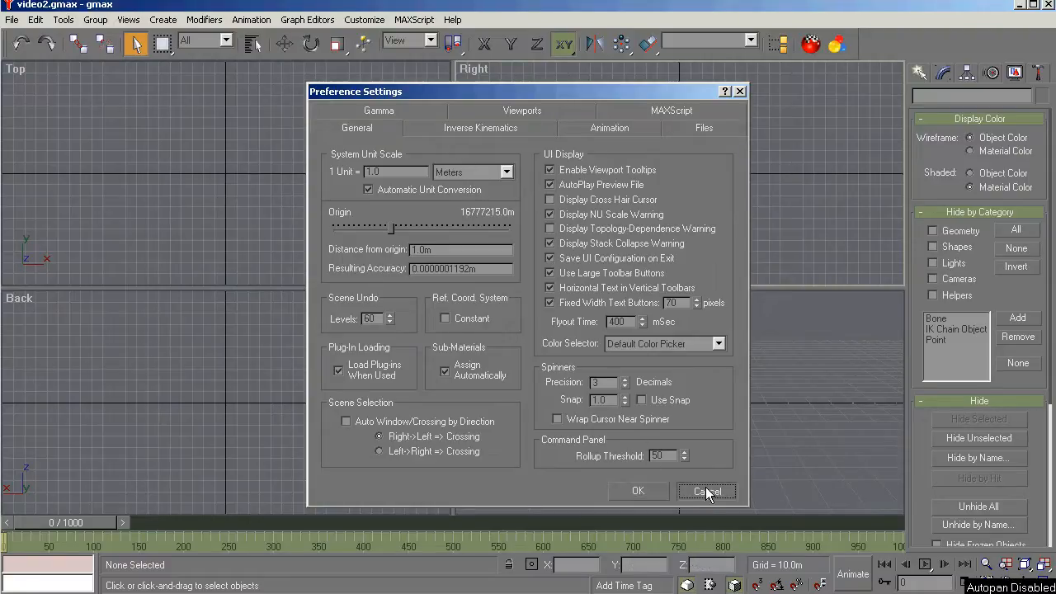
left_click(706, 492)
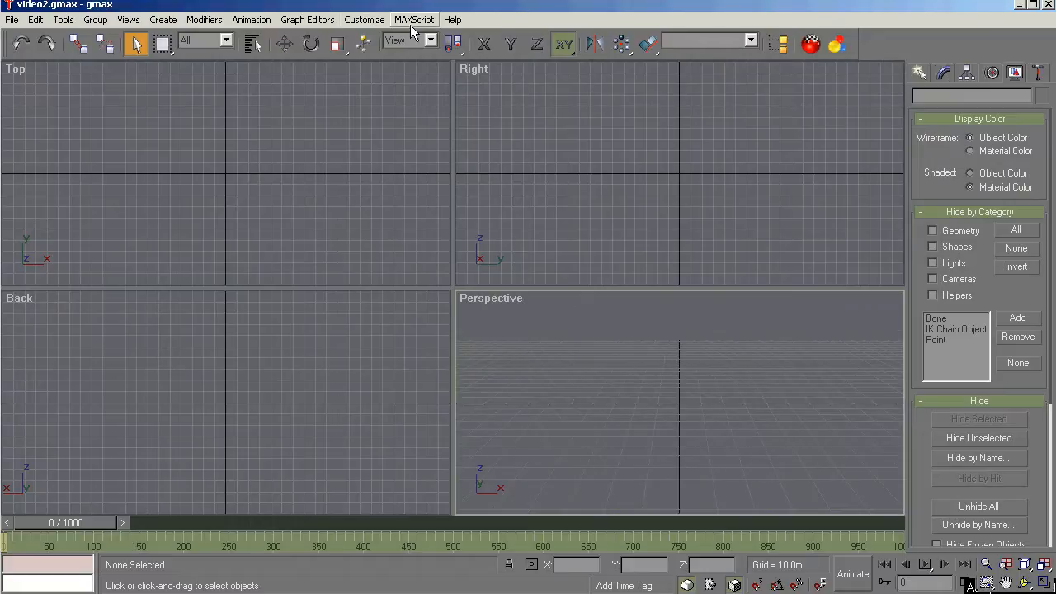
Browse for a MAXScript file without loading one, then show the Help resources list.
left_click(414, 20)
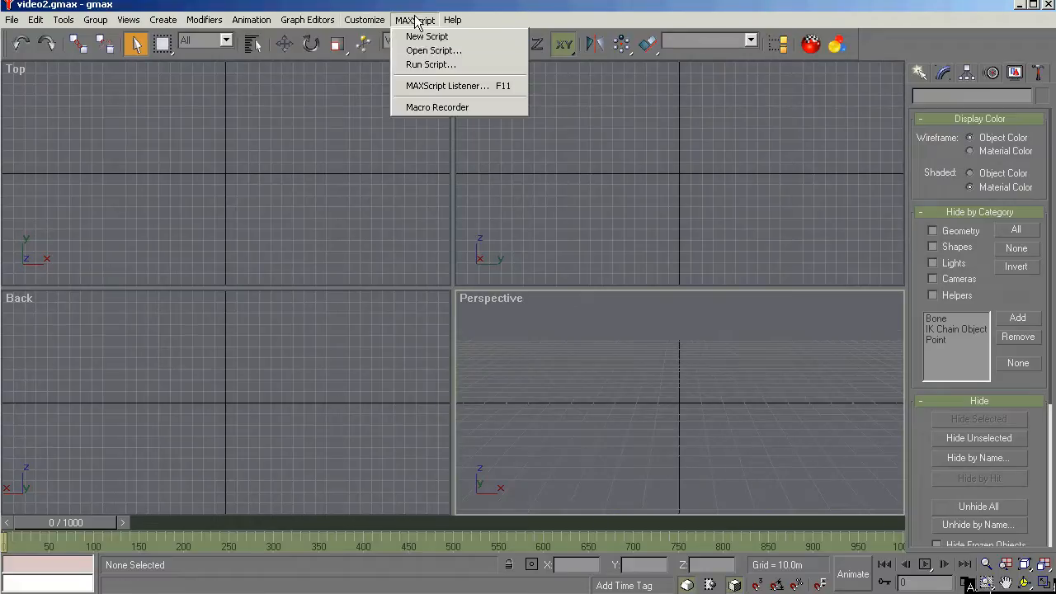
left_click(433, 50)
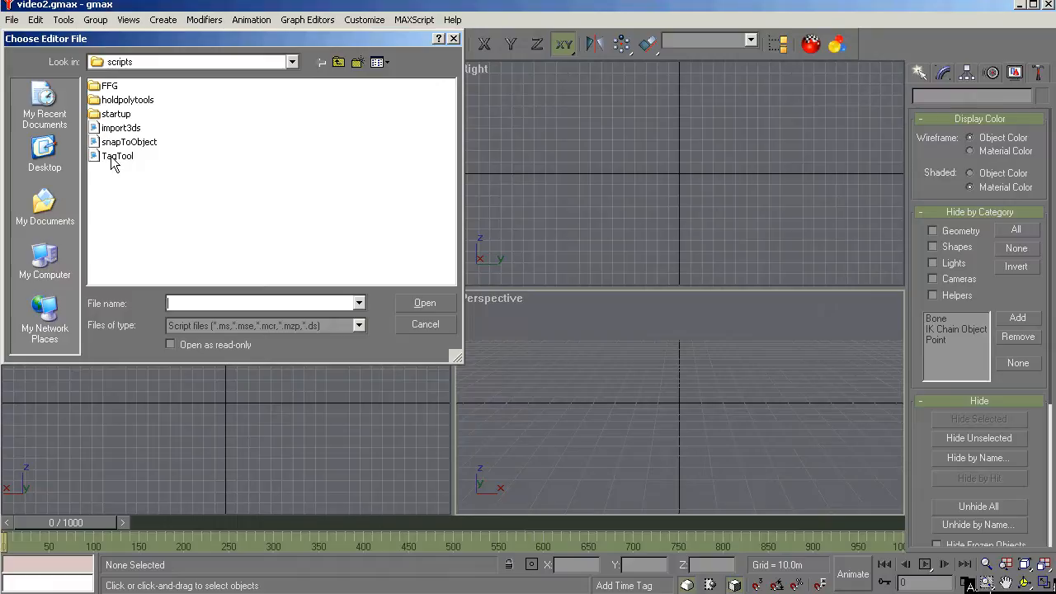
mouse_move(119, 155)
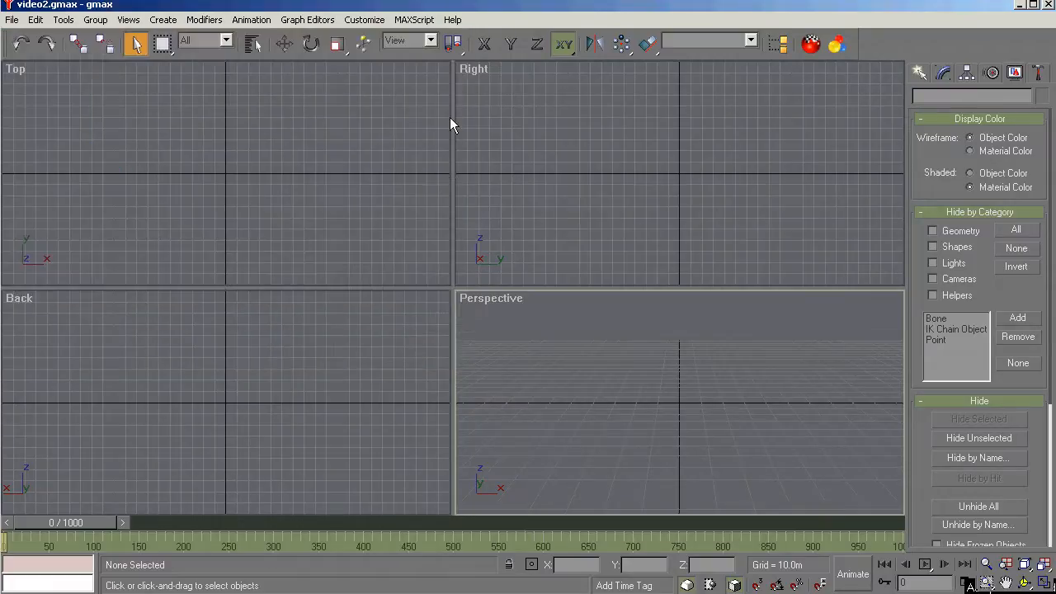
left_click(452, 20)
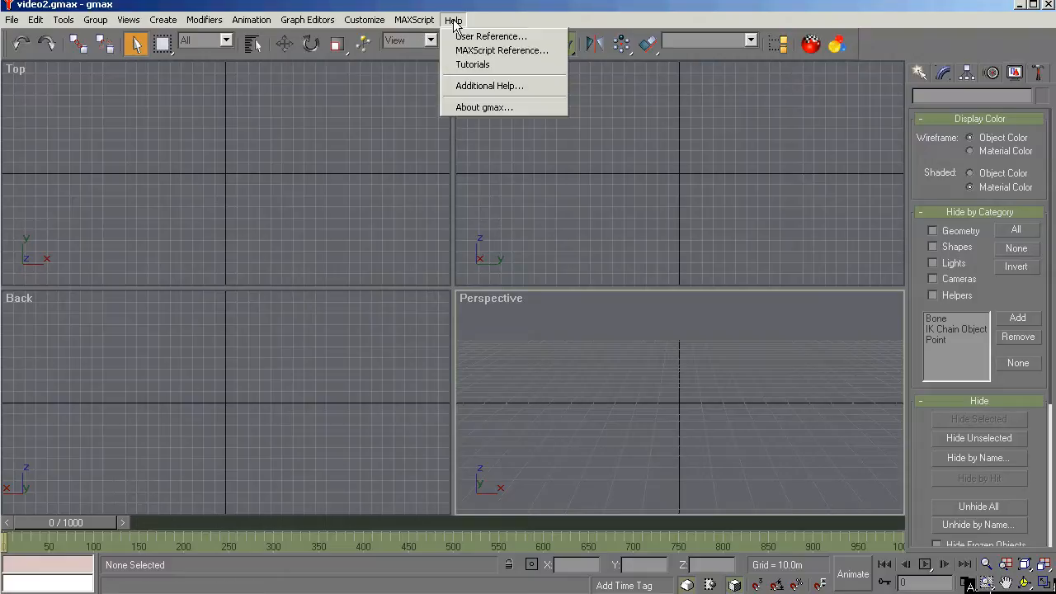
Read the 'What Is gmax?' and 'Getting Started with gmax' topics in the User Reference.
left_click(492, 37)
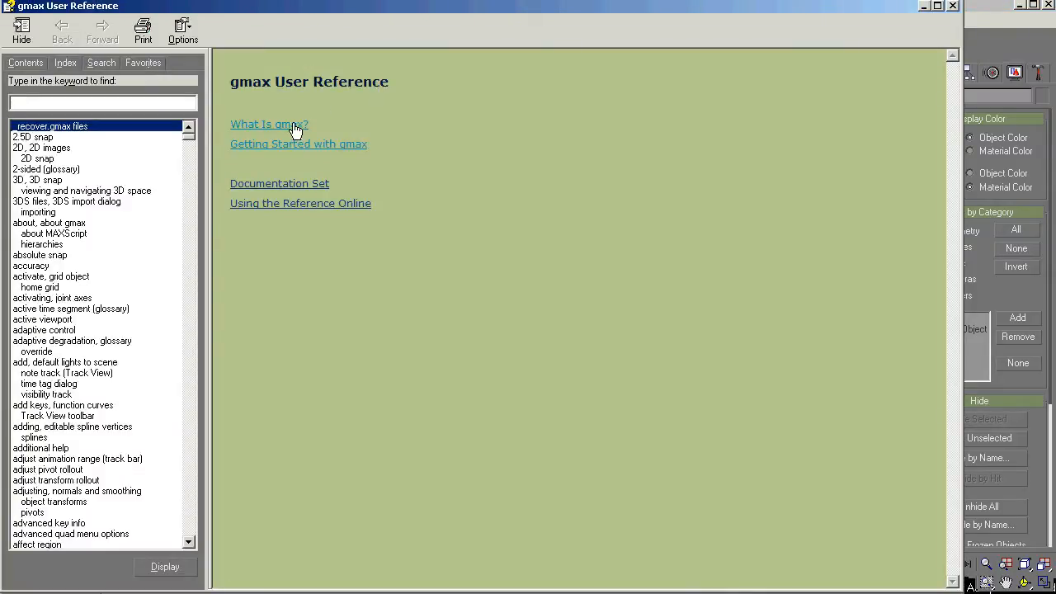
mouse_move(64, 534)
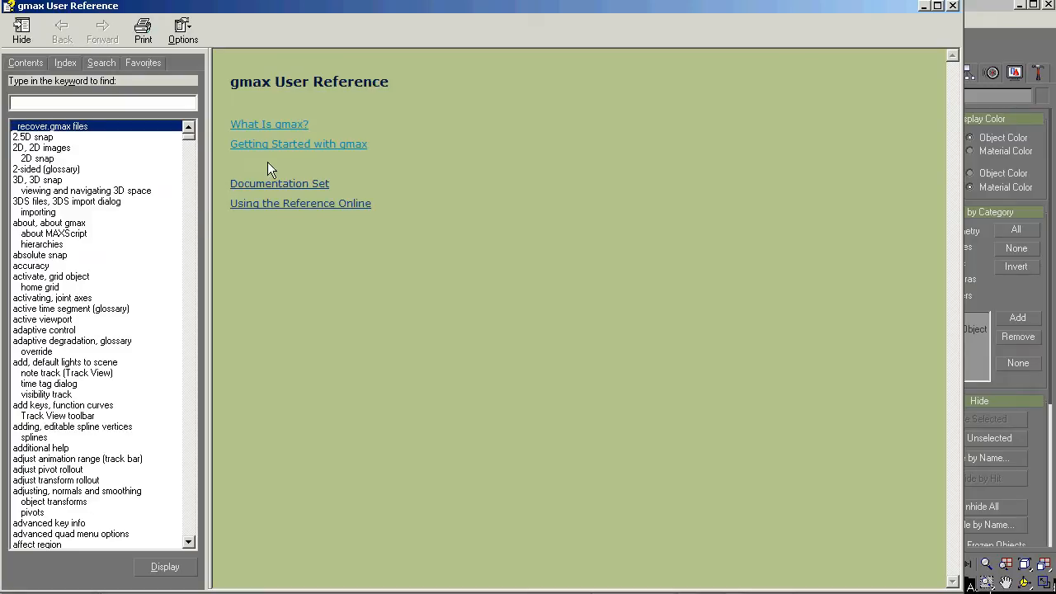
mouse_move(294, 129)
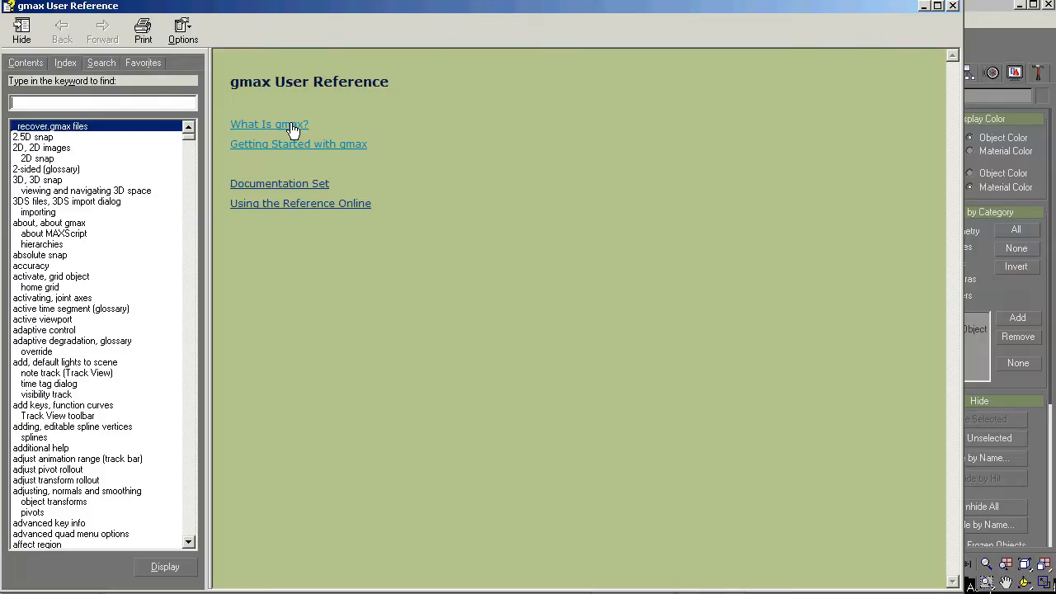
left_click(269, 124)
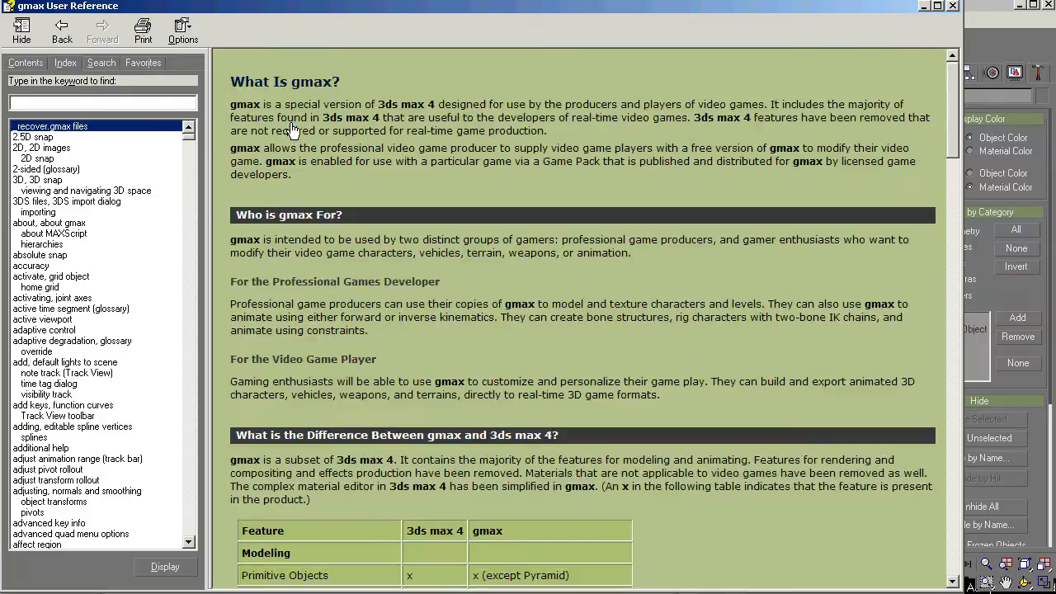
scroll("down", 3)
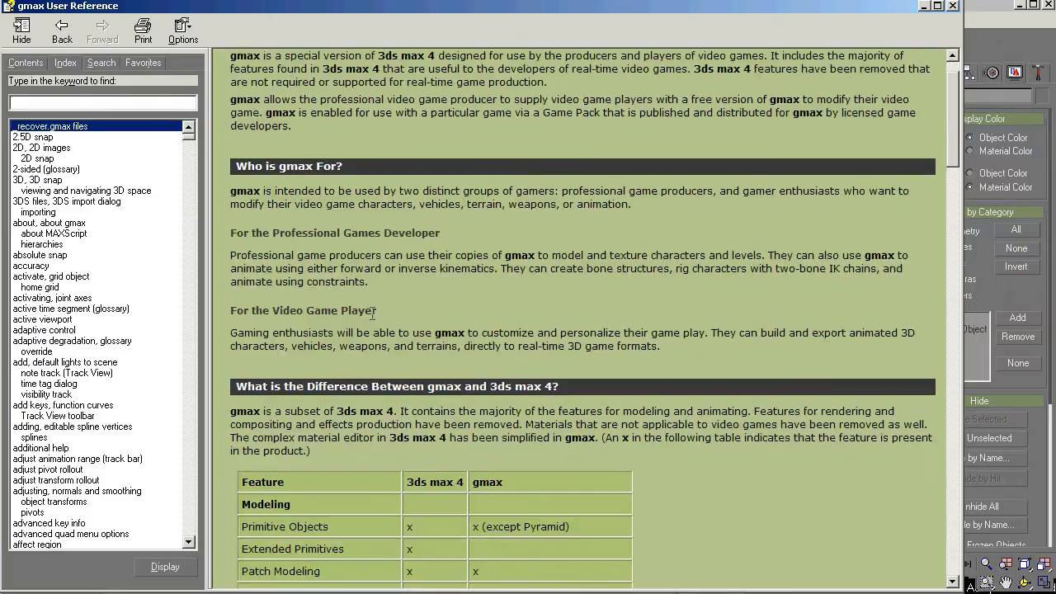
scroll("down", 3)
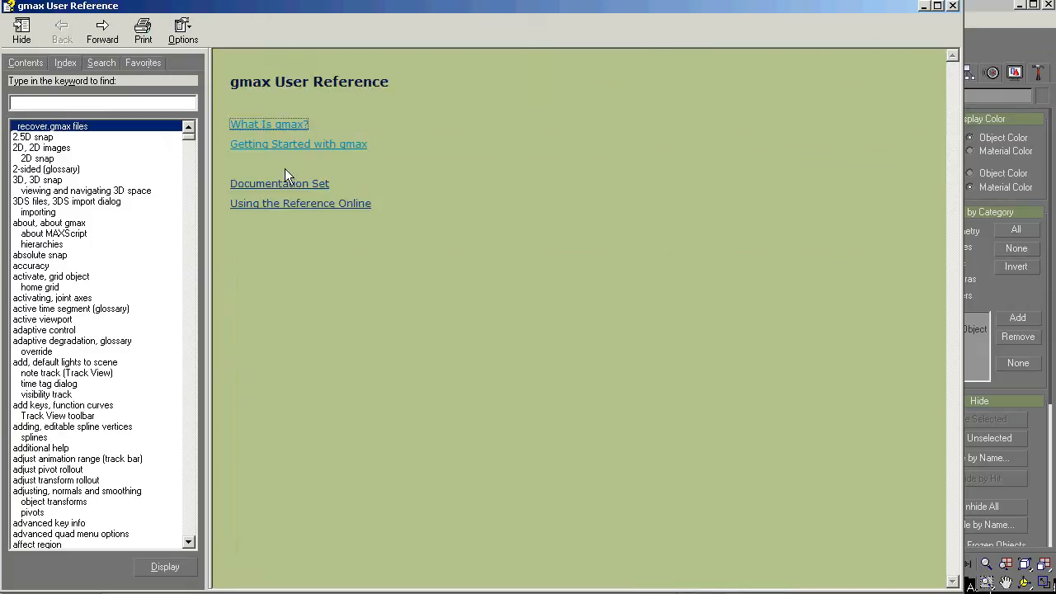
left_click(297, 144)
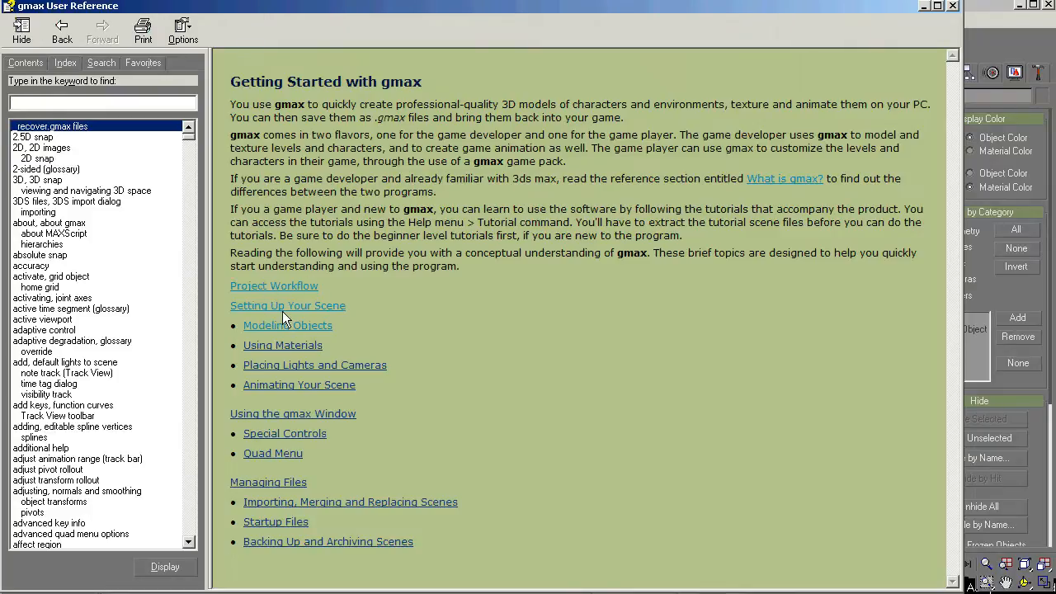
mouse_move(301, 287)
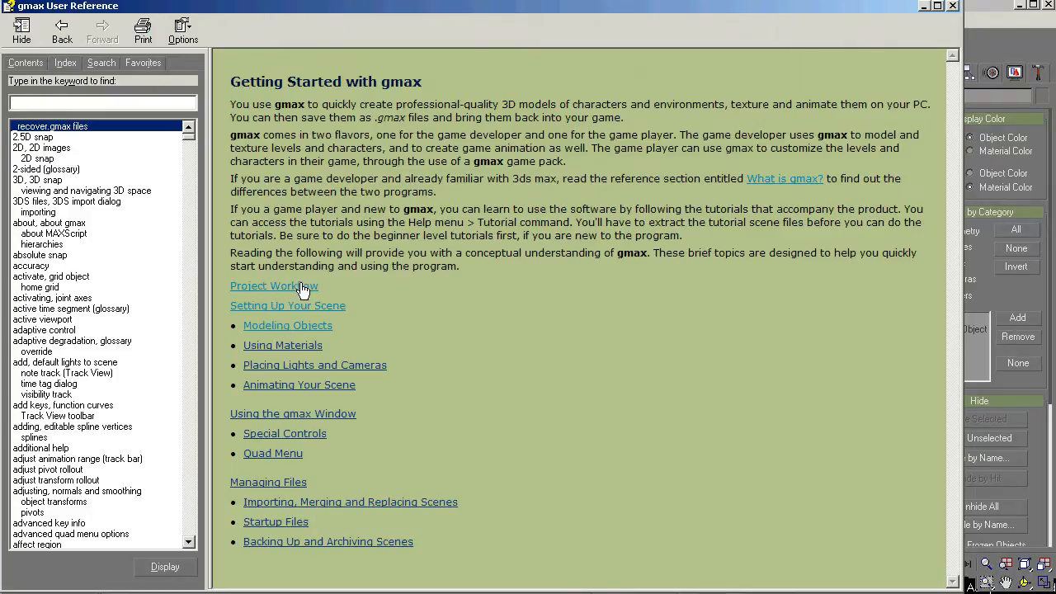
mouse_move(462, 195)
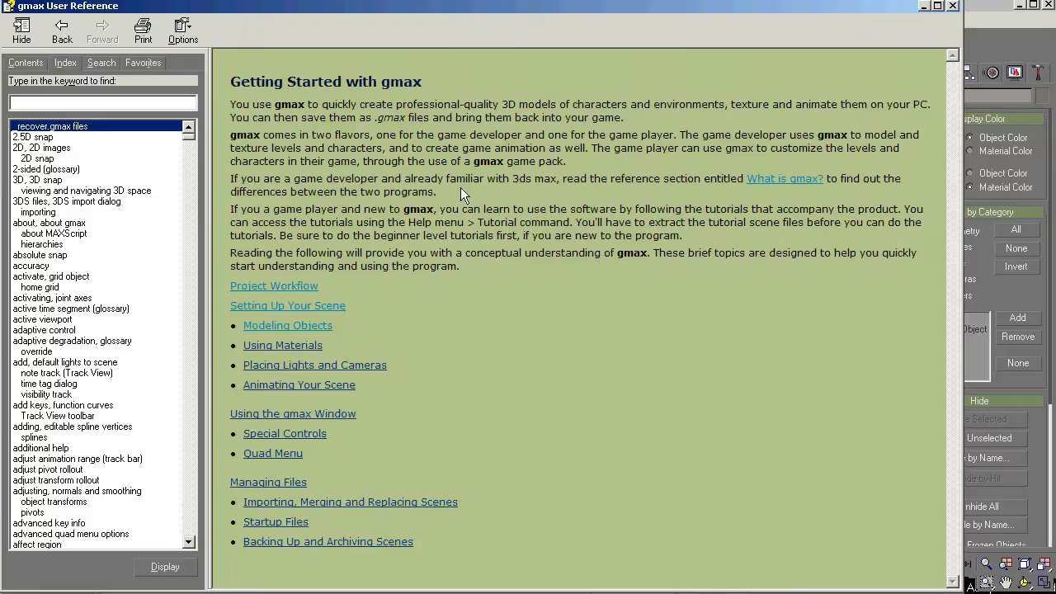
mouse_move(305, 310)
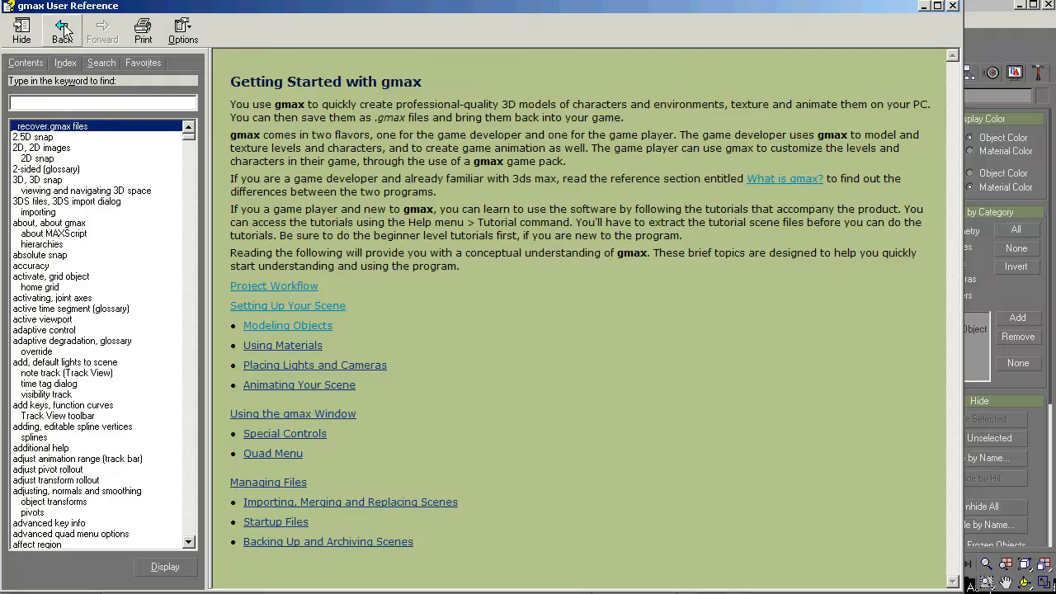
left_click(63, 30)
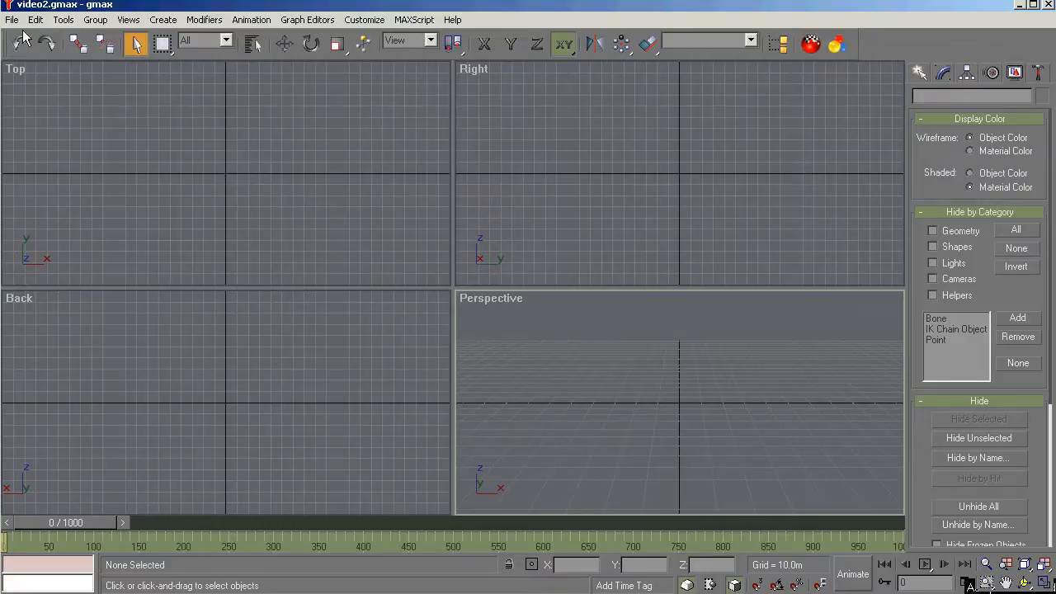
left_click(11, 20)
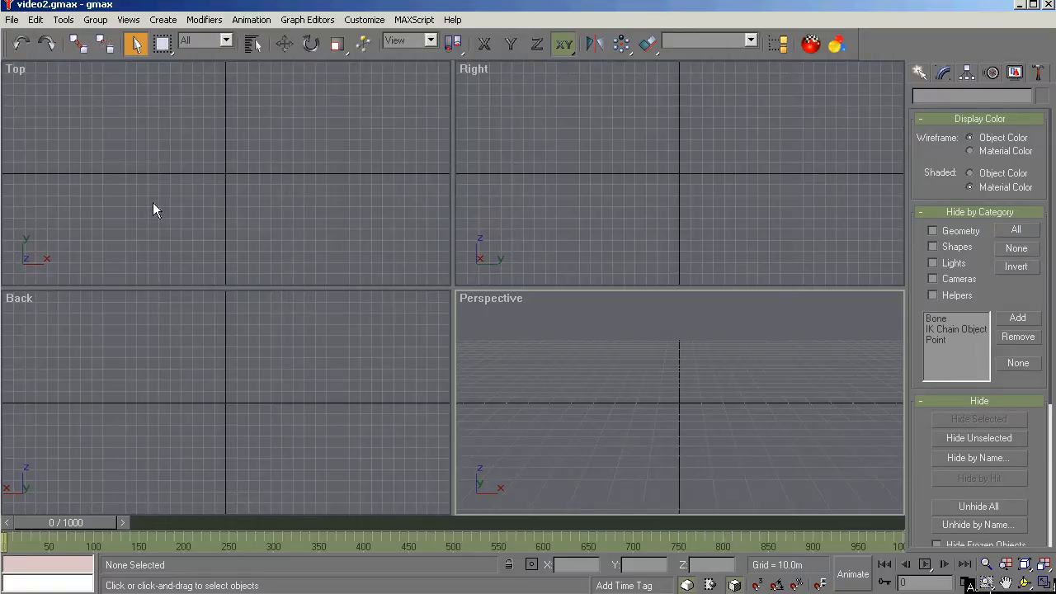
mouse_move(165, 206)
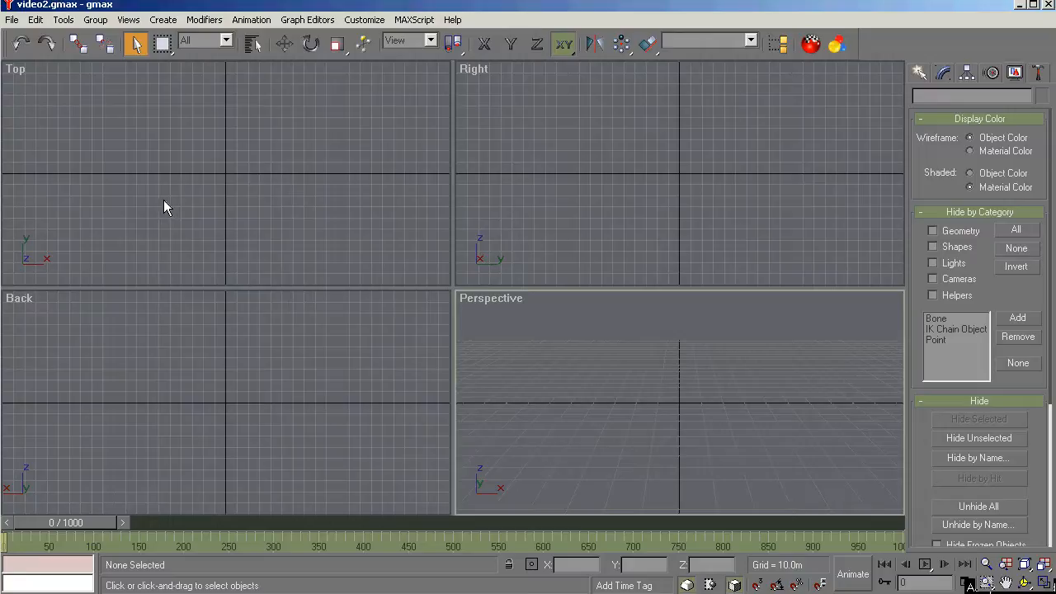
mouse_move(163, 205)
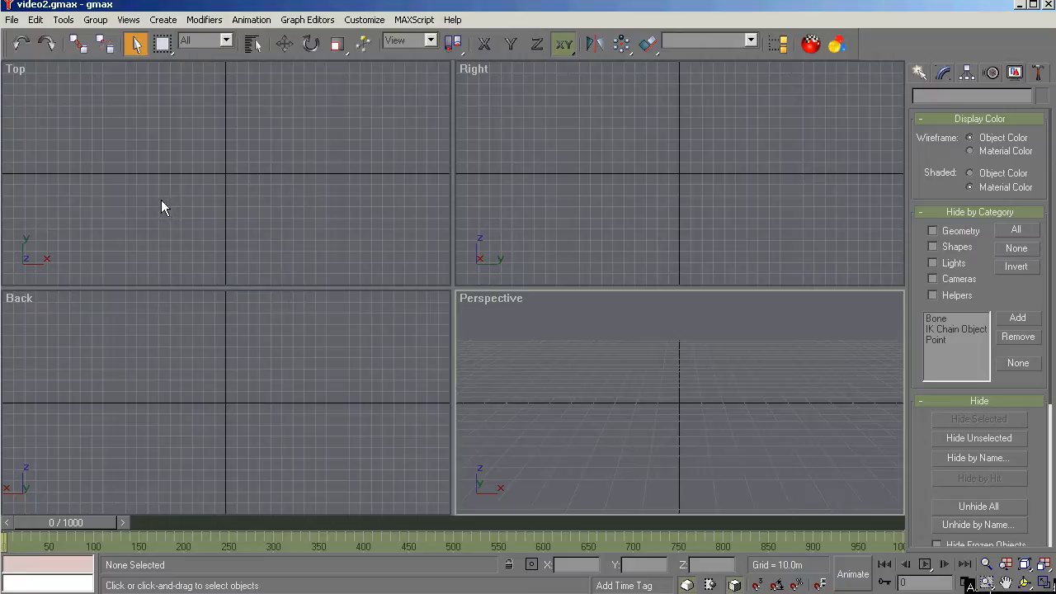
mouse_move(138, 193)
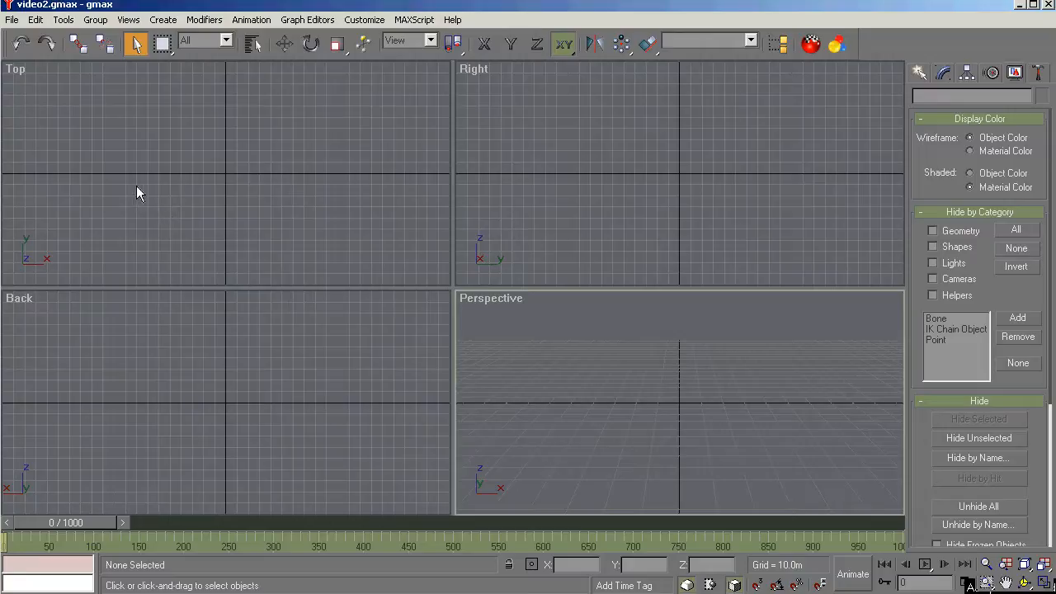
mouse_move(33, 64)
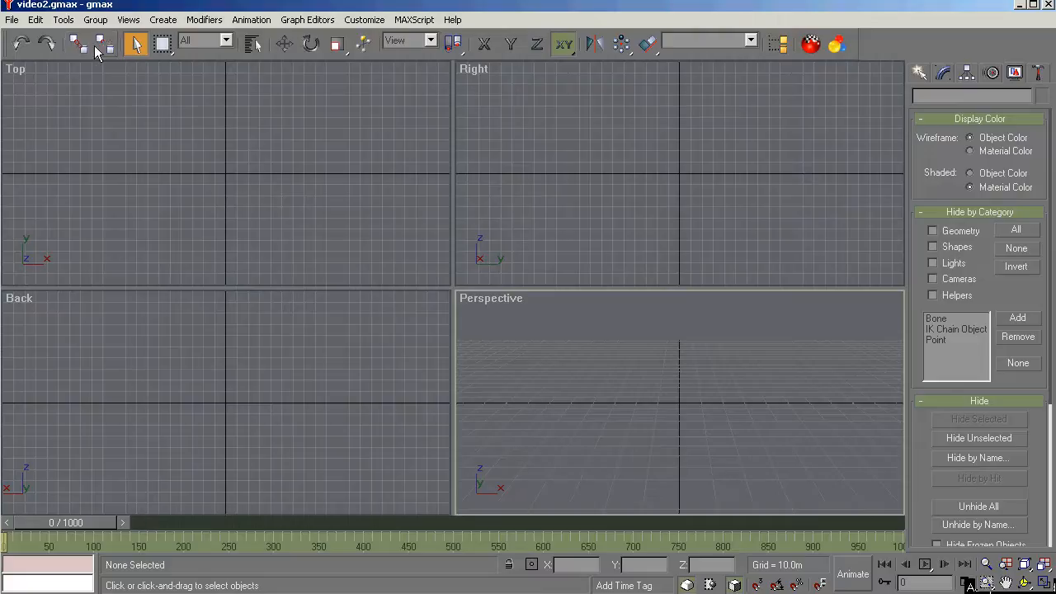
mouse_move(99, 41)
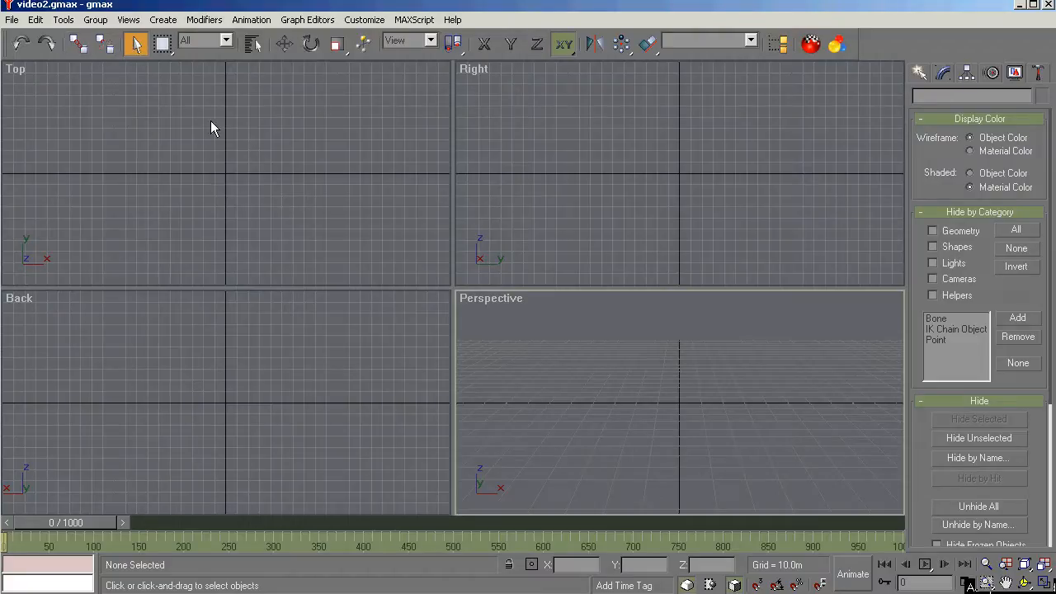
mouse_move(218, 142)
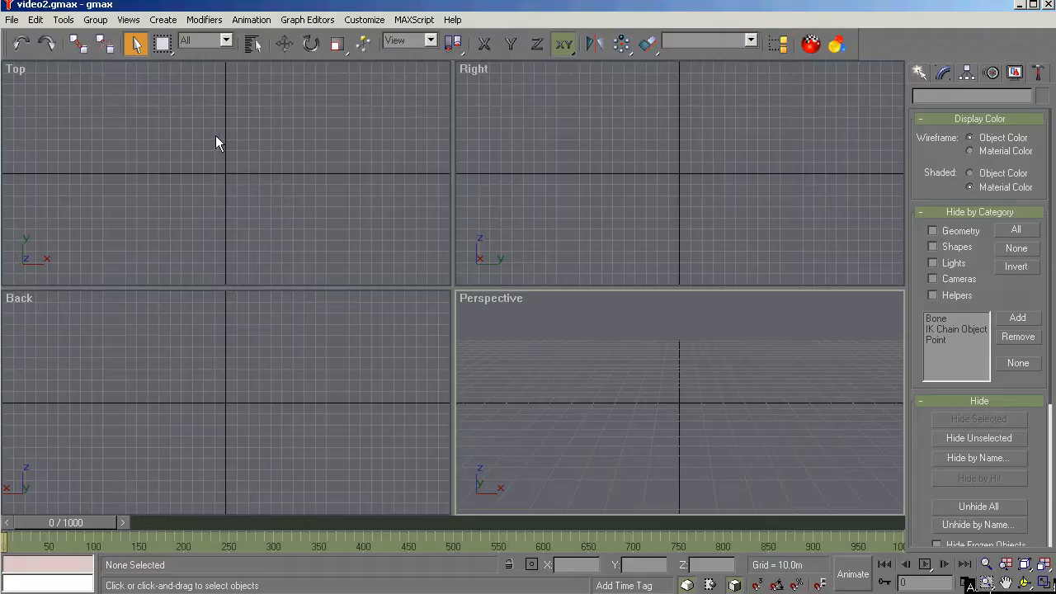
mouse_move(158, 80)
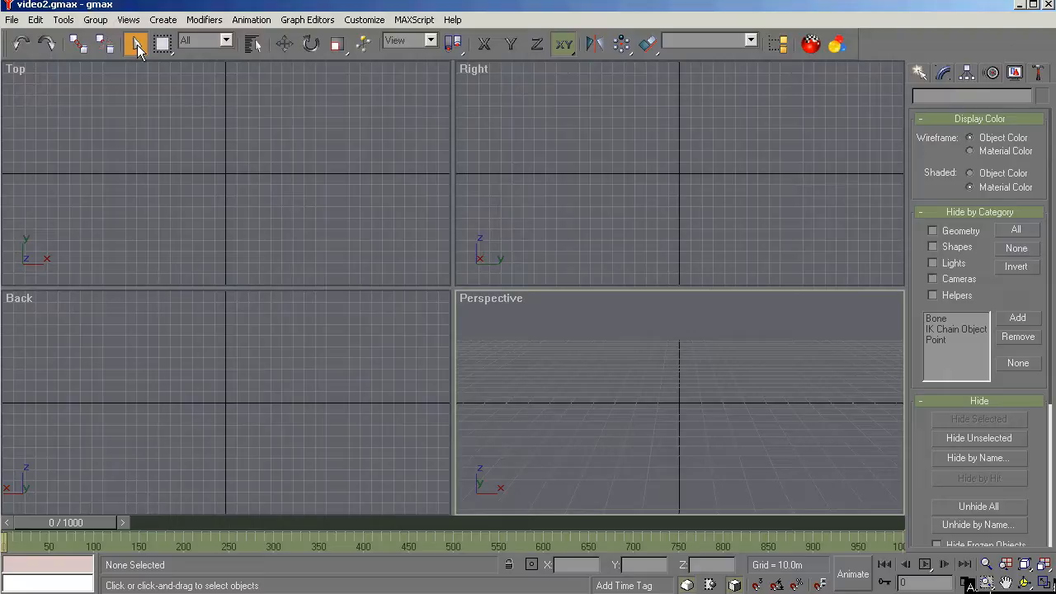
left_click(135, 43)
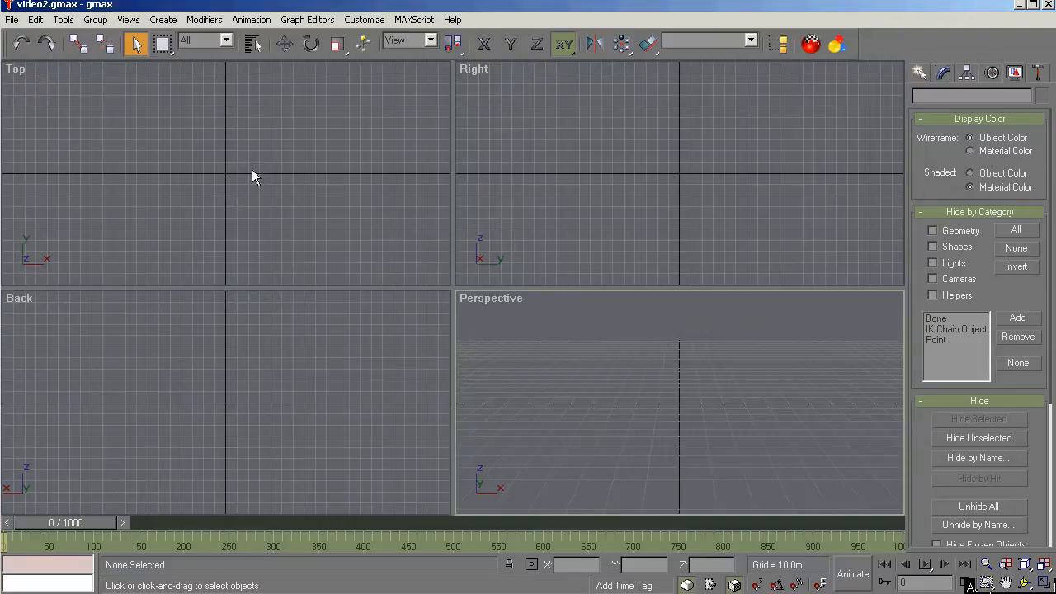
left_click_drag(255, 149, 192, 198)
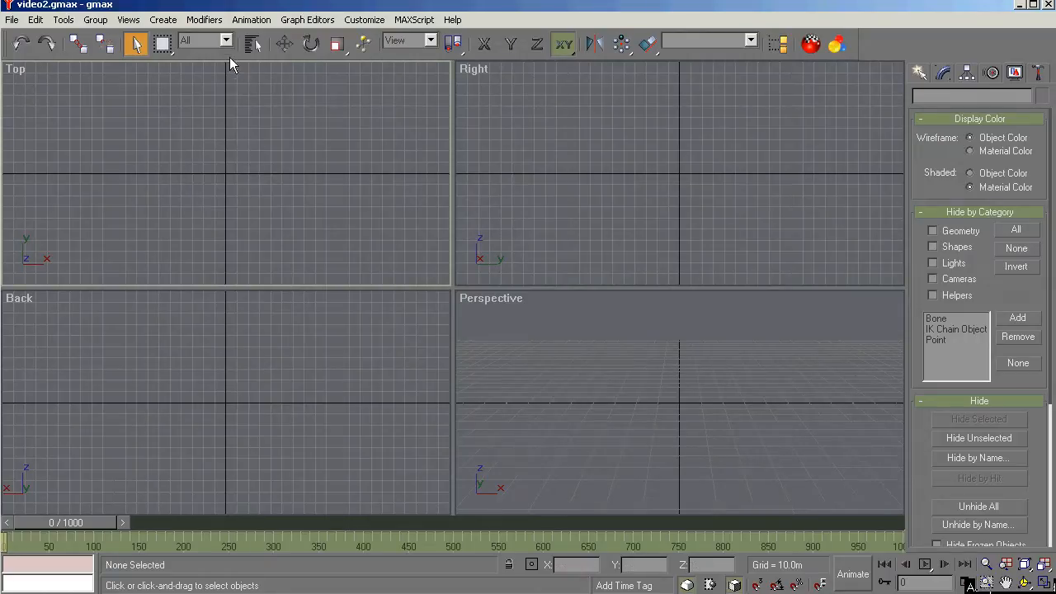
left_click(225, 39)
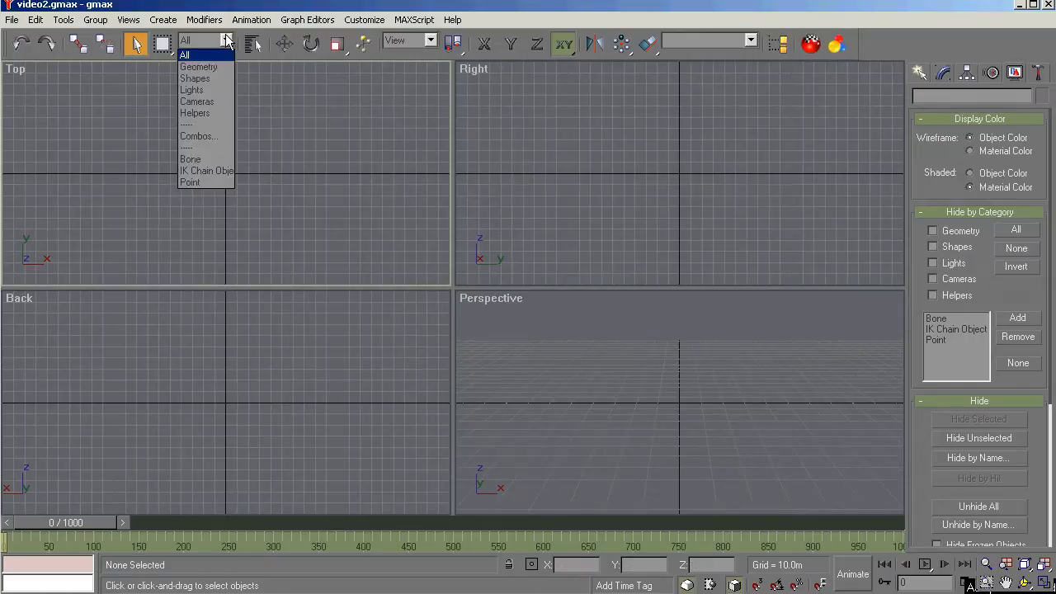
left_click(185, 54)
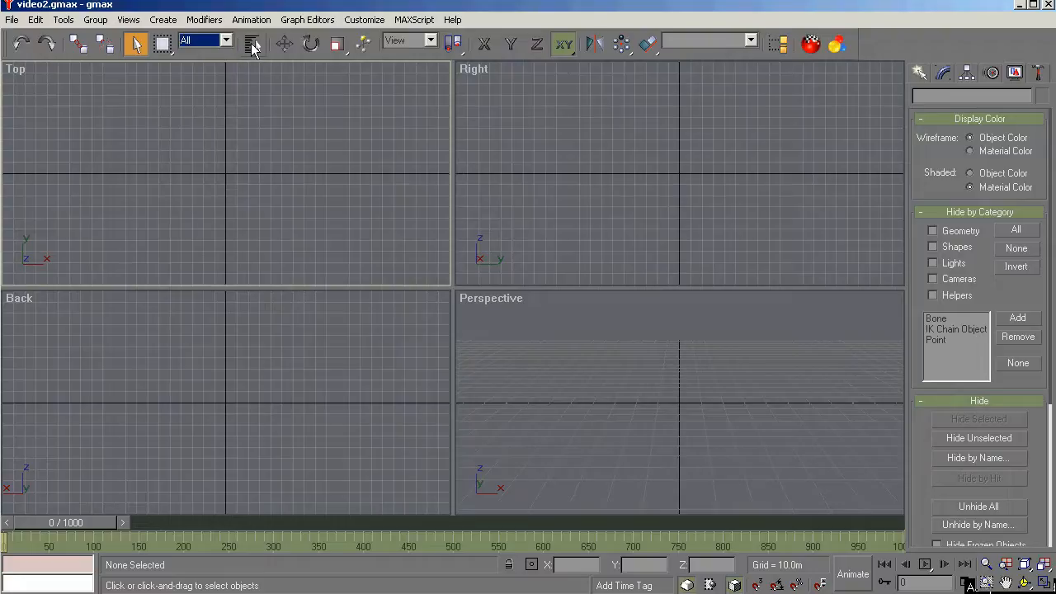
Show the empty Select Objects by-name list and cancel it.
left_click(250, 45)
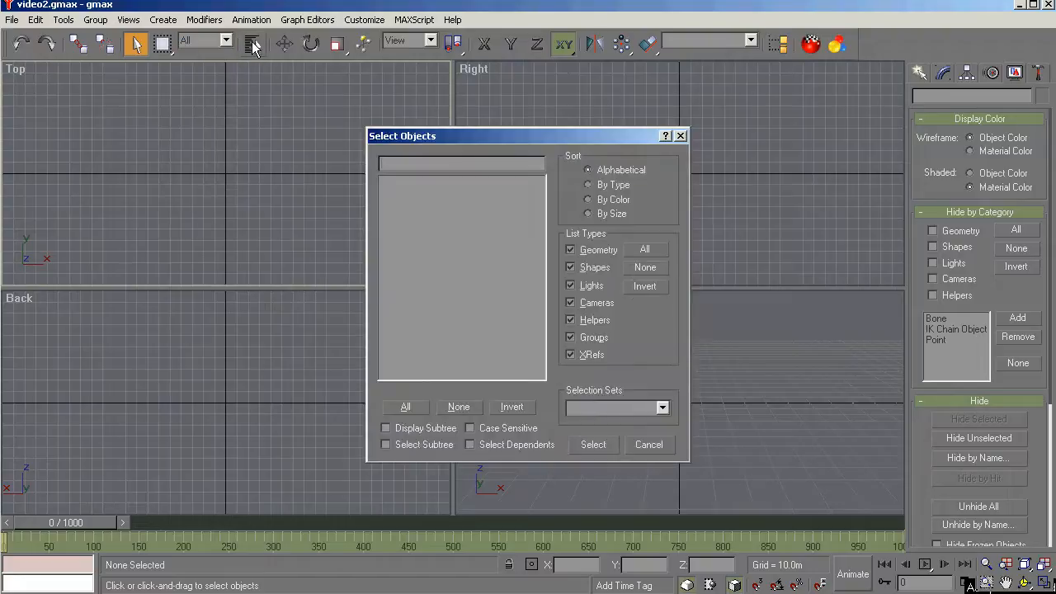
left_click(648, 446)
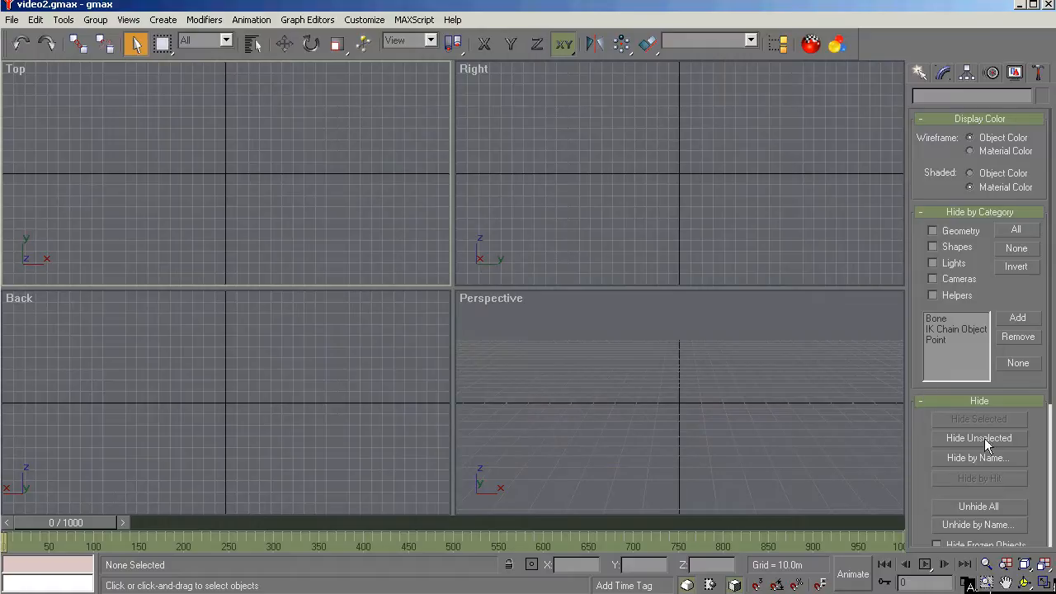
mouse_move(968, 508)
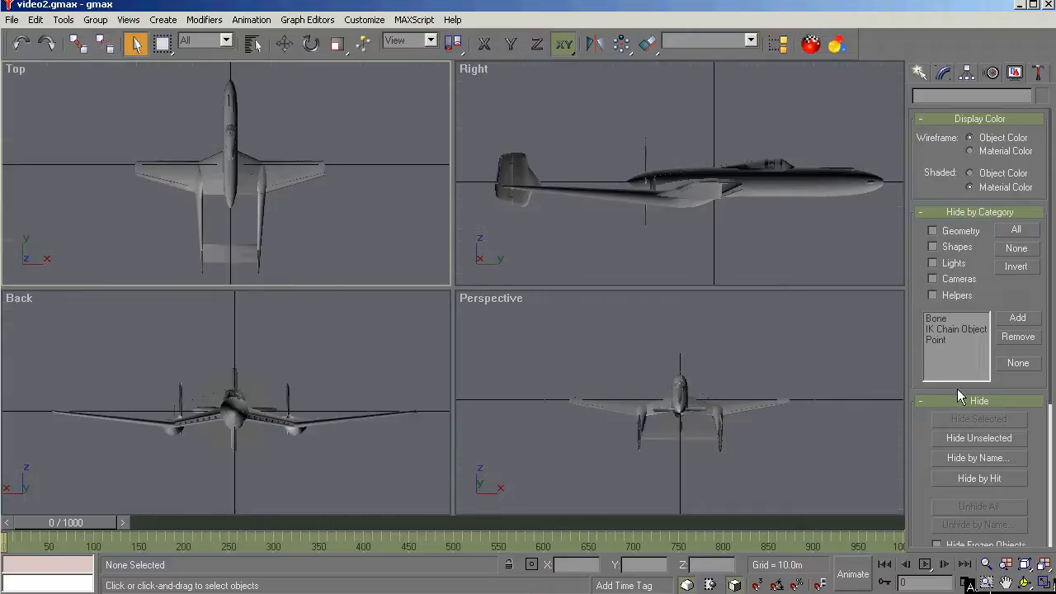
List the aircraft's named parts and pick a run of them such as ampgaugebezel and apilotseat.
left_click(254, 44)
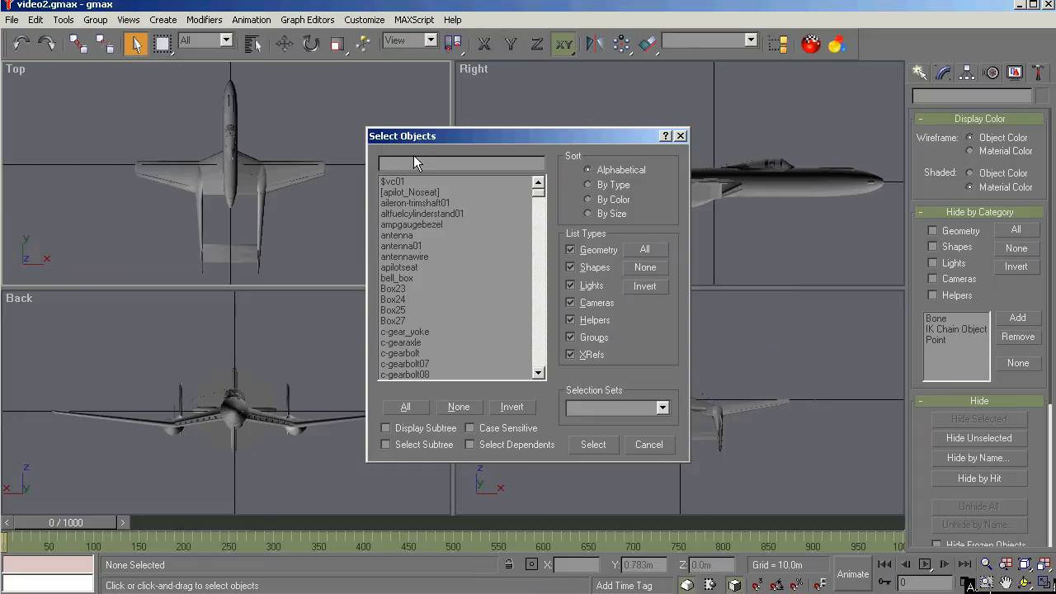
mouse_move(266, 152)
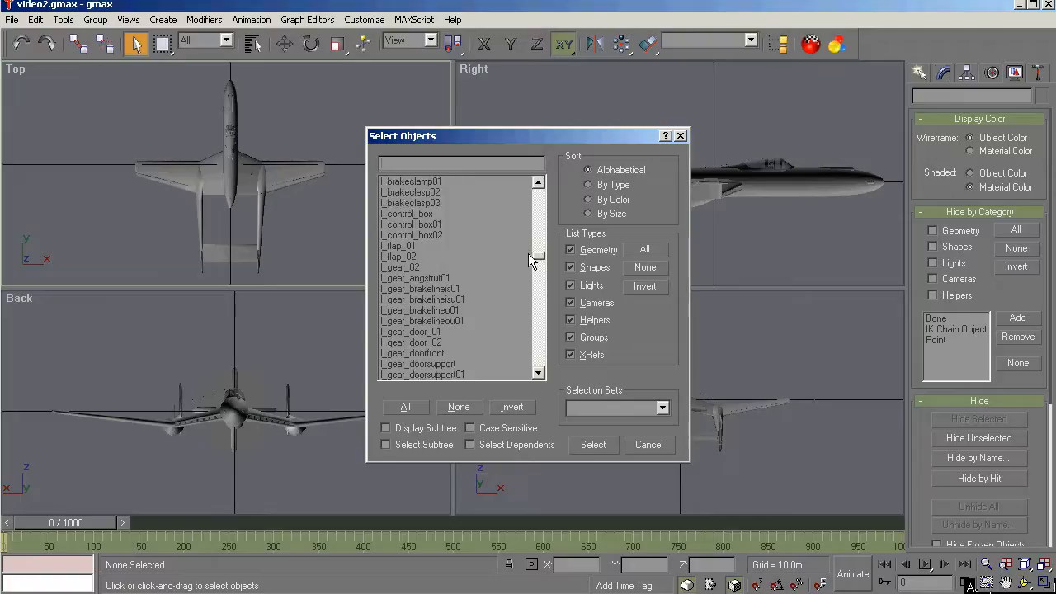
scroll("down", 3)
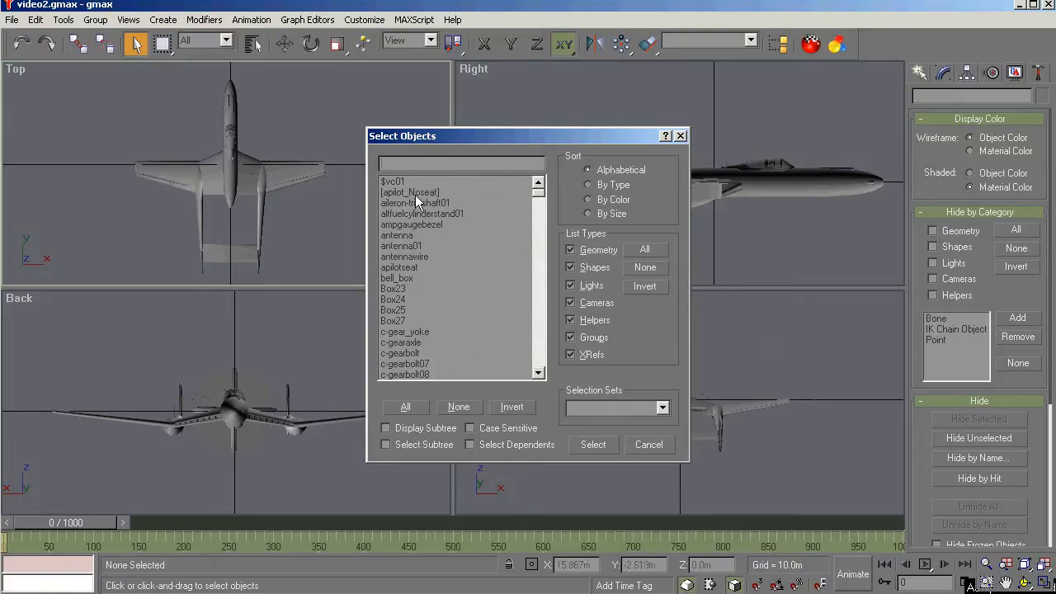
mouse_move(436, 274)
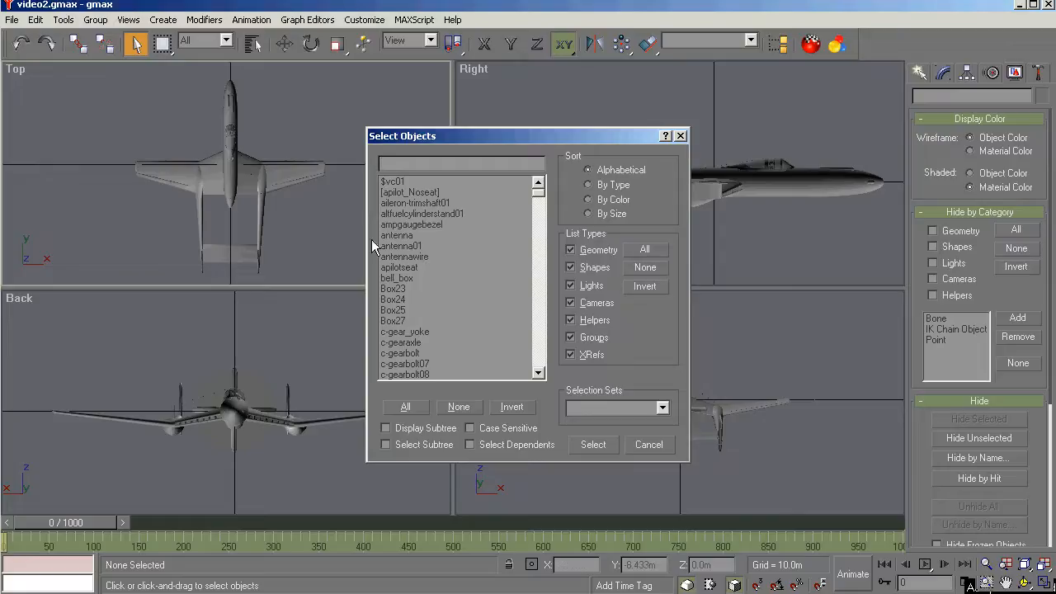
mouse_move(413, 262)
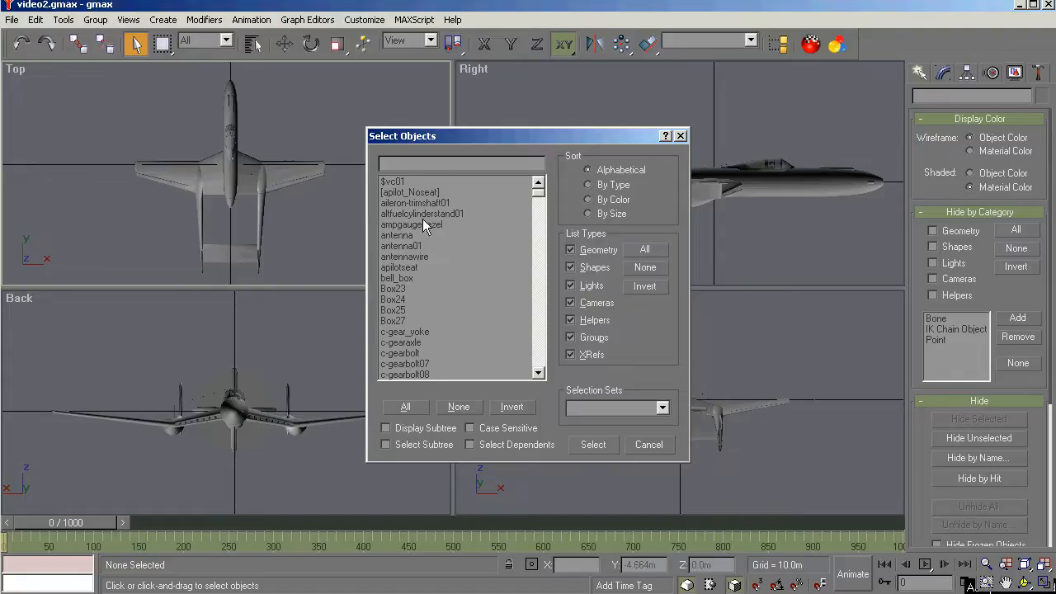
left_click(386, 427)
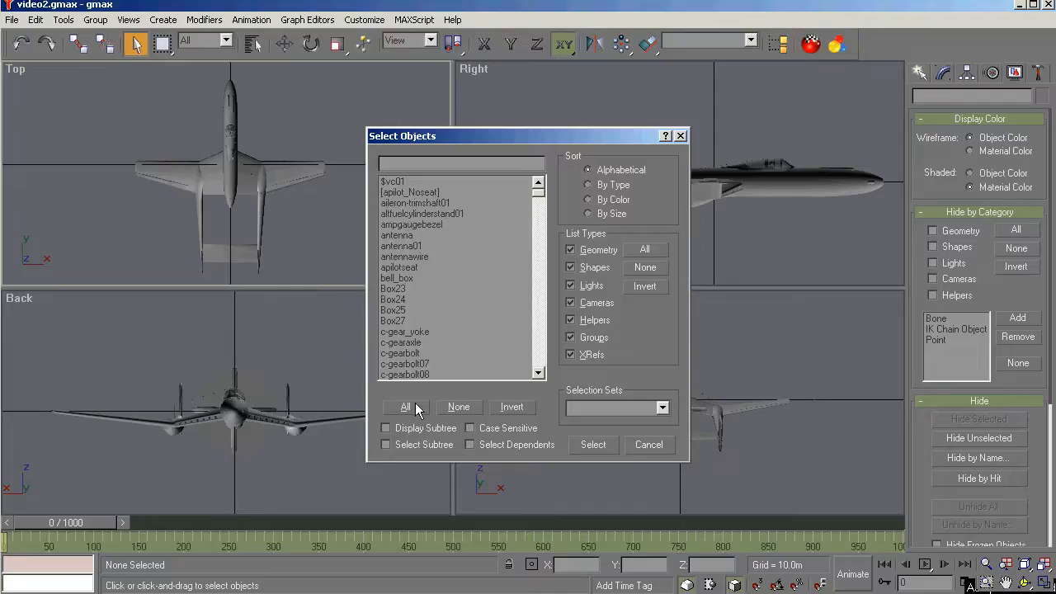
mouse_move(404, 230)
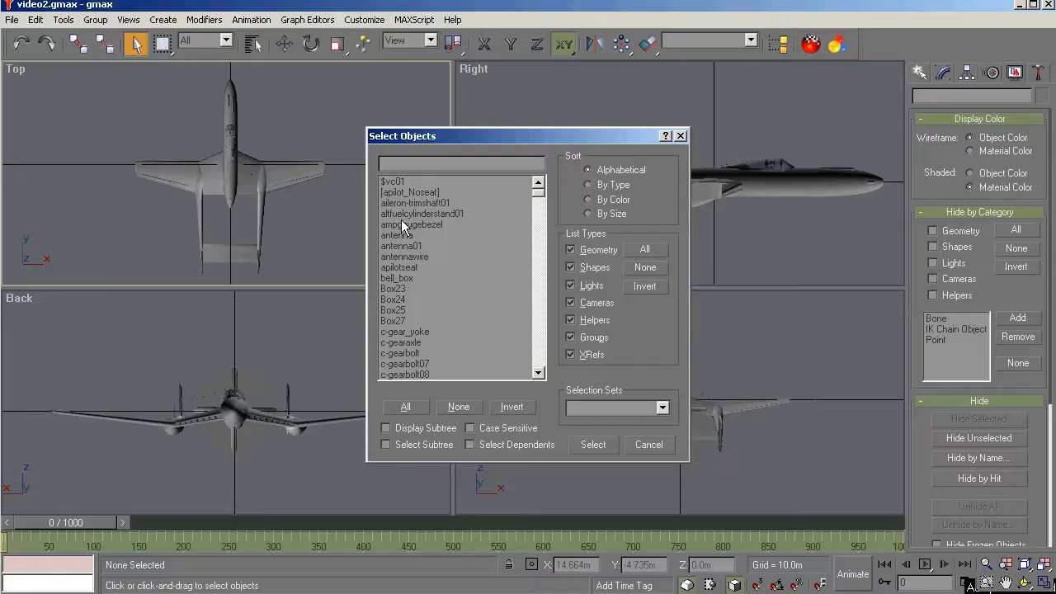
left_click(411, 224)
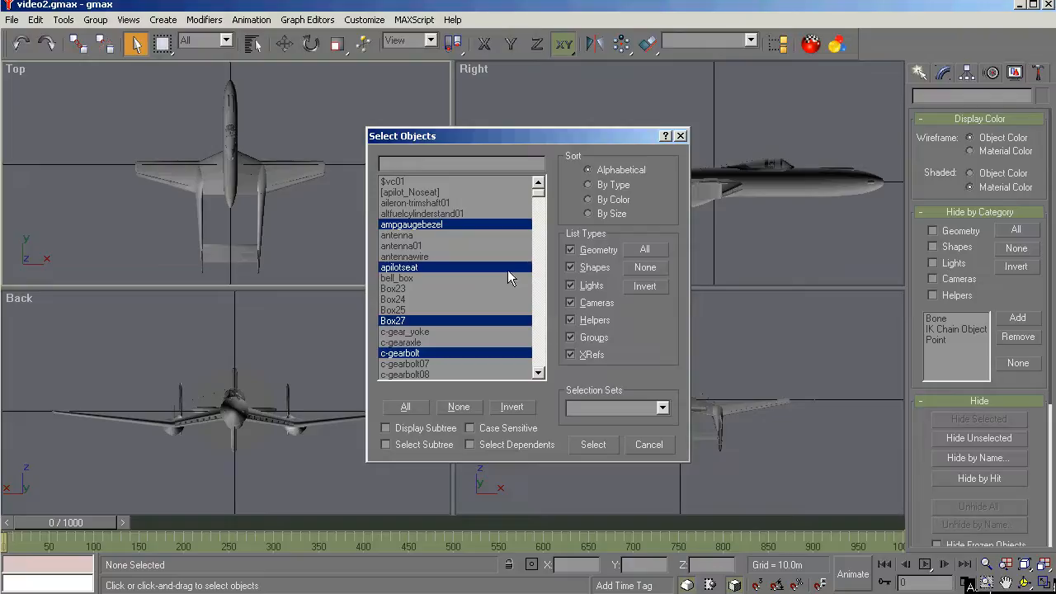
mouse_move(535, 228)
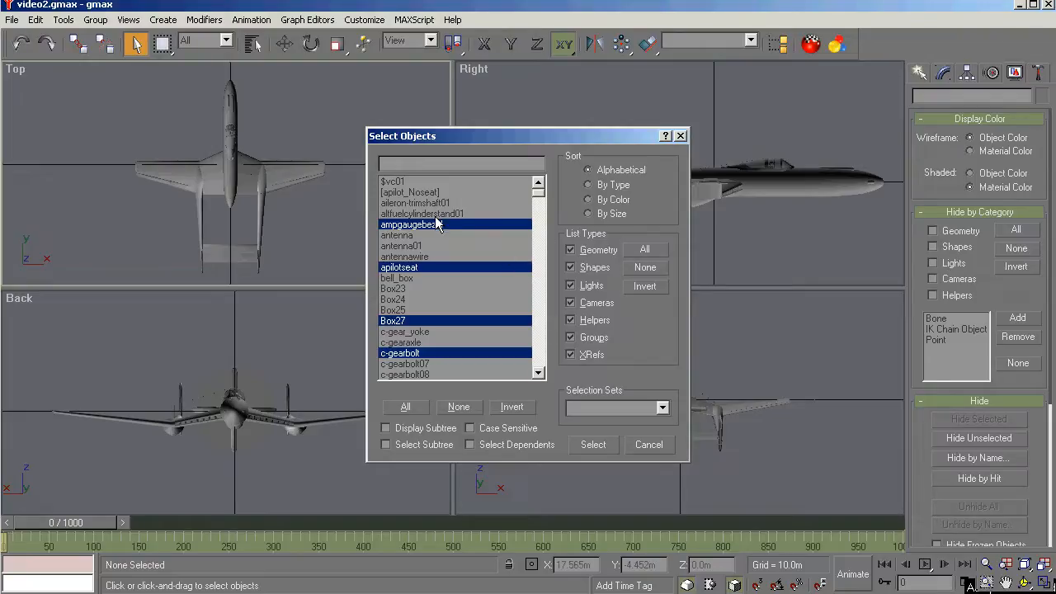
left_click(416, 203)
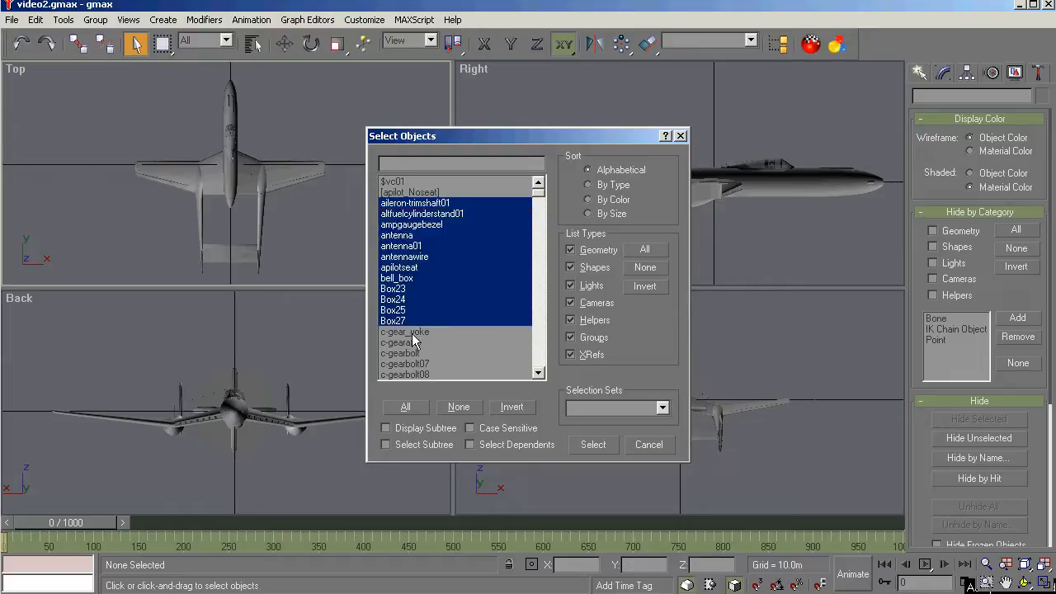
mouse_move(414, 307)
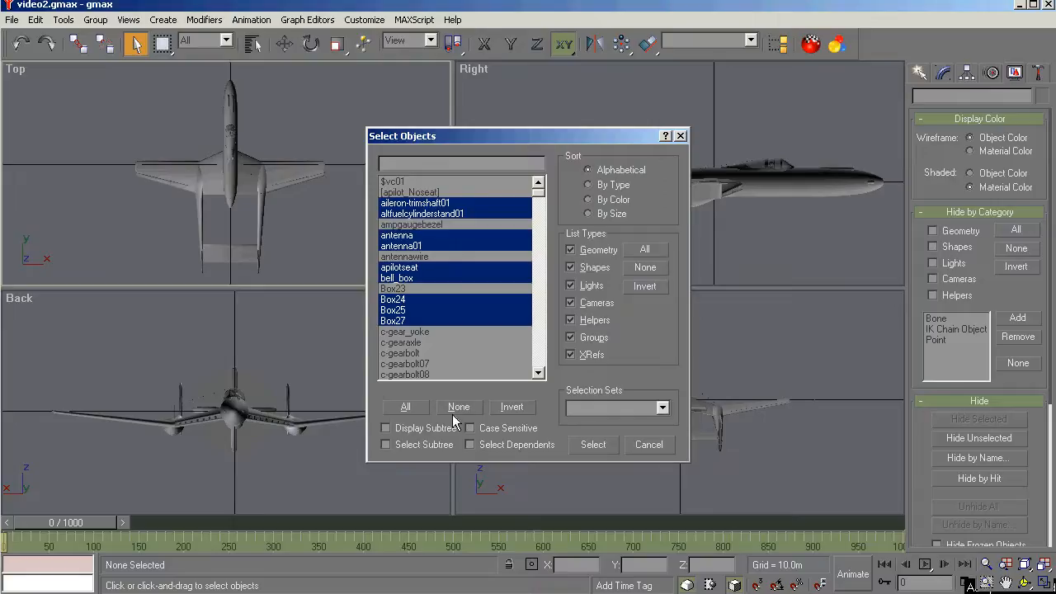
Show the parts list as a subtree hierarchy, then confirm the picked parts and close it.
left_click(386, 428)
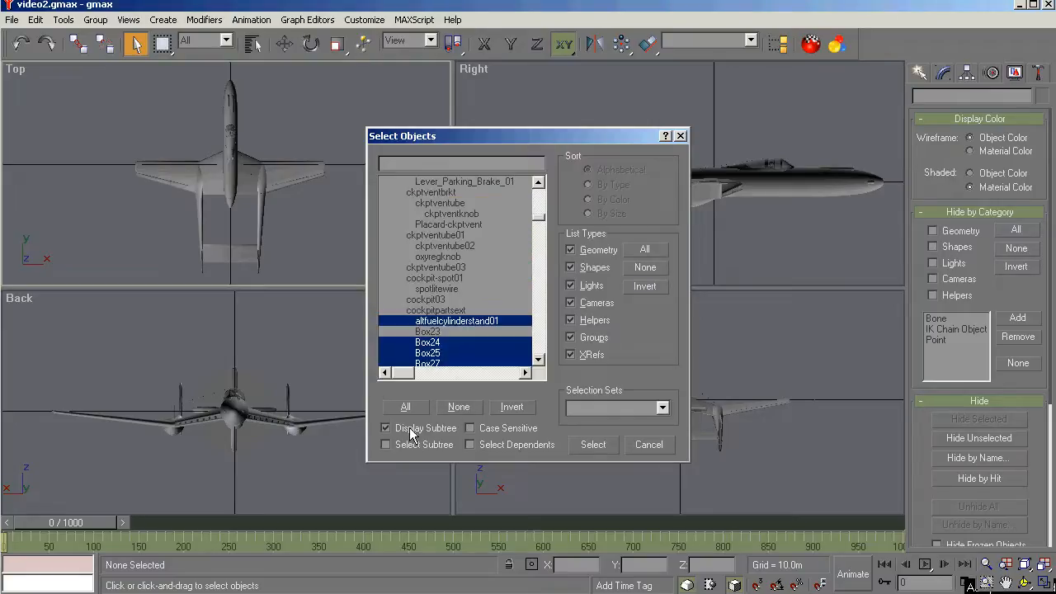
mouse_move(465, 416)
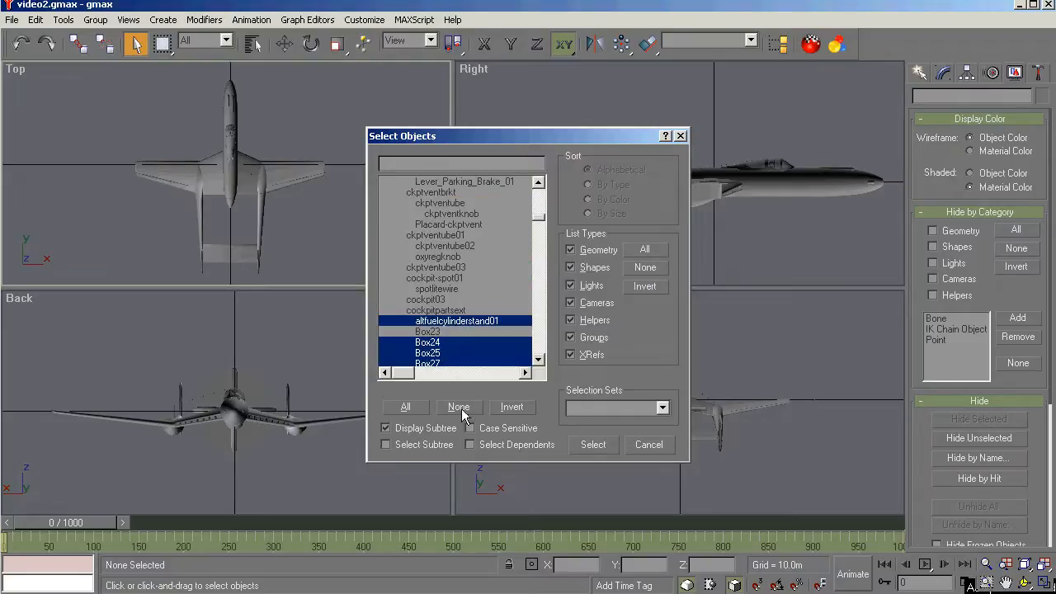
left_click(459, 406)
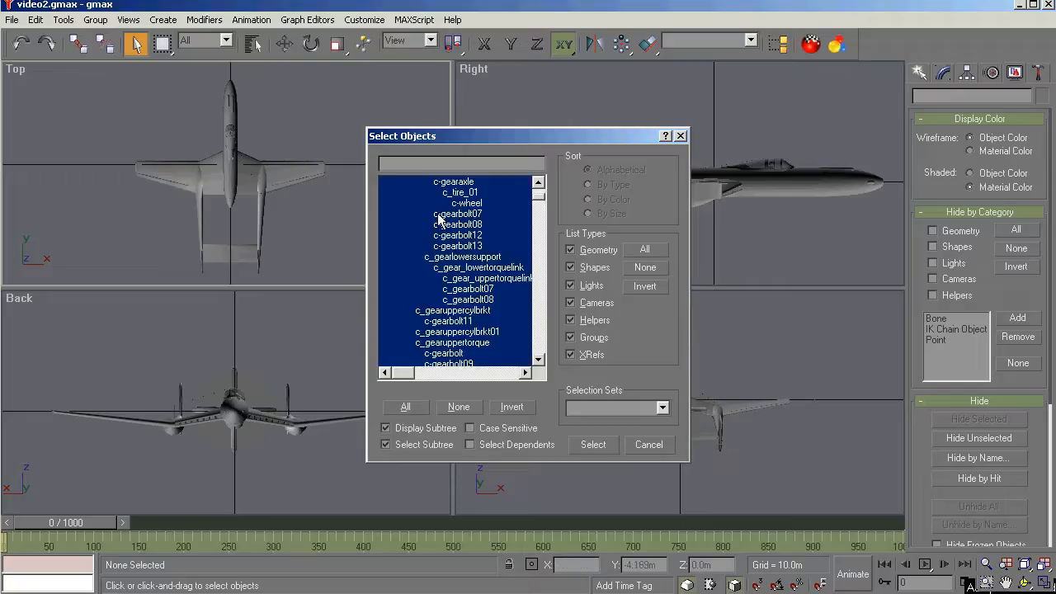
scroll("down", 3)
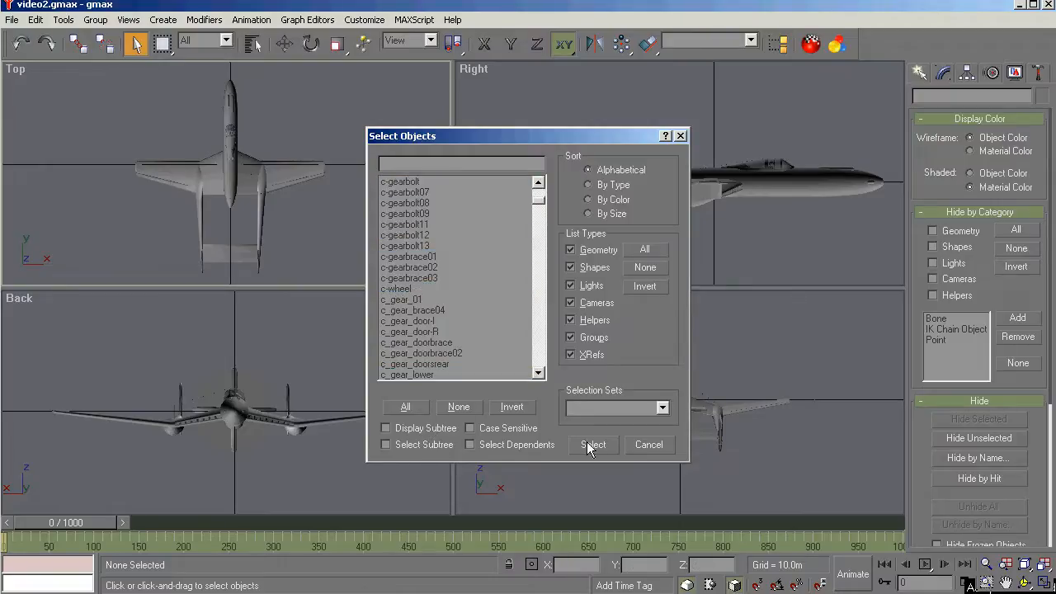
left_click(592, 445)
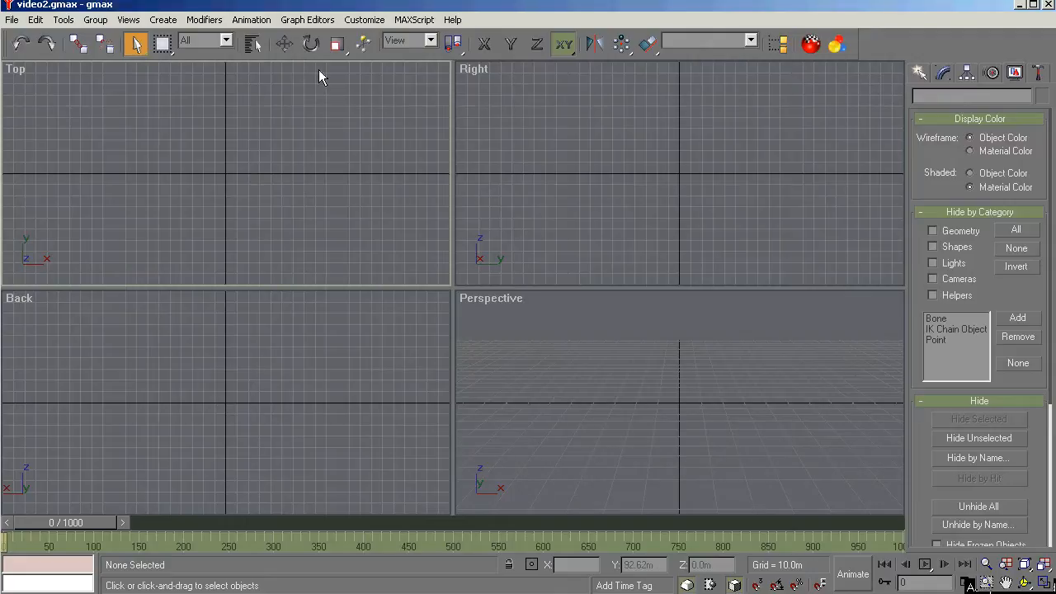
left_click(284, 43)
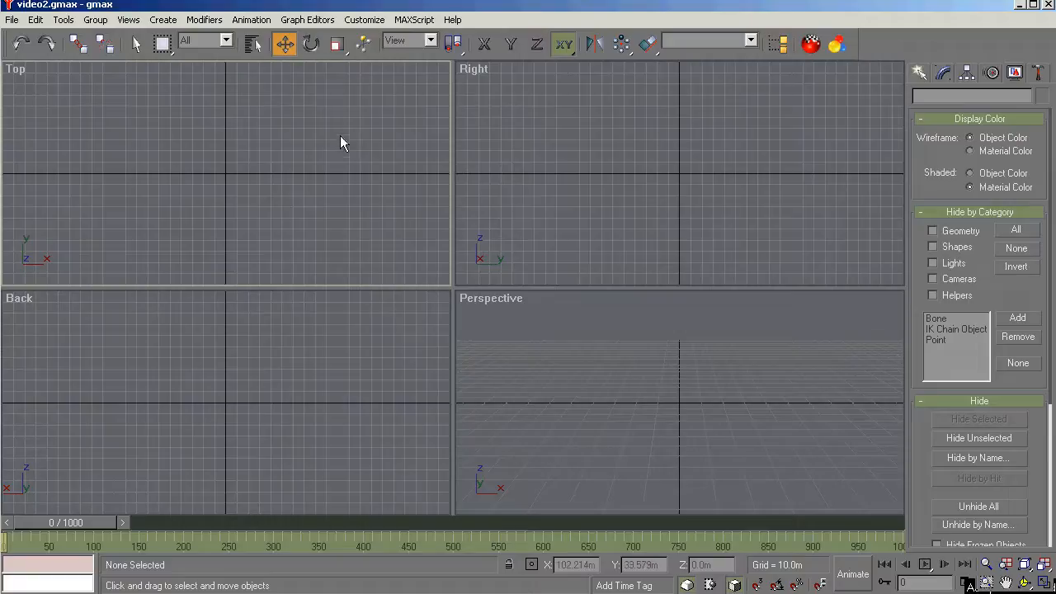
left_click(310, 45)
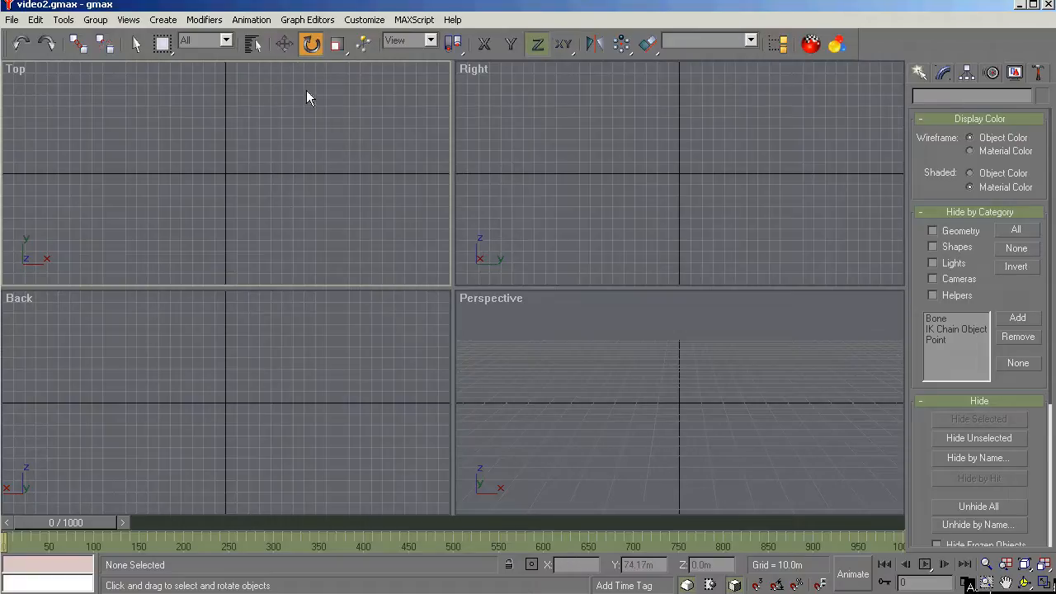
left_click(284, 44)
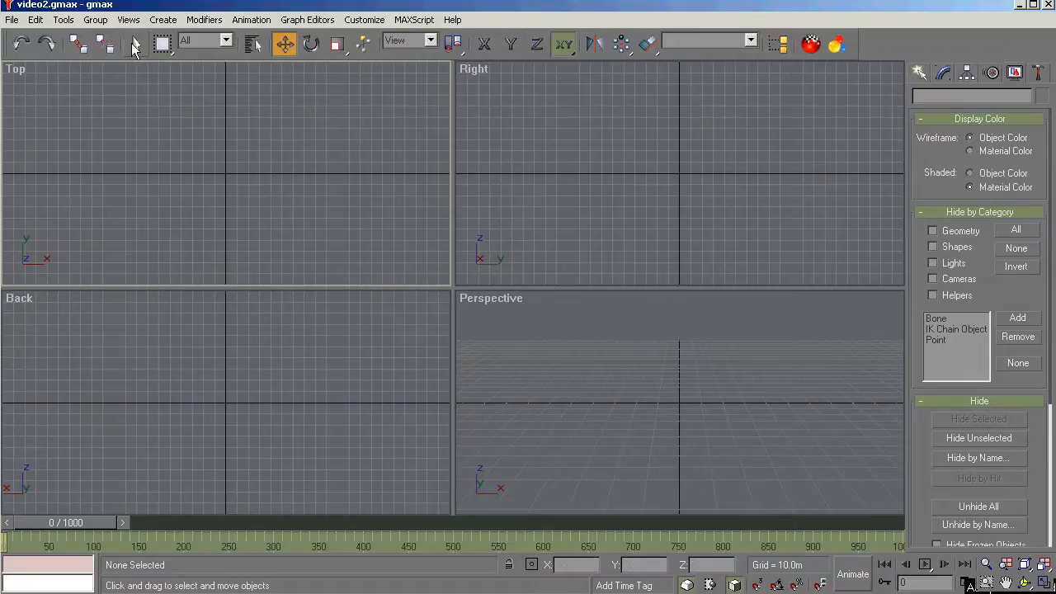
left_click(135, 45)
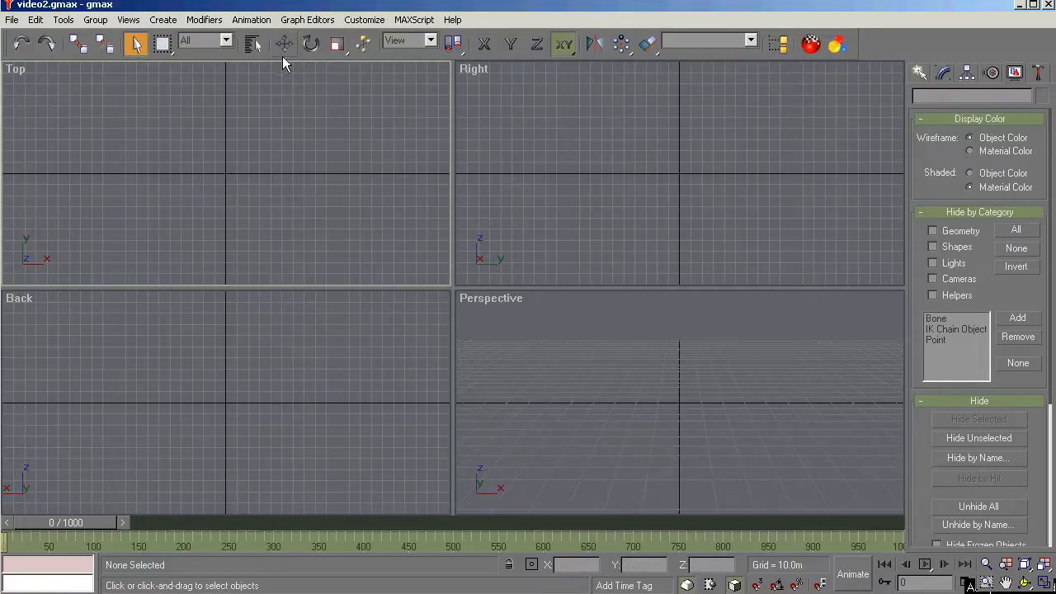
left_click(284, 45)
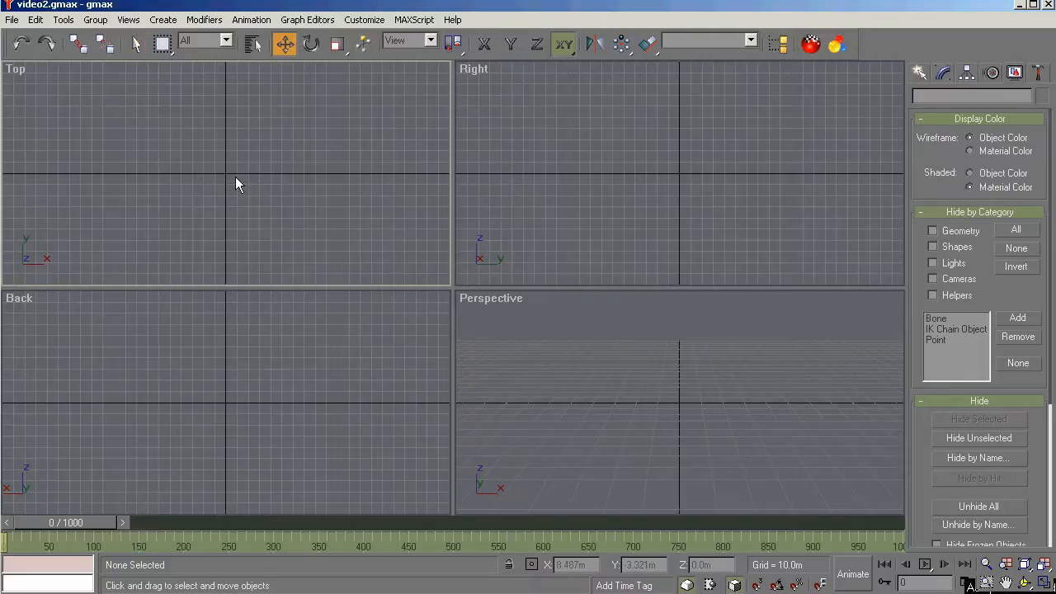
left_click(336, 43)
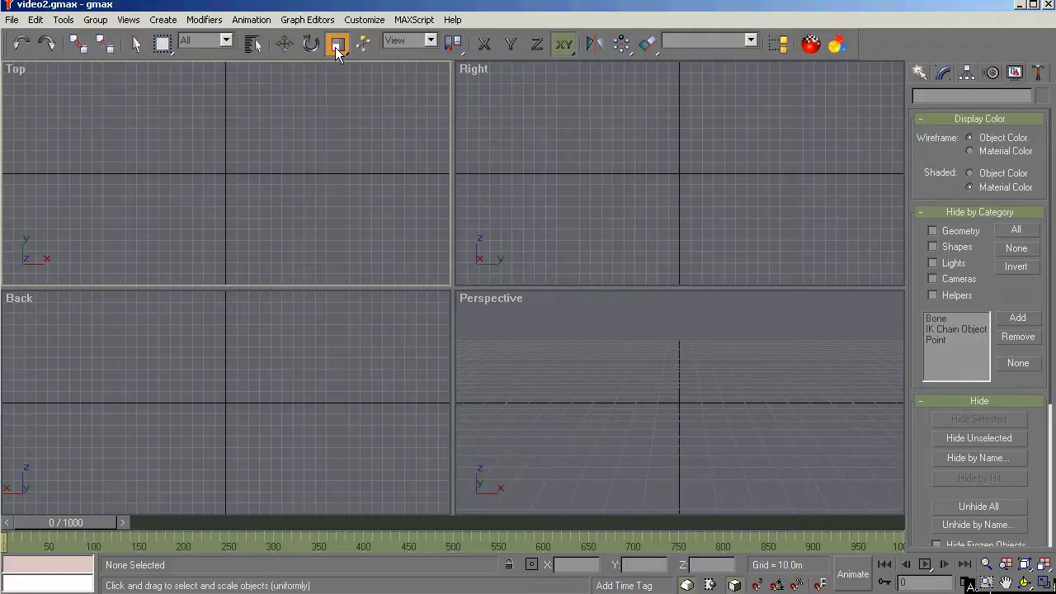
left_click(284, 45)
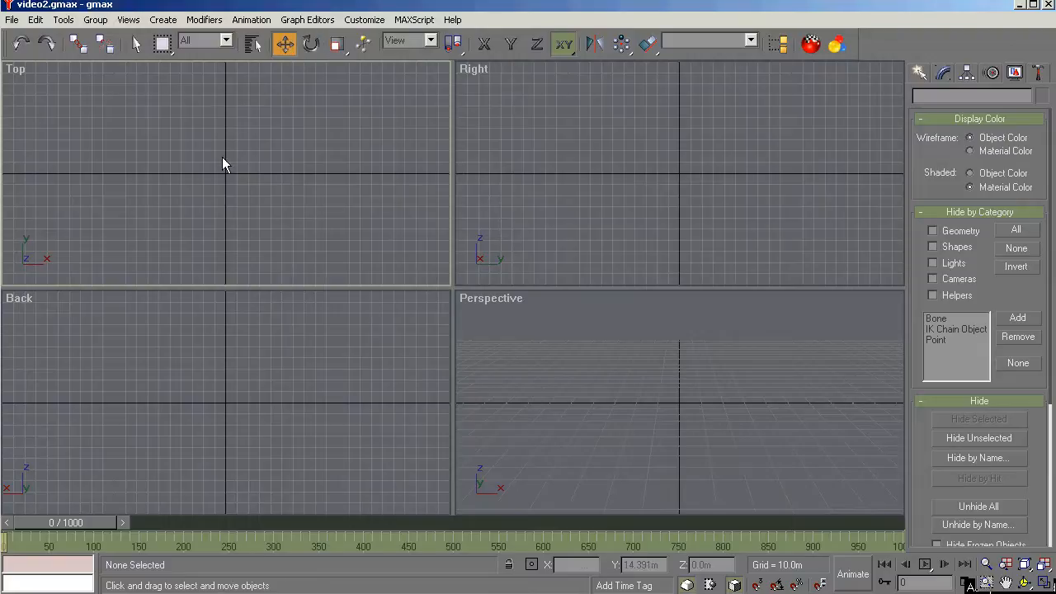
mouse_move(234, 159)
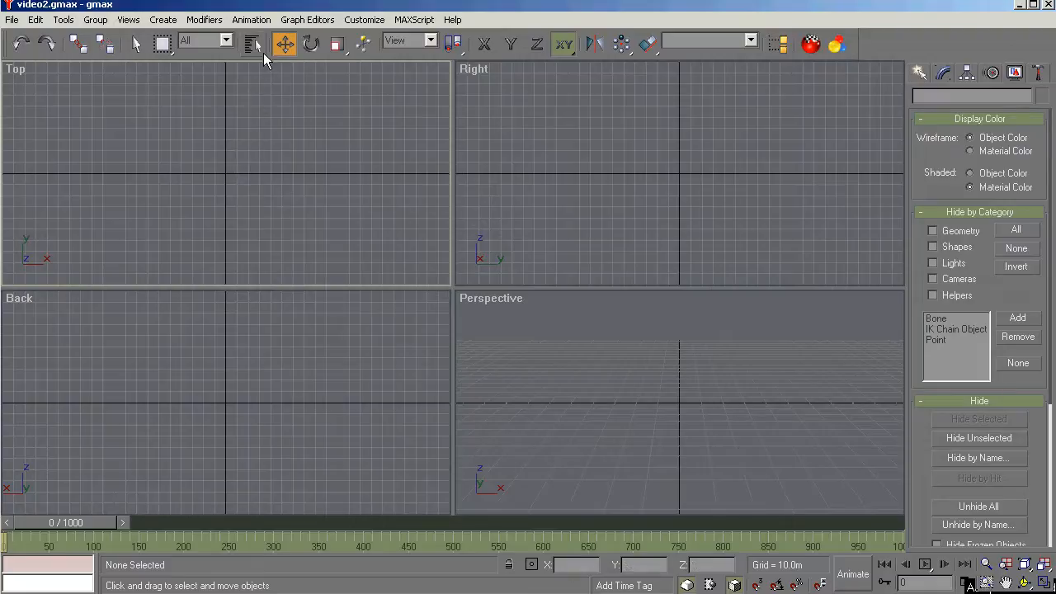
mouse_move(261, 56)
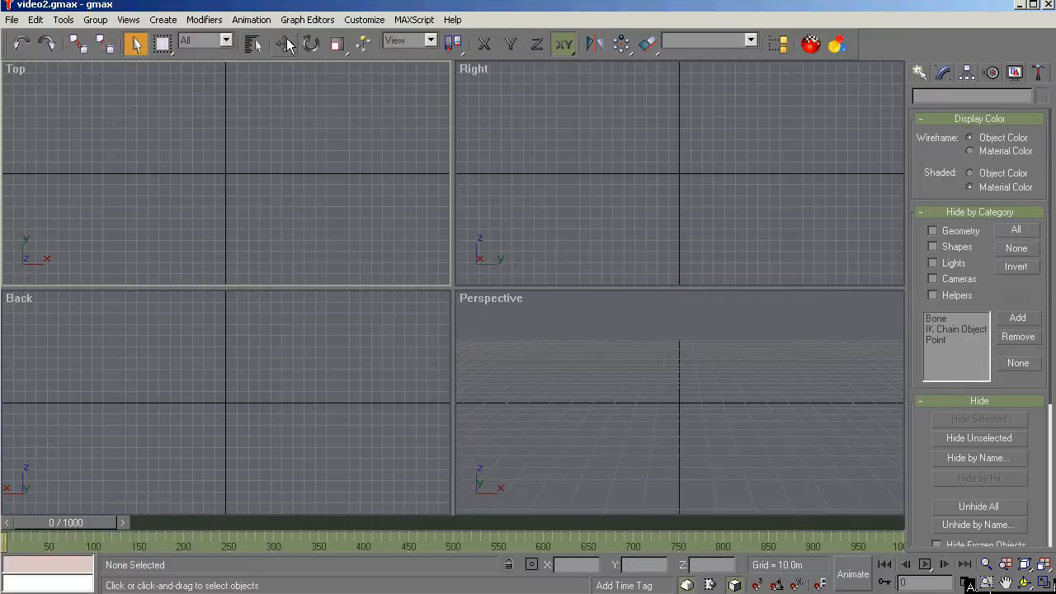
left_click(284, 45)
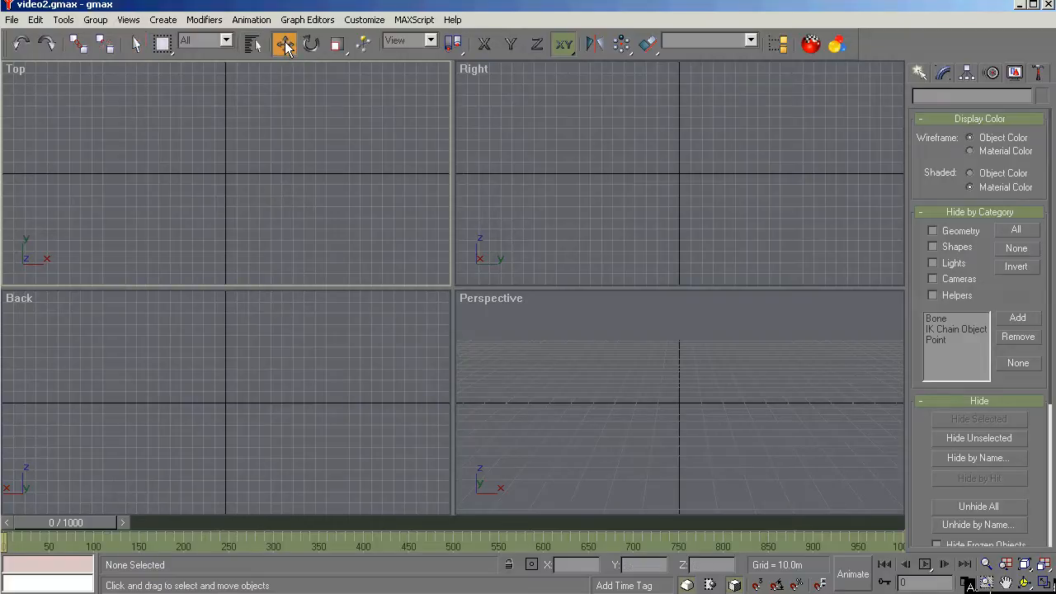
left_click(310, 44)
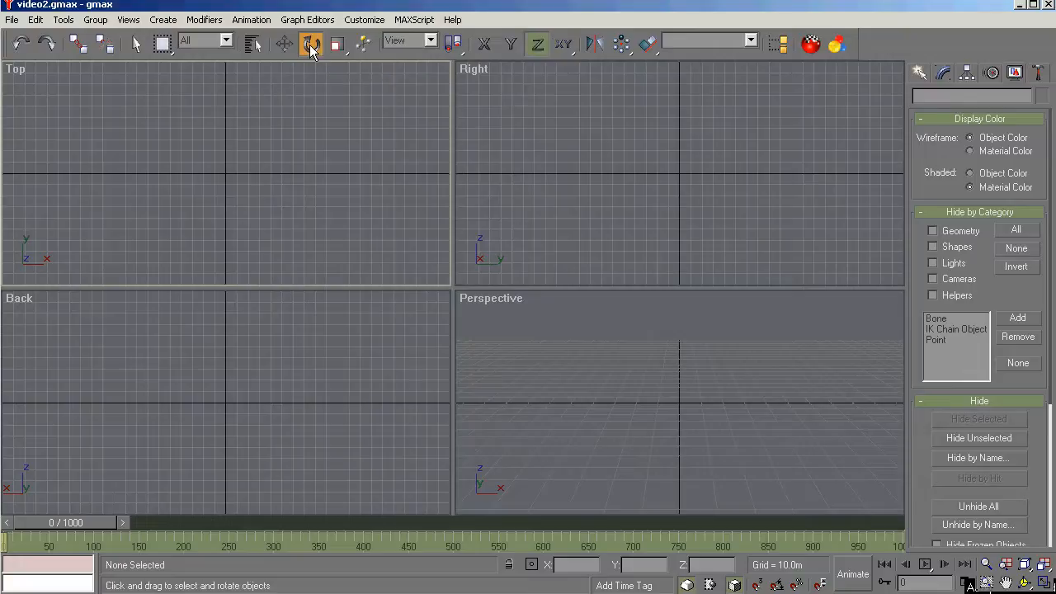
left_click(310, 43)
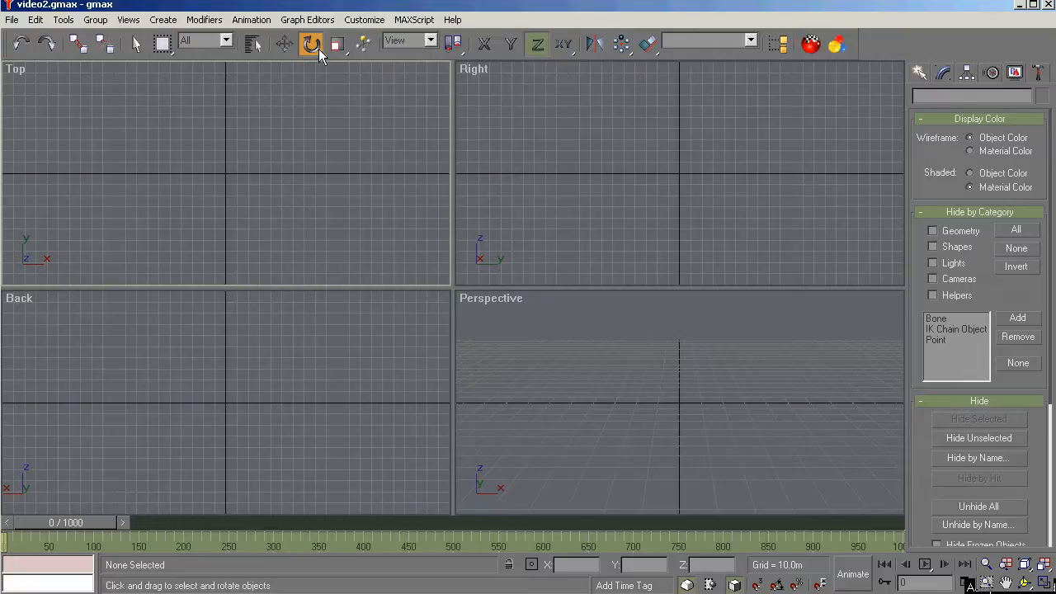
left_click(337, 43)
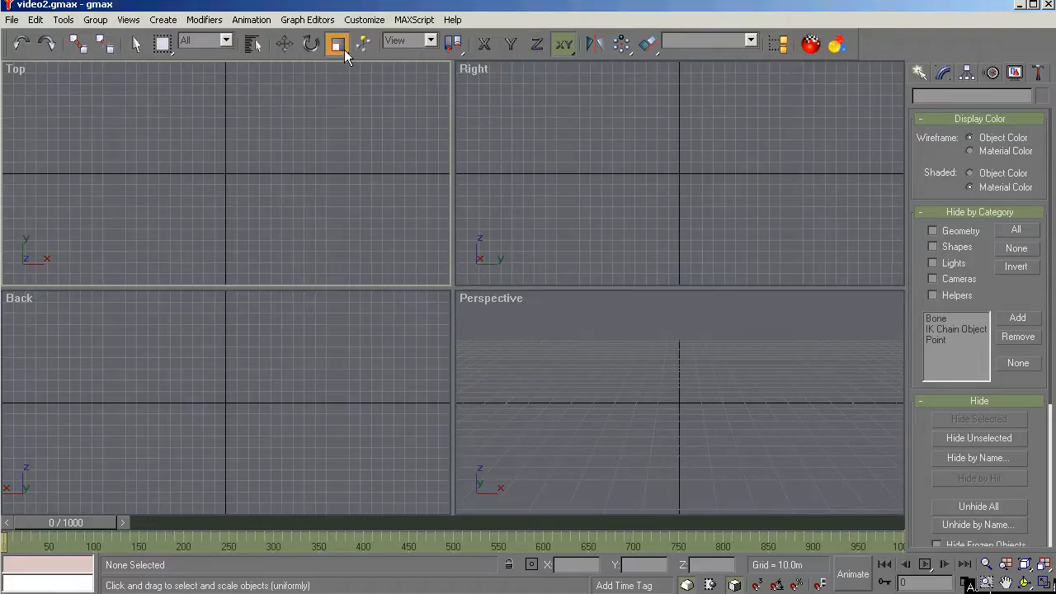
mouse_move(343, 53)
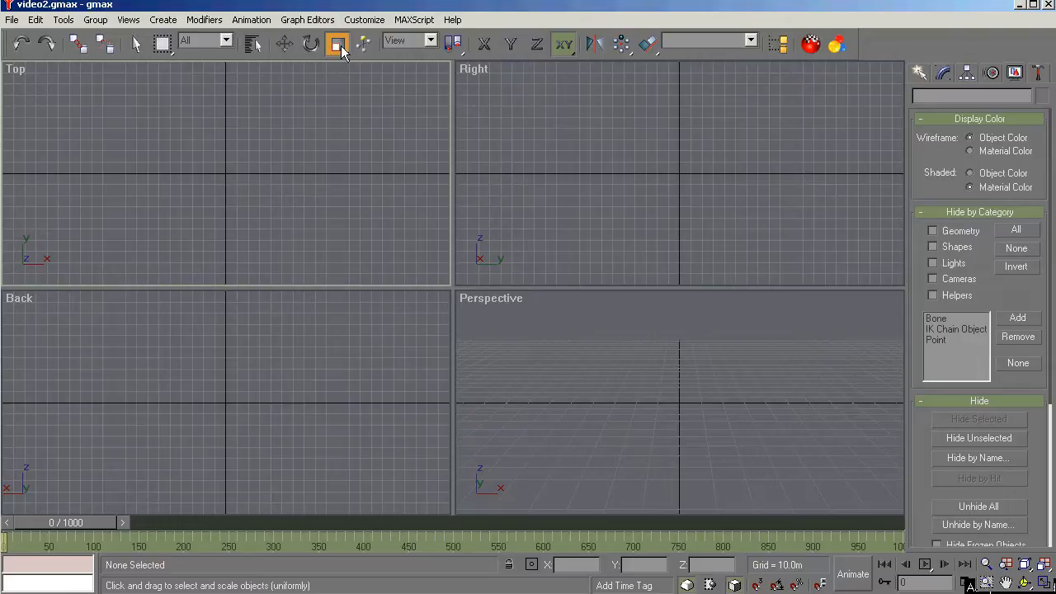
left_click(337, 43)
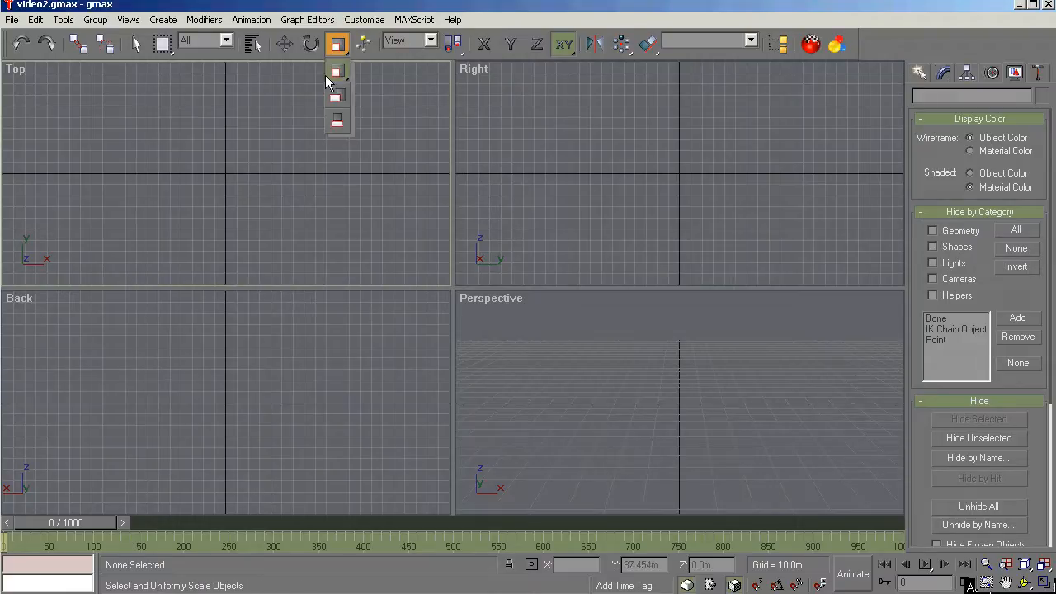
left_click(336, 44)
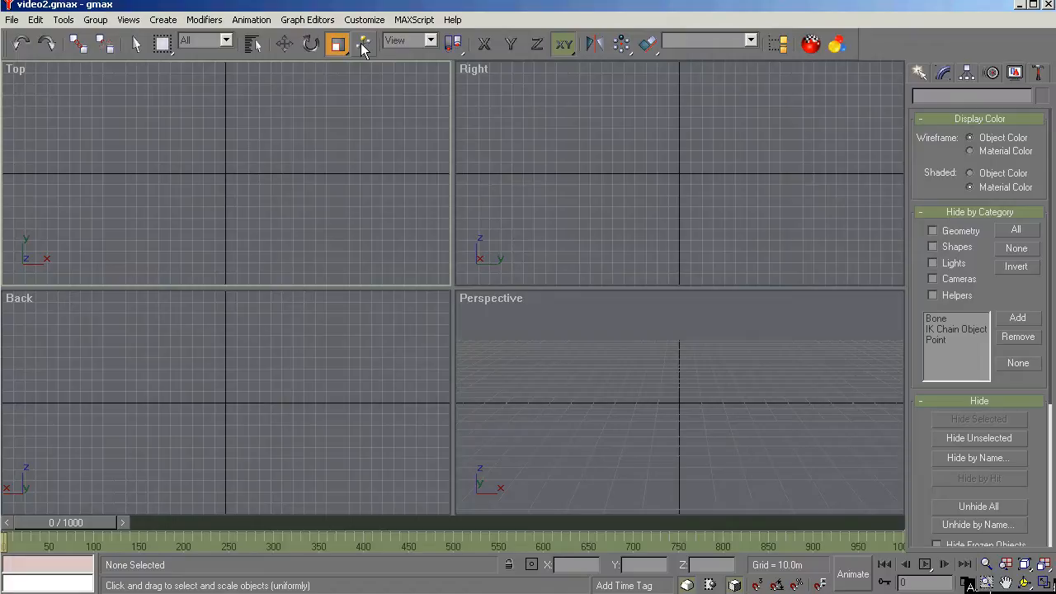
mouse_move(353, 56)
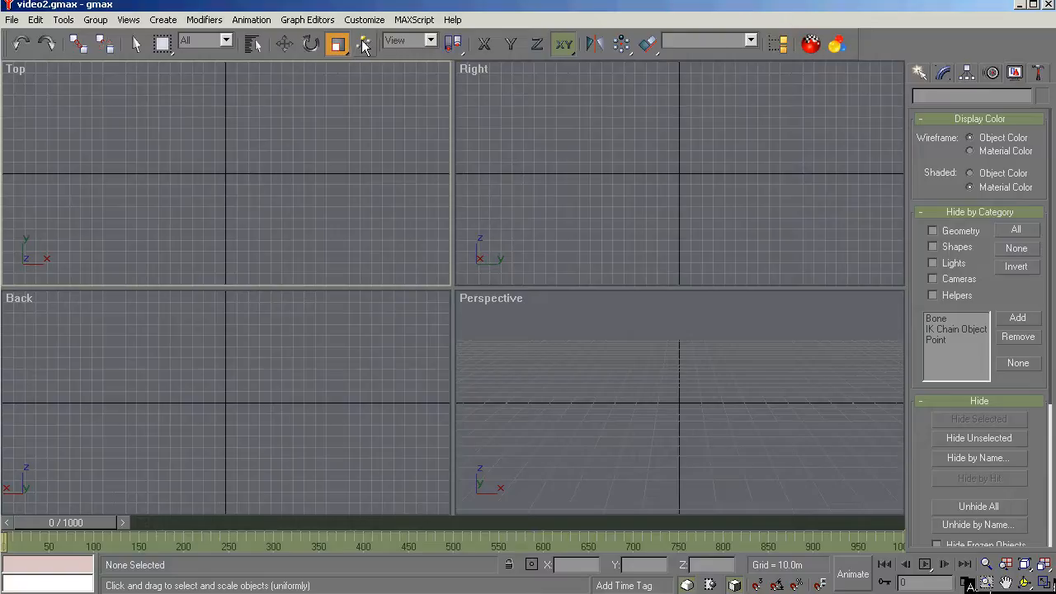
mouse_move(421, 48)
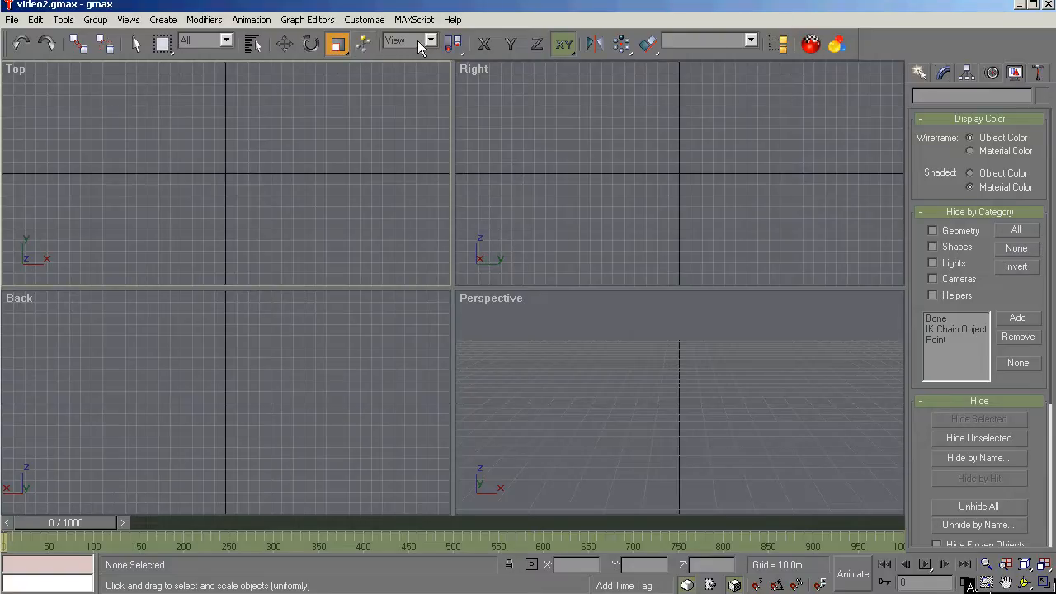
mouse_move(429, 45)
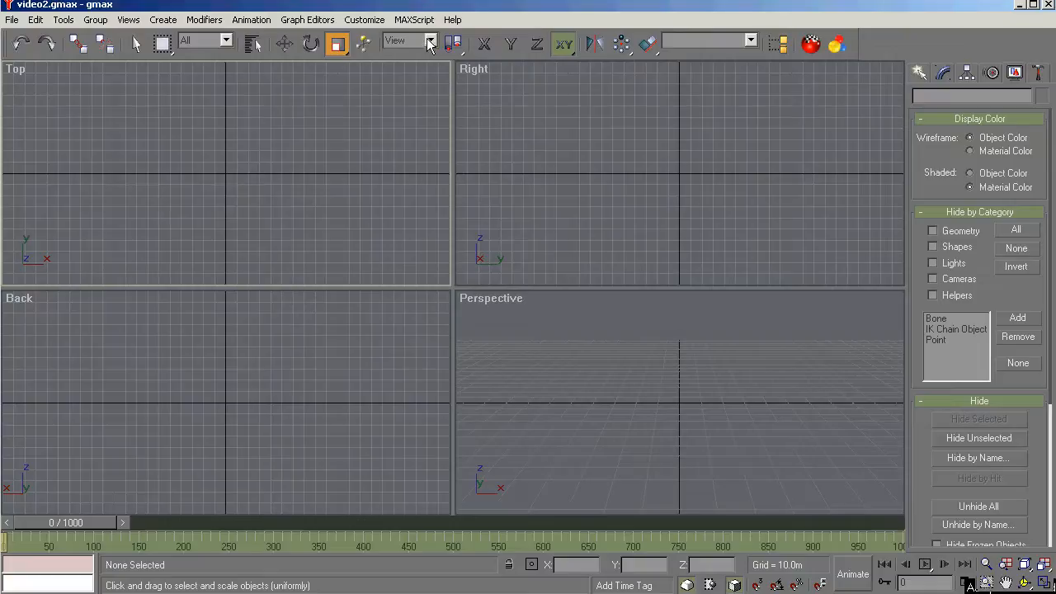
From the Reference Coordinate System list keep View twice, then switch it to Local.
left_click(432, 40)
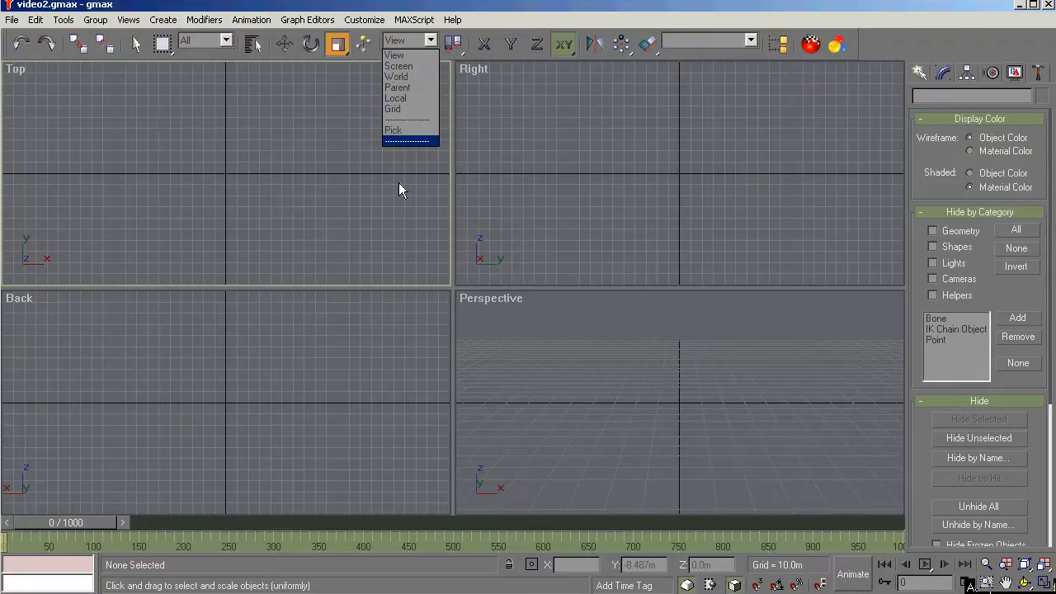
mouse_move(399, 66)
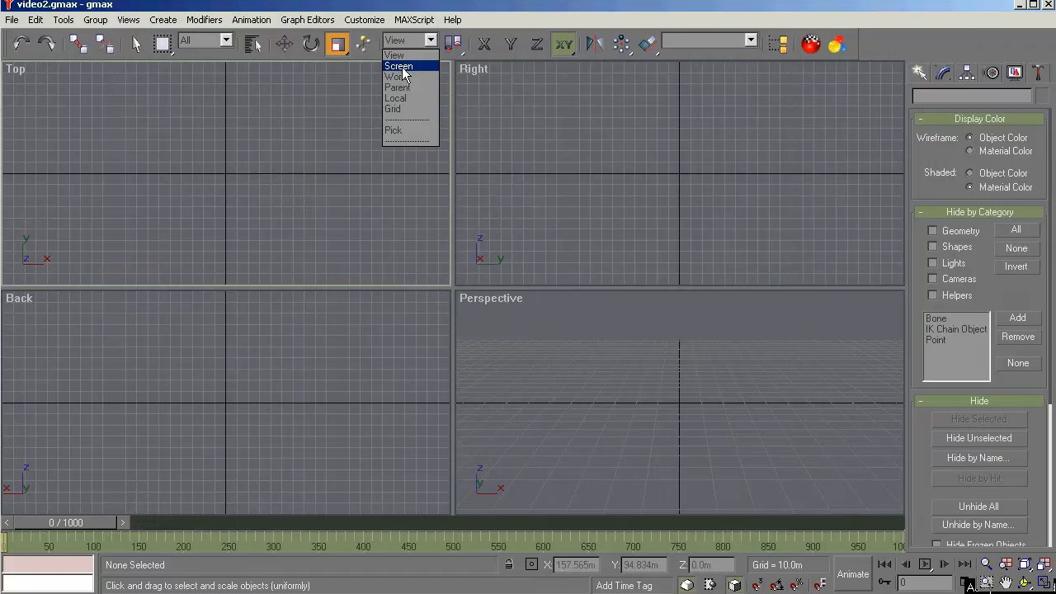
left_click(399, 66)
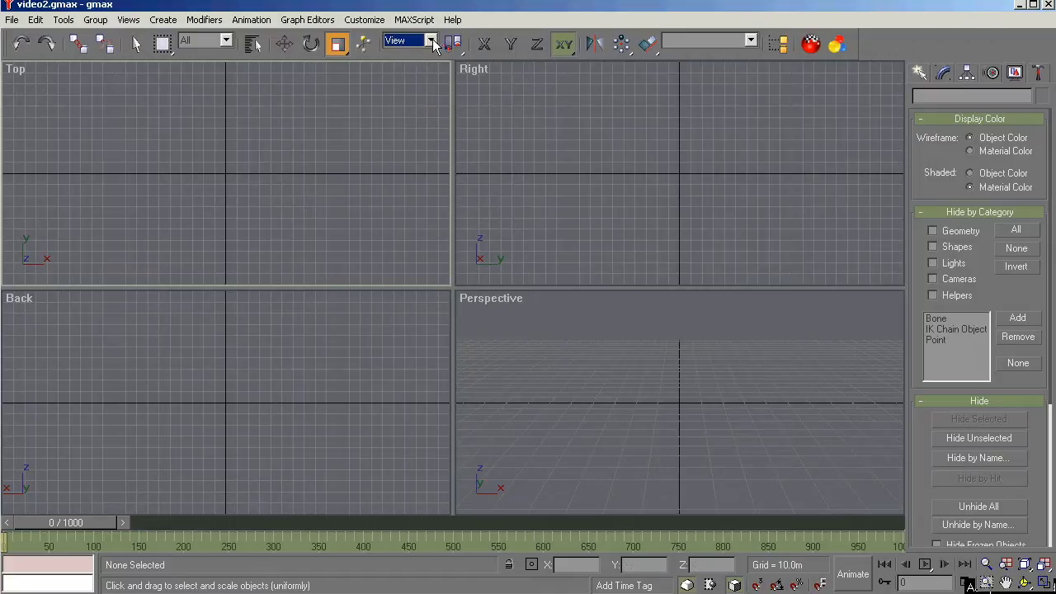
left_click(429, 40)
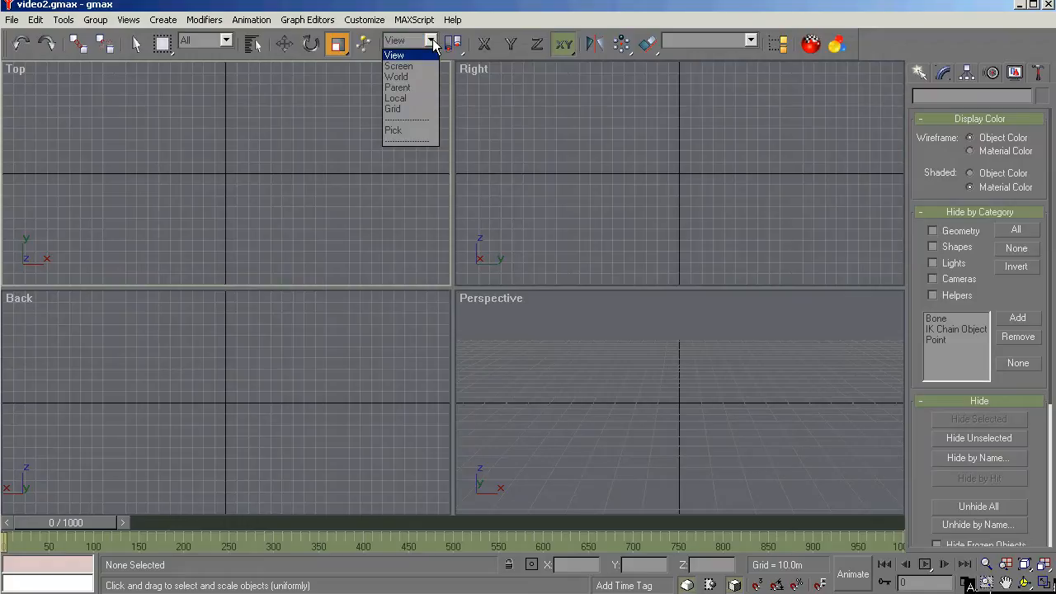
mouse_move(421, 56)
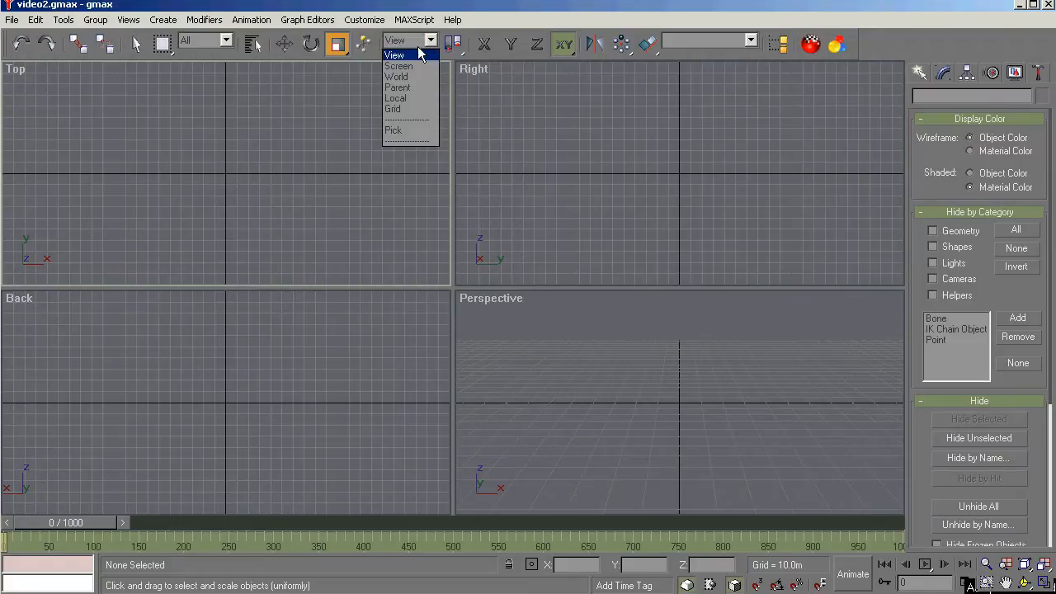
left_click(399, 54)
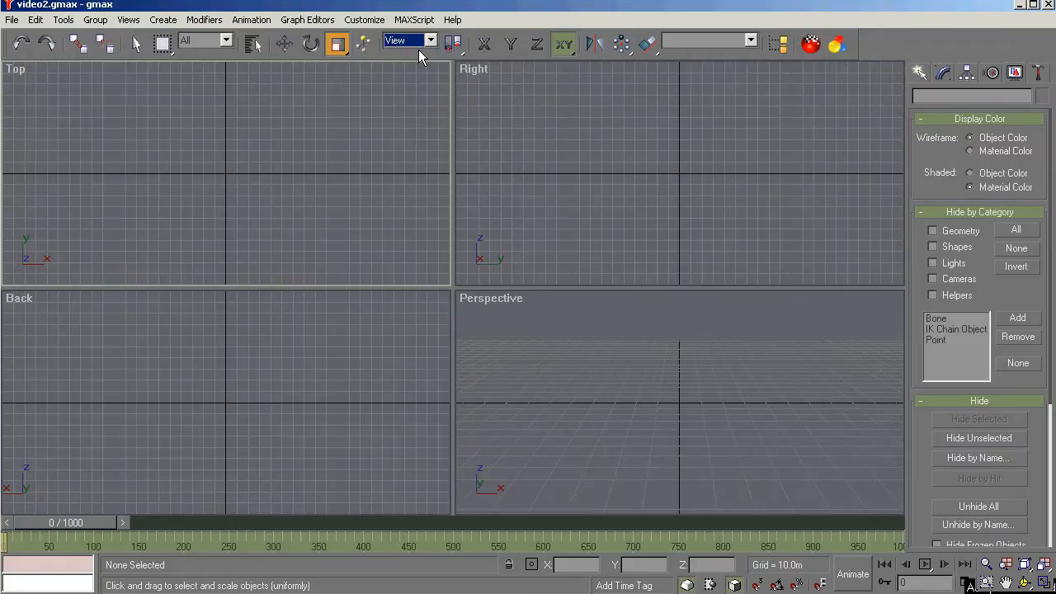
left_click(409, 39)
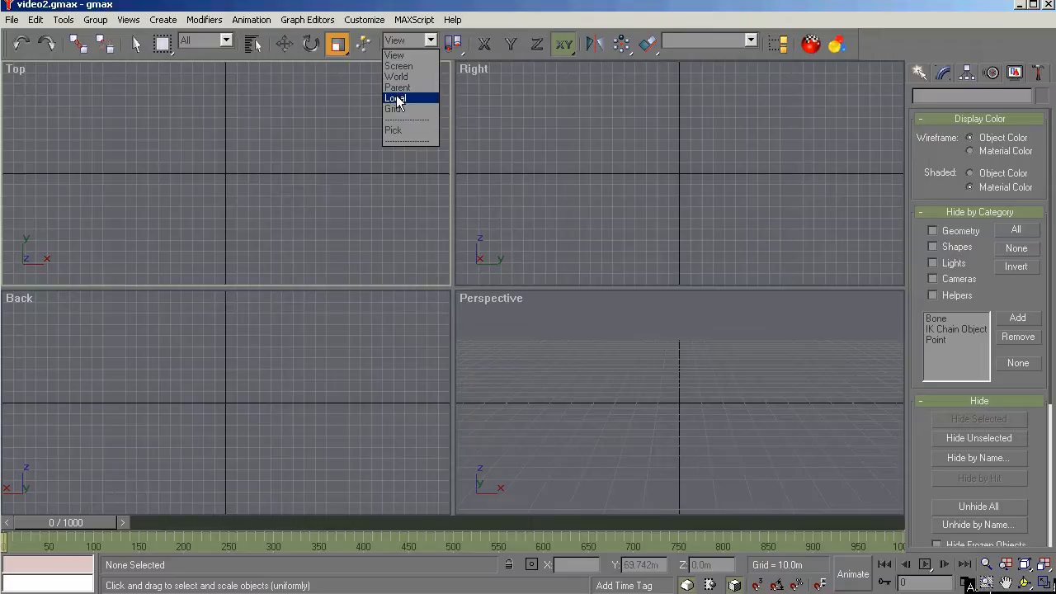
left_click(396, 99)
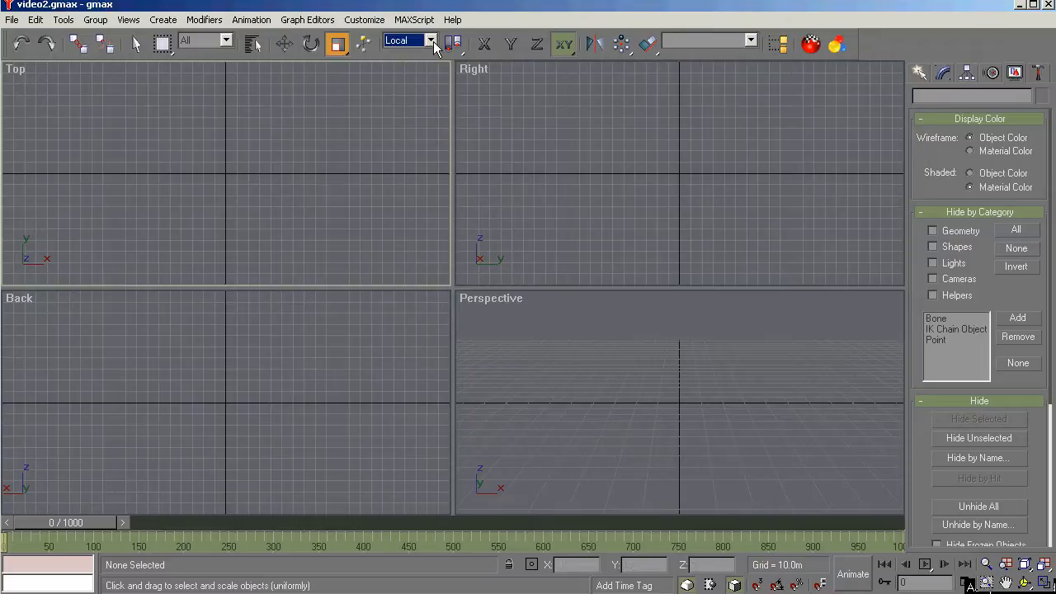
mouse_move(432, 48)
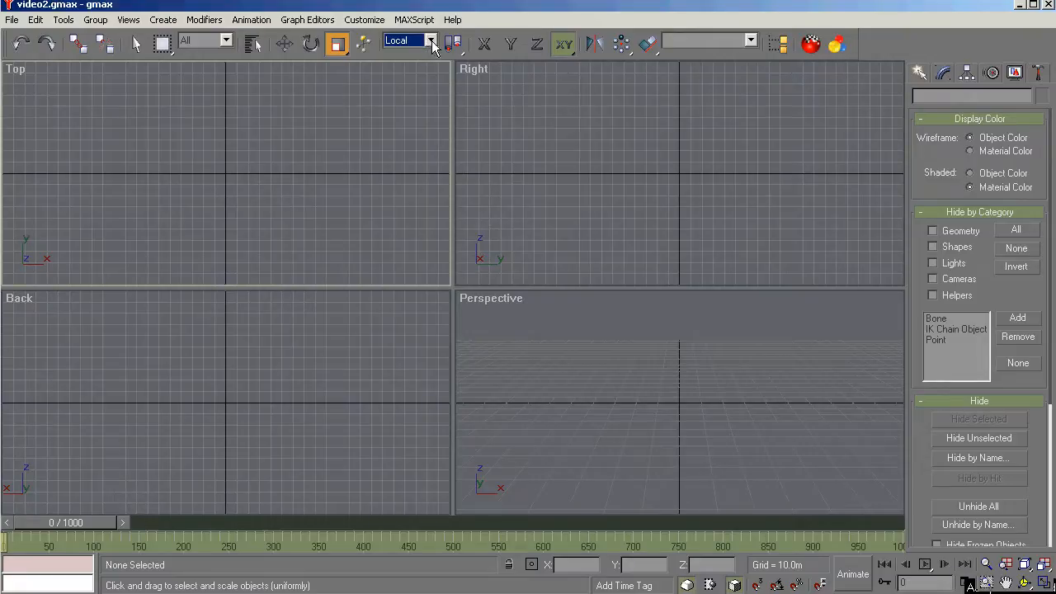
left_click(429, 39)
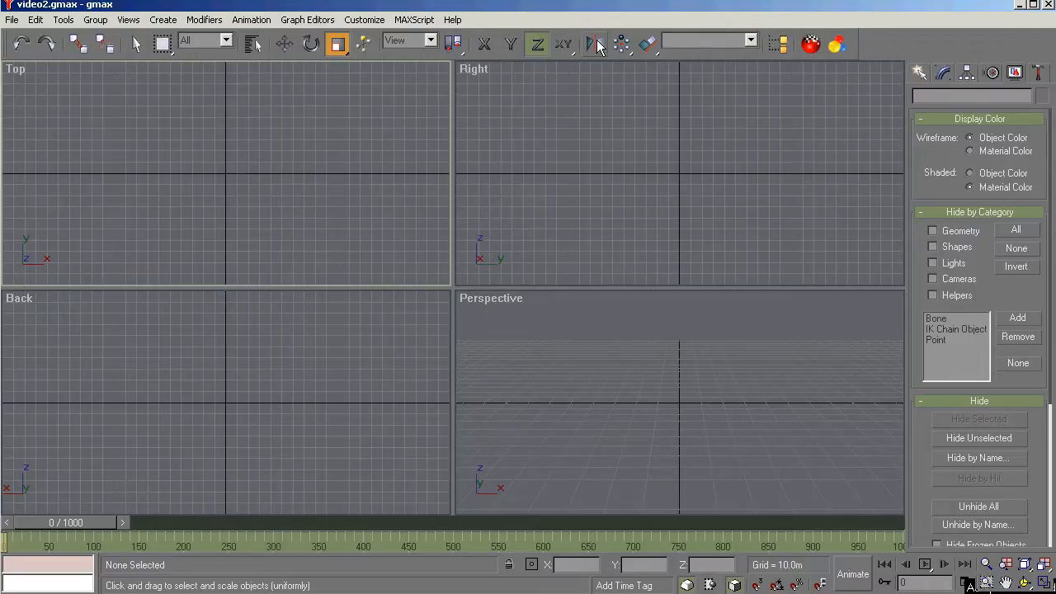
mouse_move(624, 46)
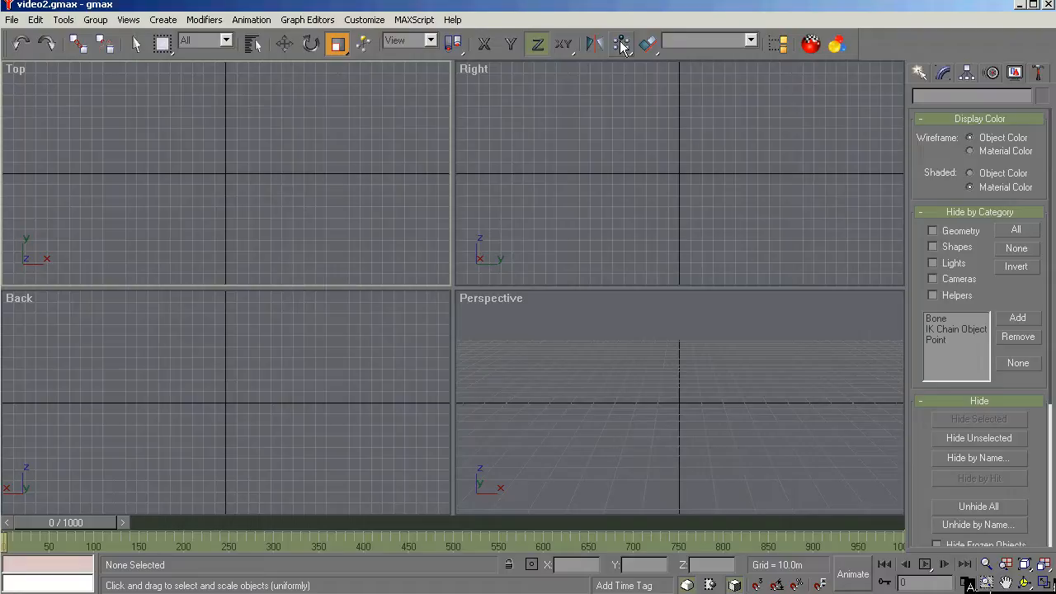
mouse_move(626, 51)
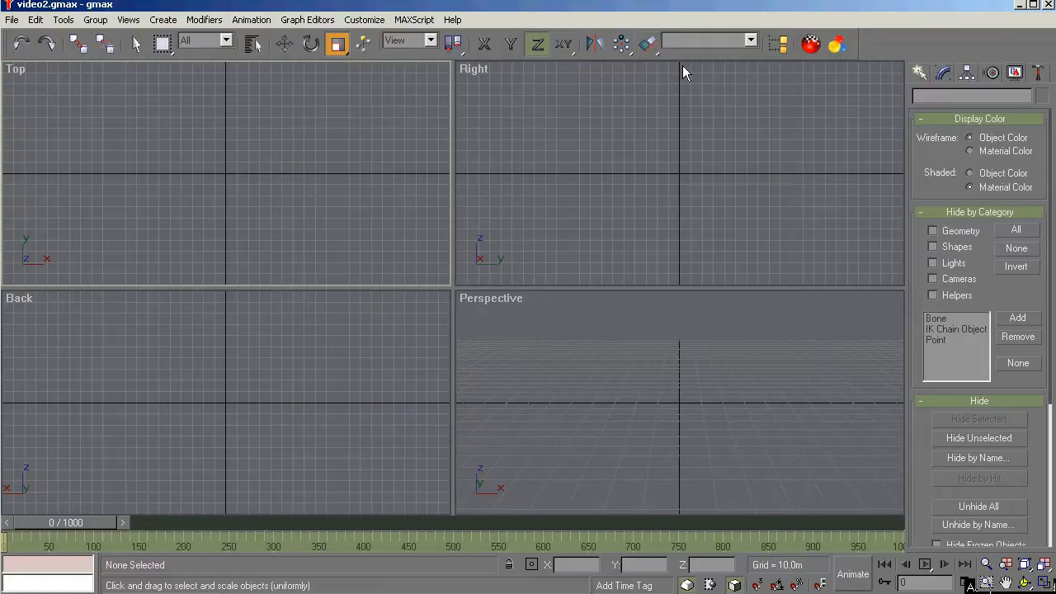
mouse_move(783, 46)
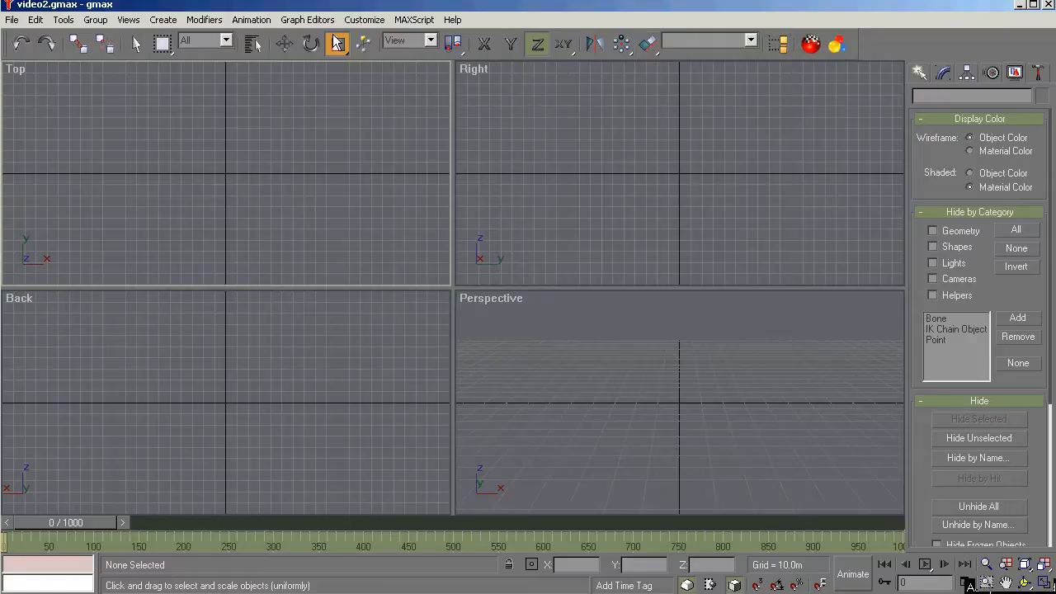
Set the Reference Coordinate System back to View.
left_click(307, 20)
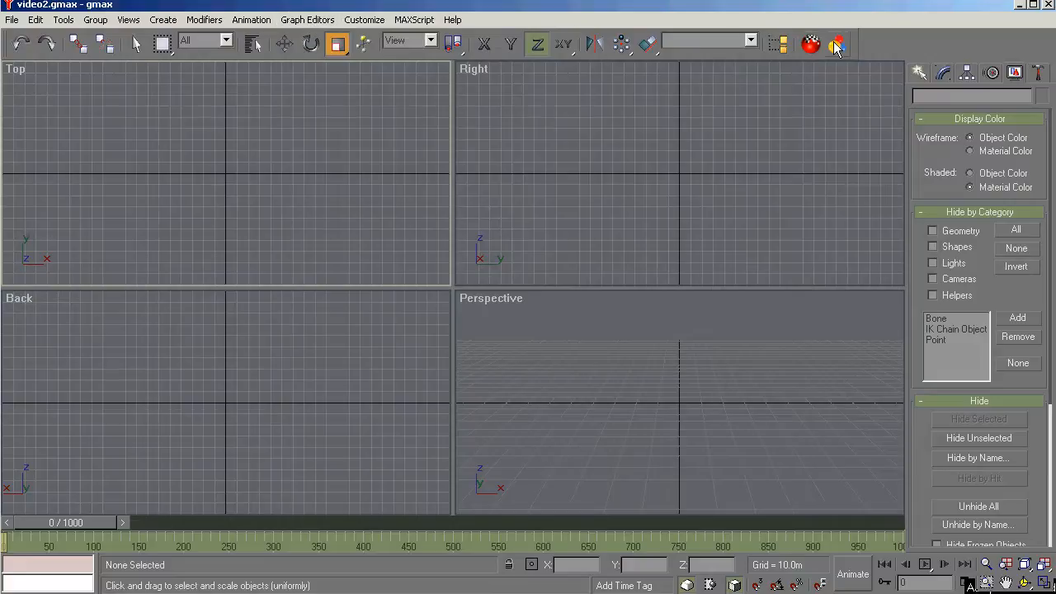
mouse_move(838, 48)
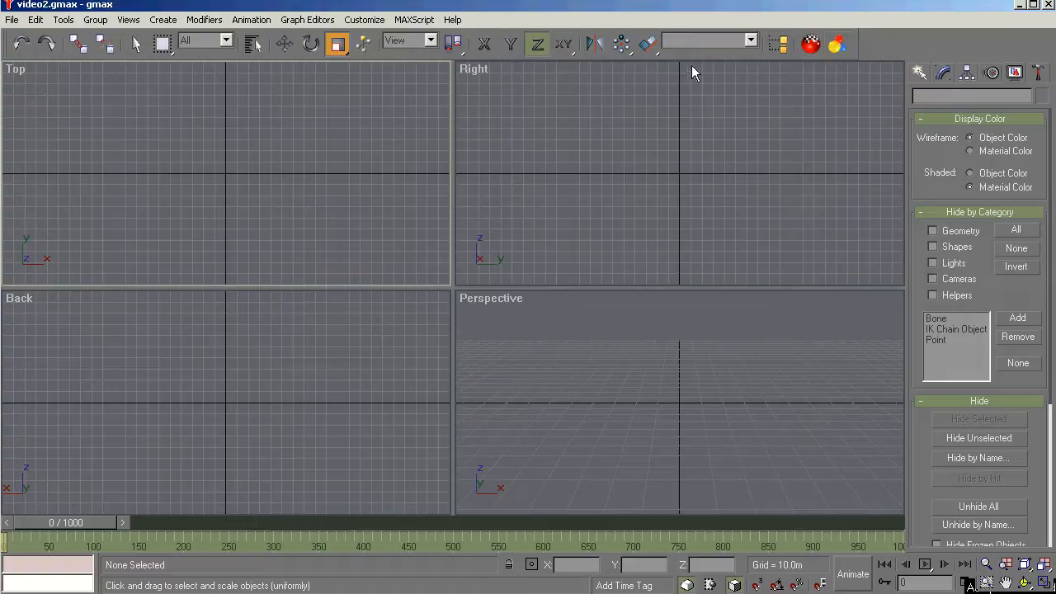
mouse_move(828, 151)
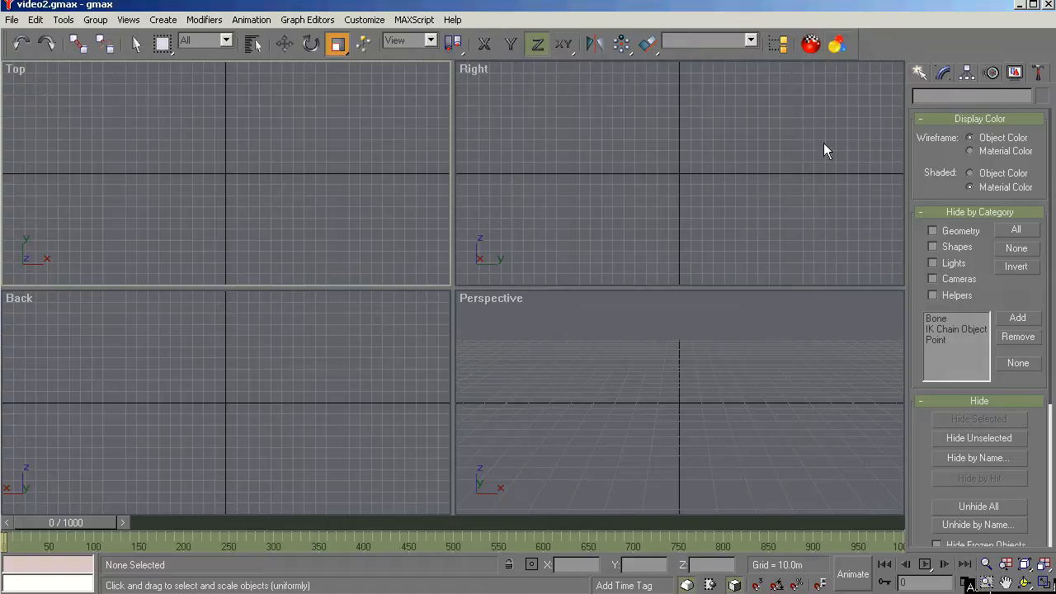
mouse_move(982, 122)
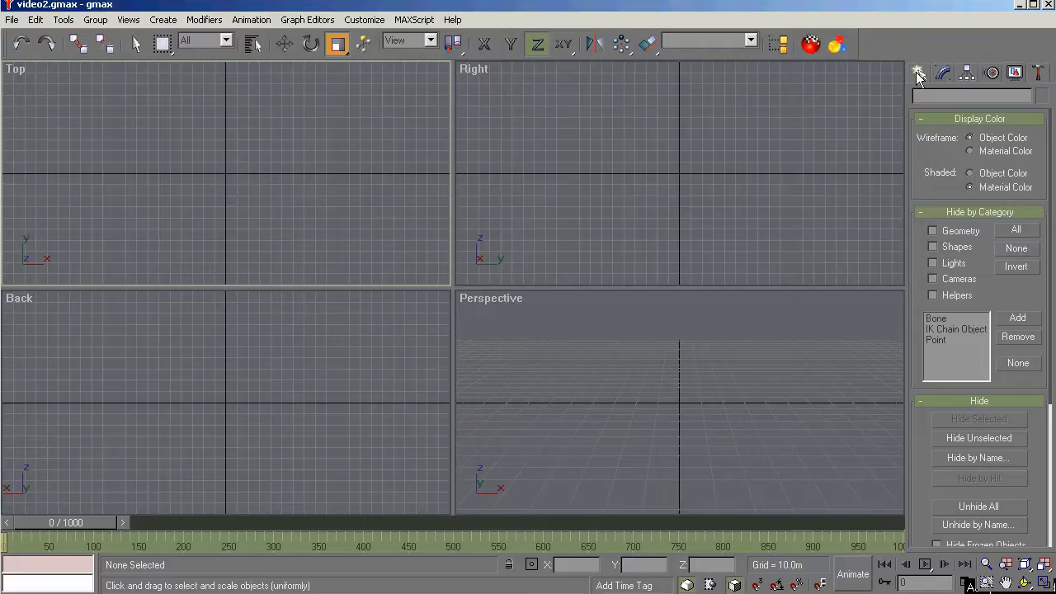
left_click(918, 72)
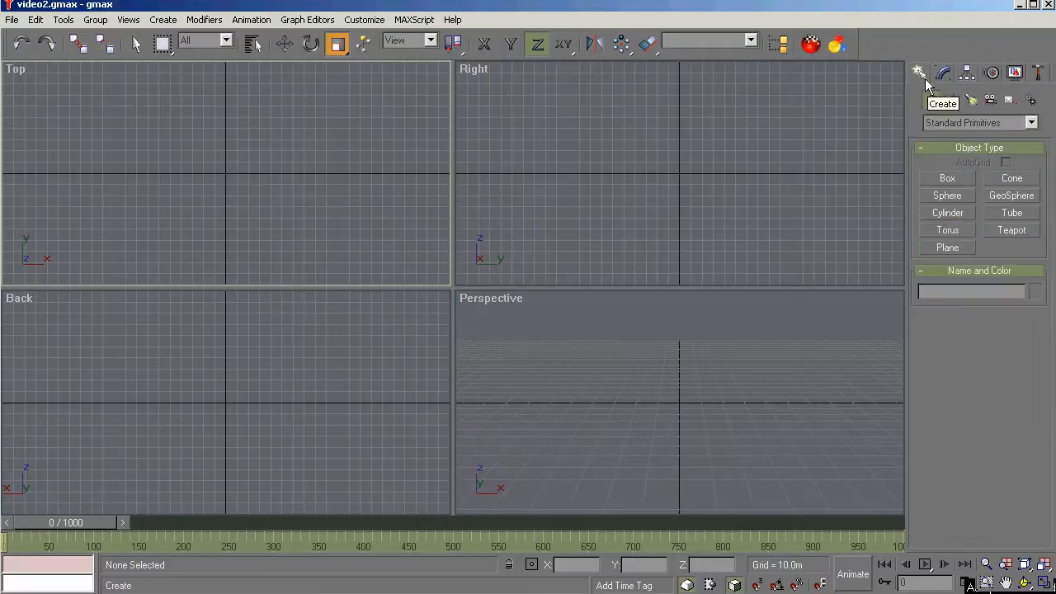
left_click(942, 73)
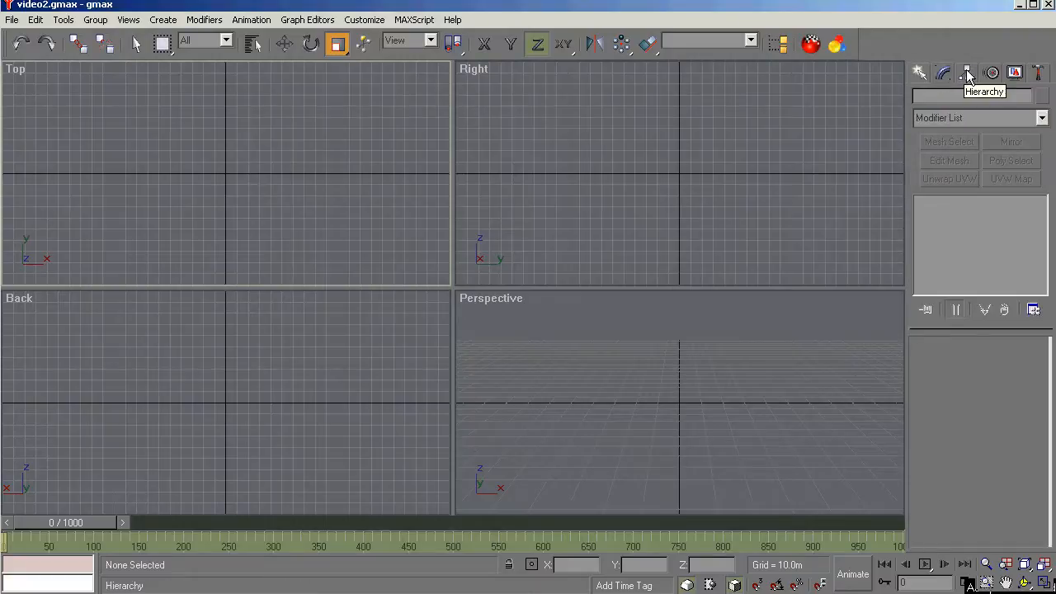
left_click(992, 73)
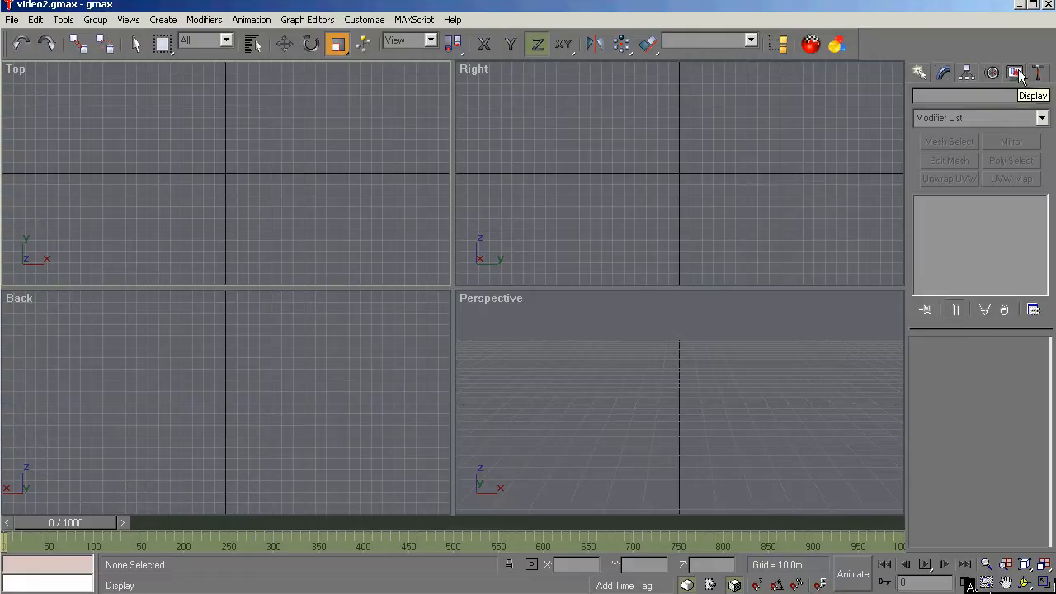
left_click(1015, 73)
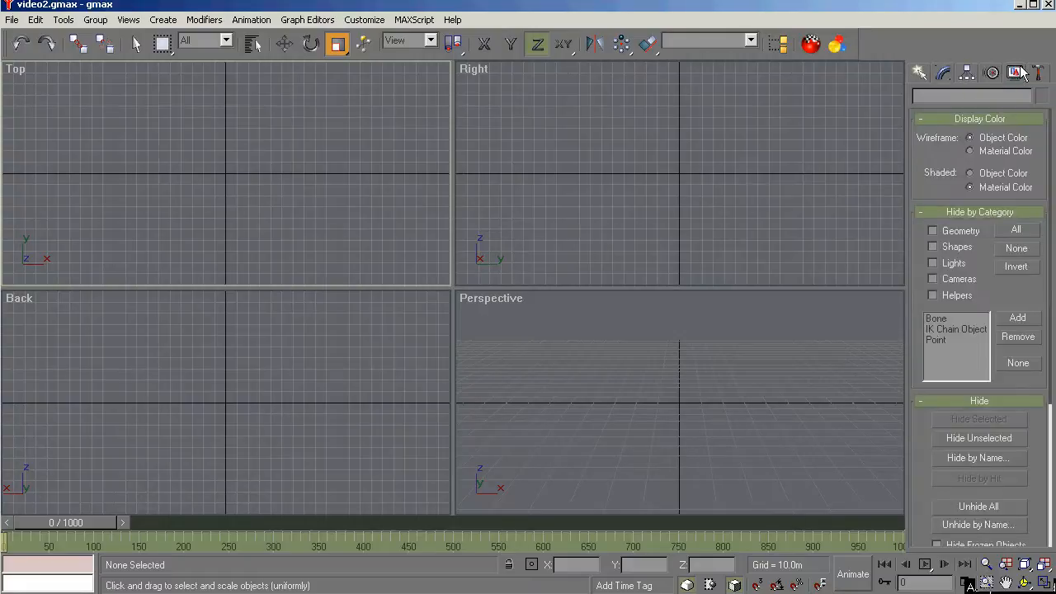
left_click(918, 73)
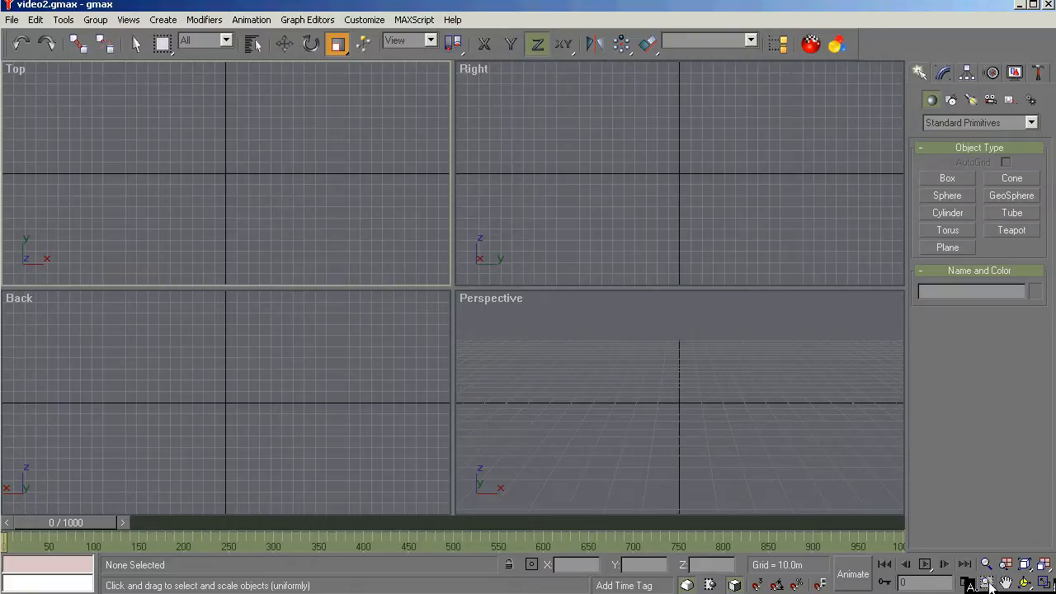
mouse_move(973, 299)
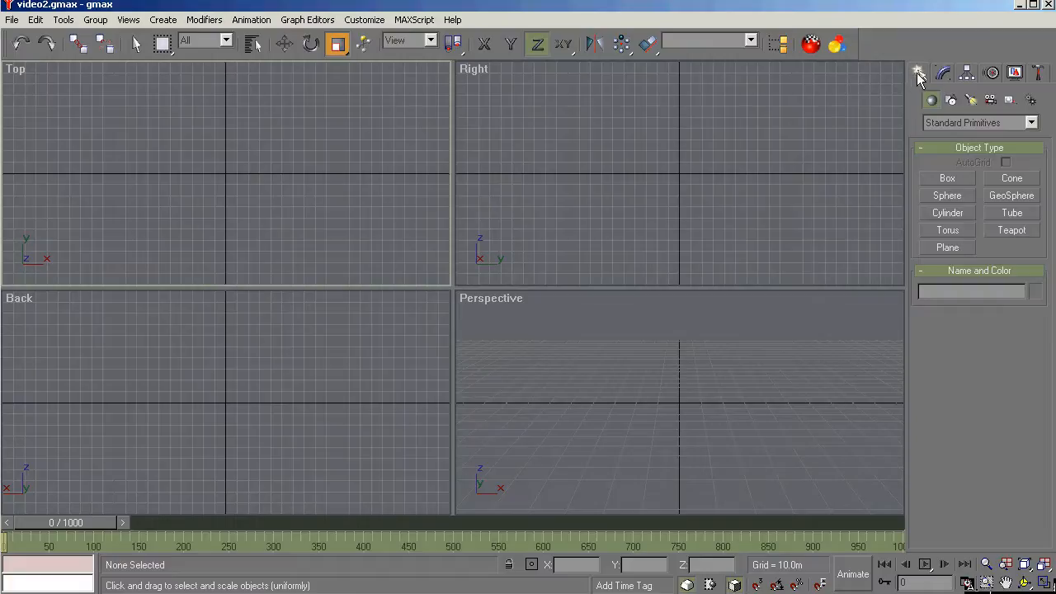
mouse_move(921, 94)
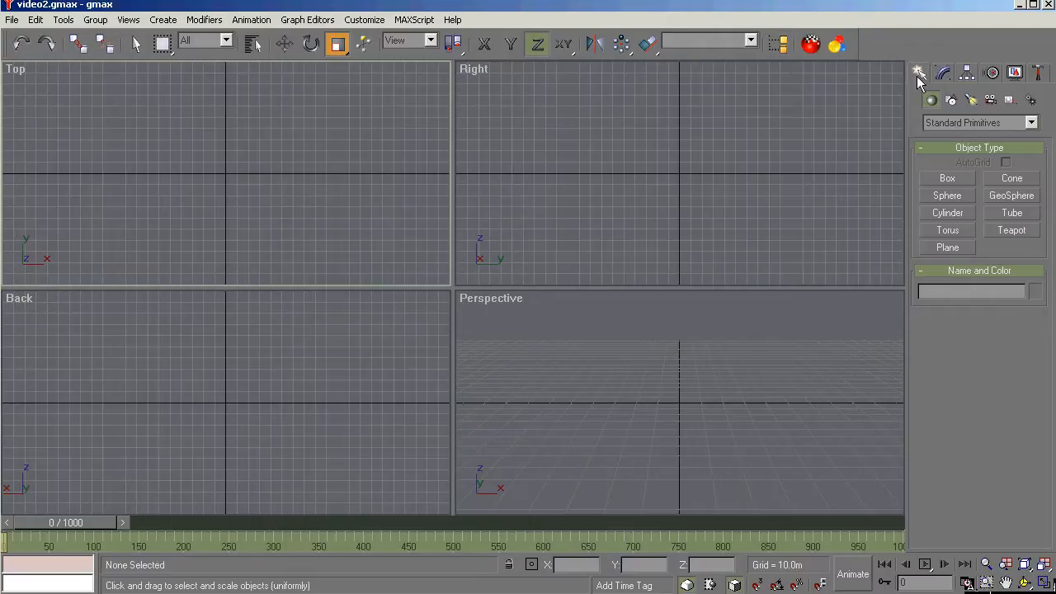
mouse_move(919, 80)
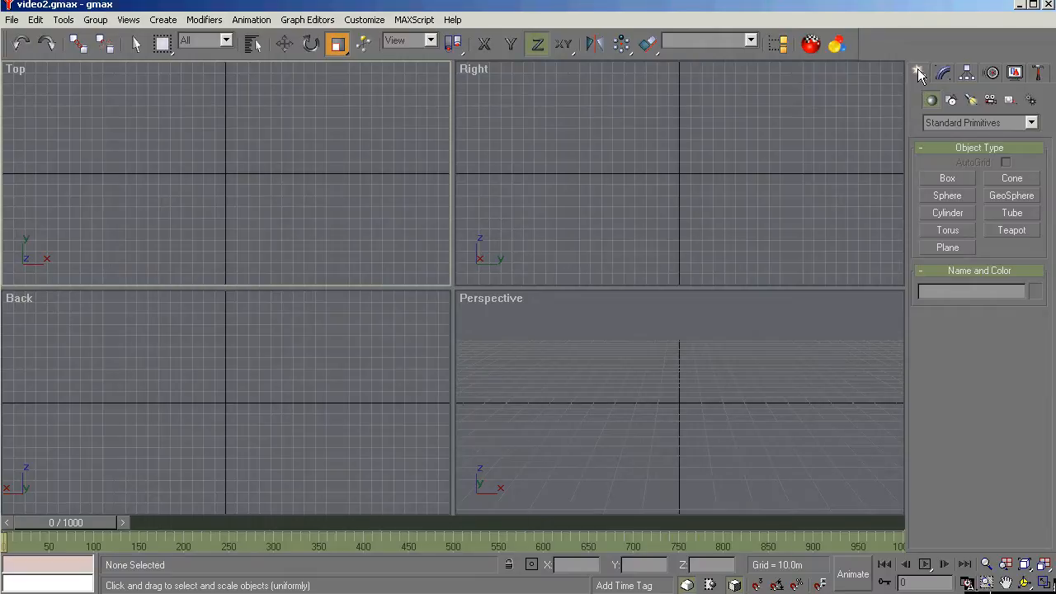
mouse_move(904, 122)
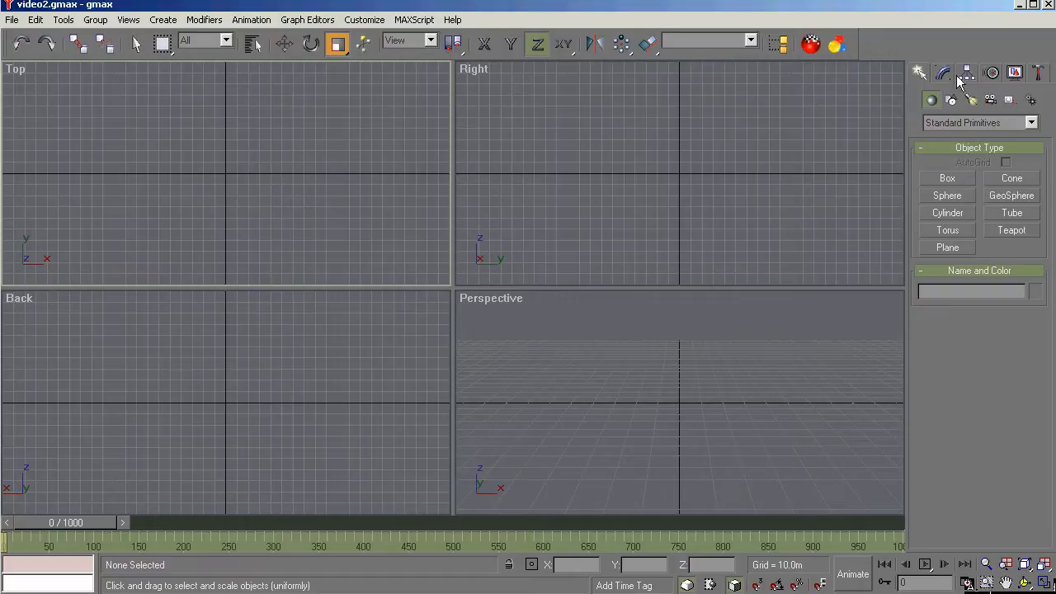
mouse_move(901, 86)
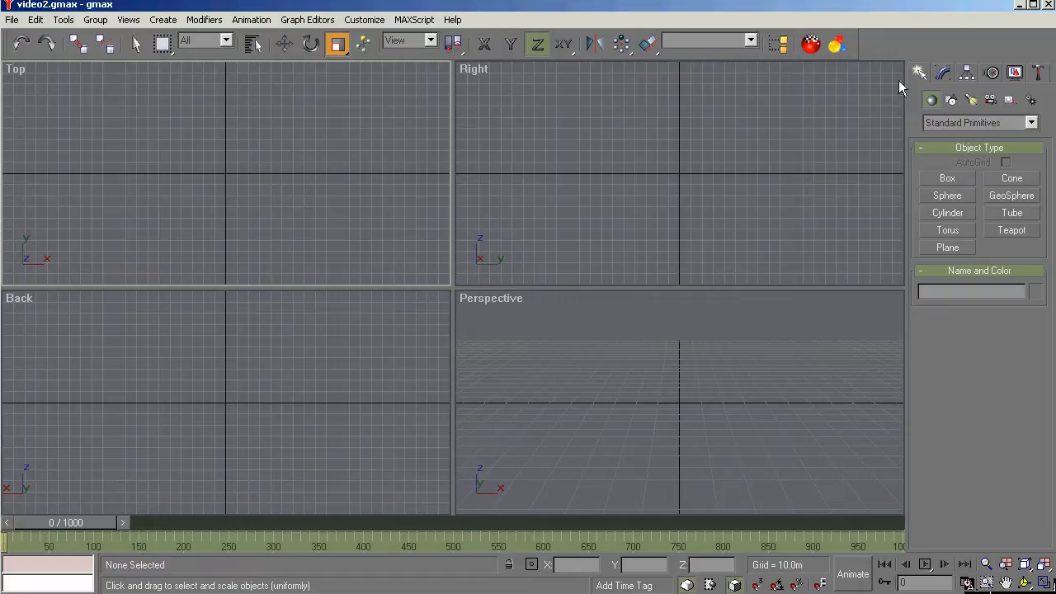
mouse_move(858, 94)
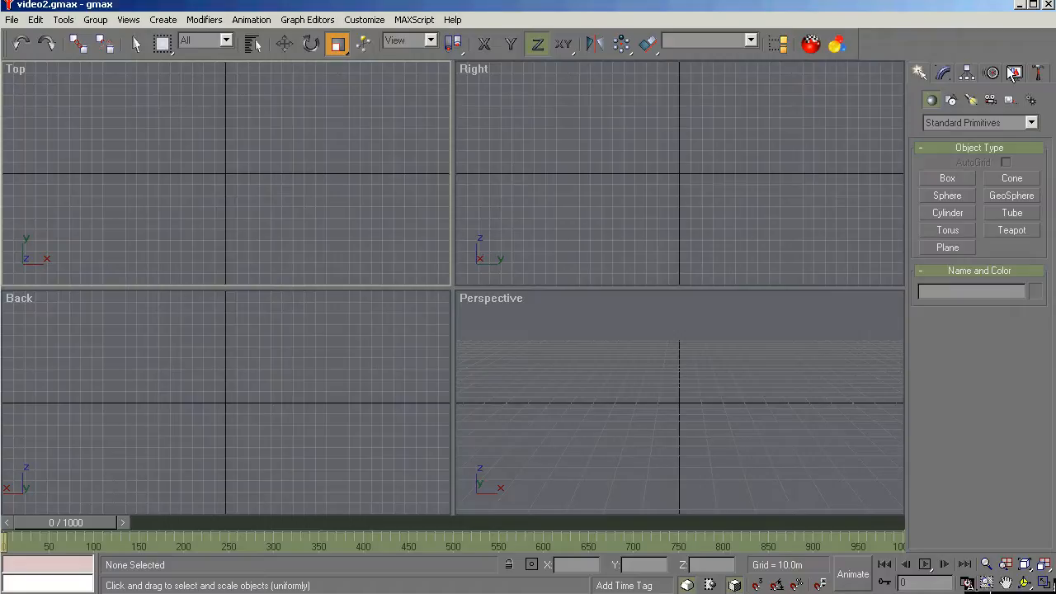
mouse_move(862, 267)
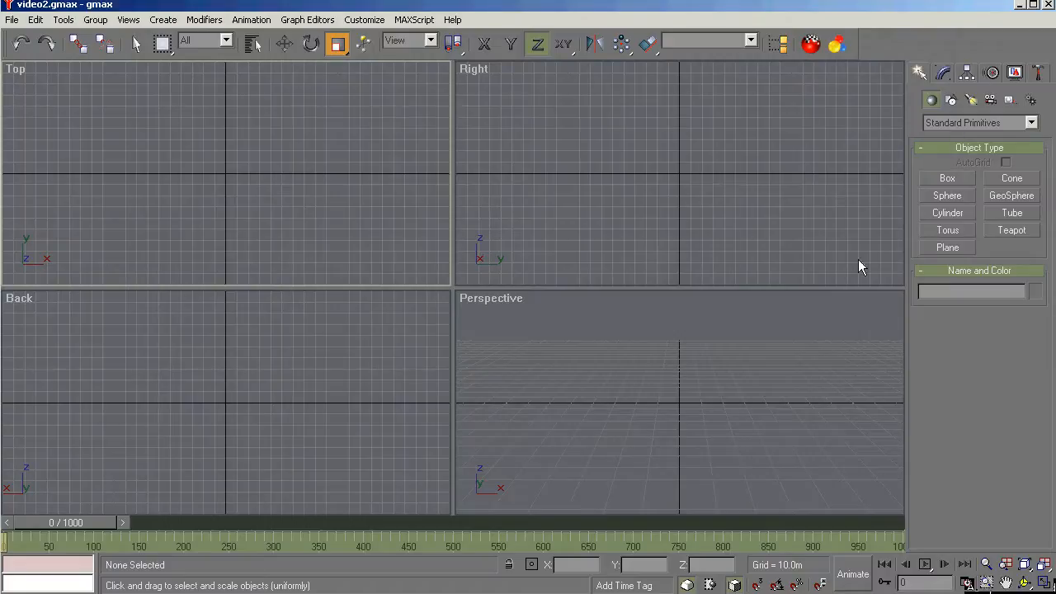
mouse_move(535, 535)
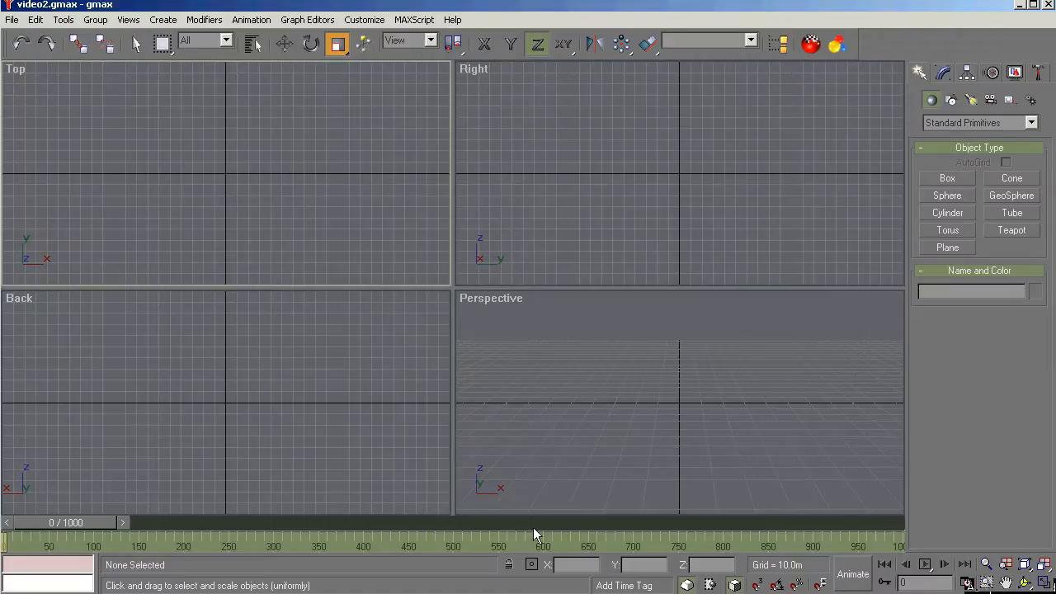
mouse_move(591, 544)
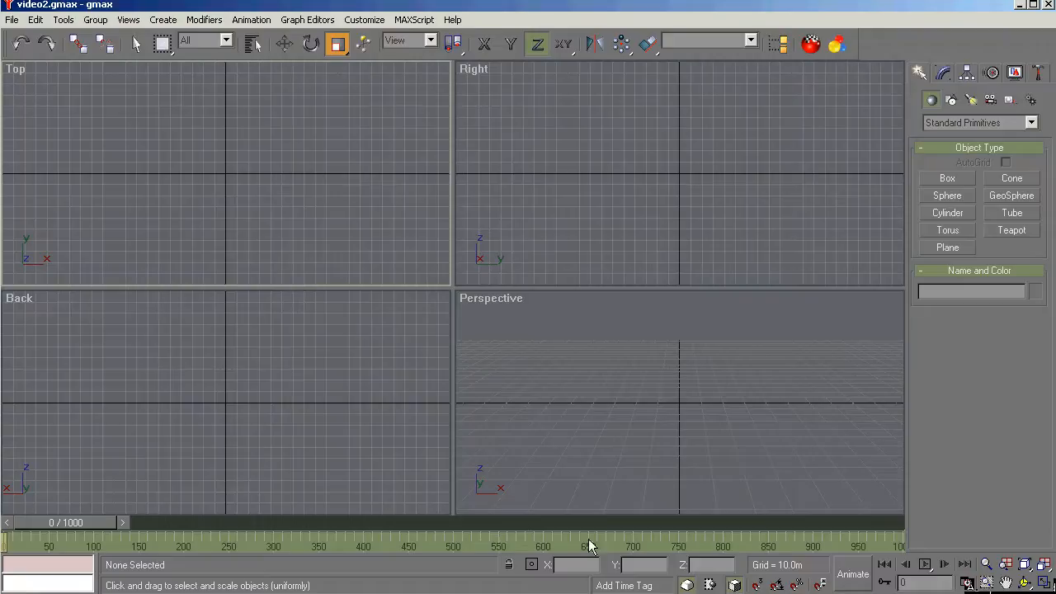
mouse_move(304, 586)
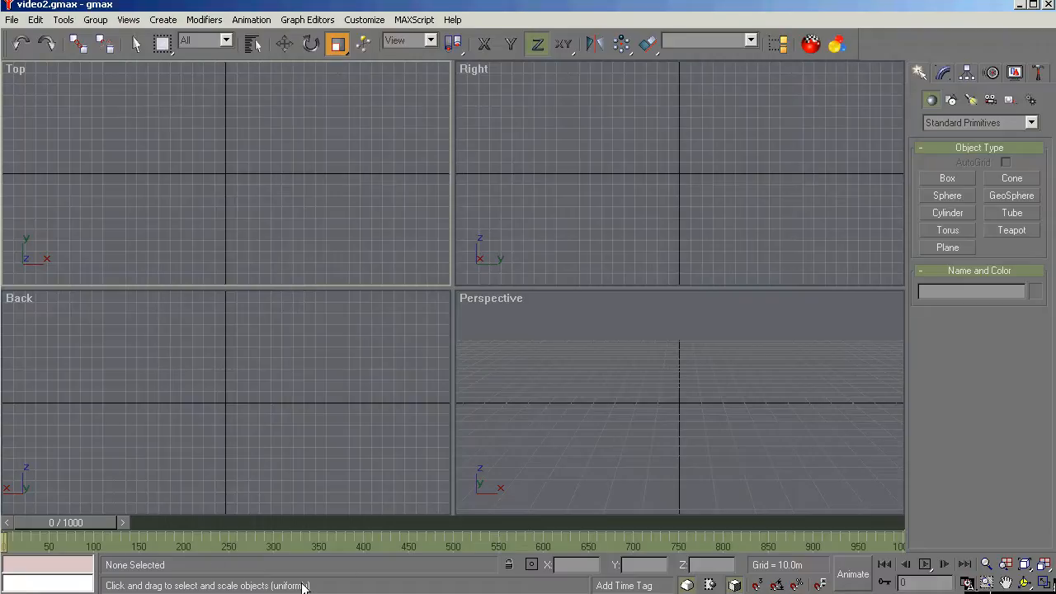
mouse_move(577, 569)
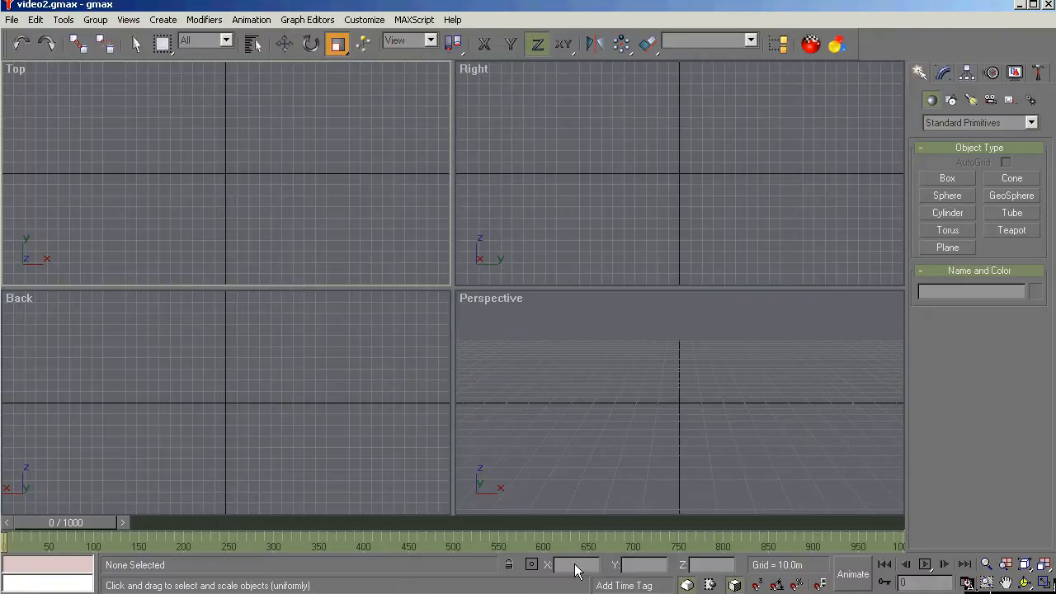
mouse_move(628, 569)
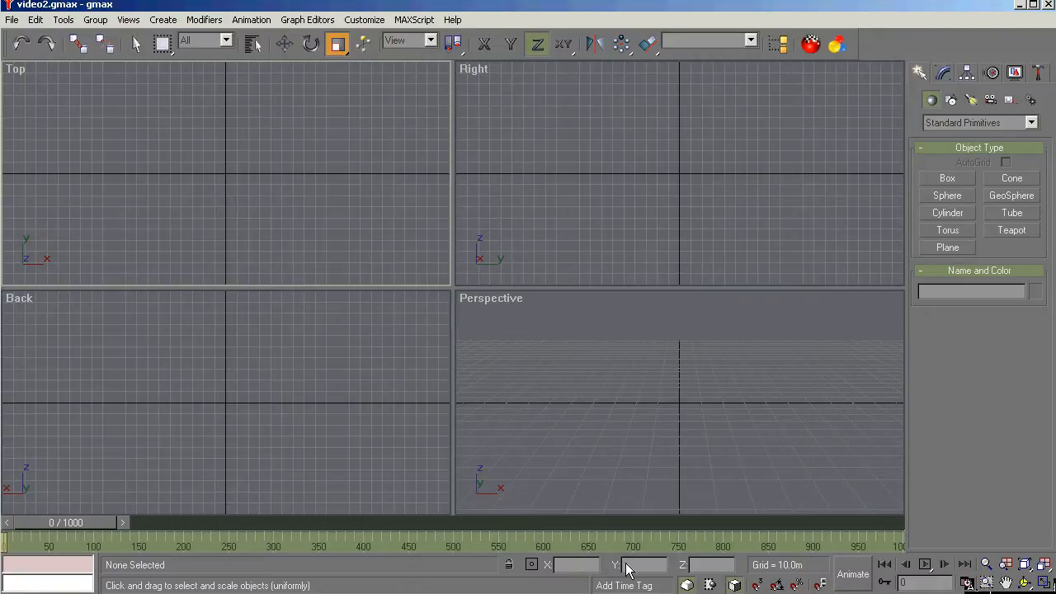
mouse_move(360, 313)
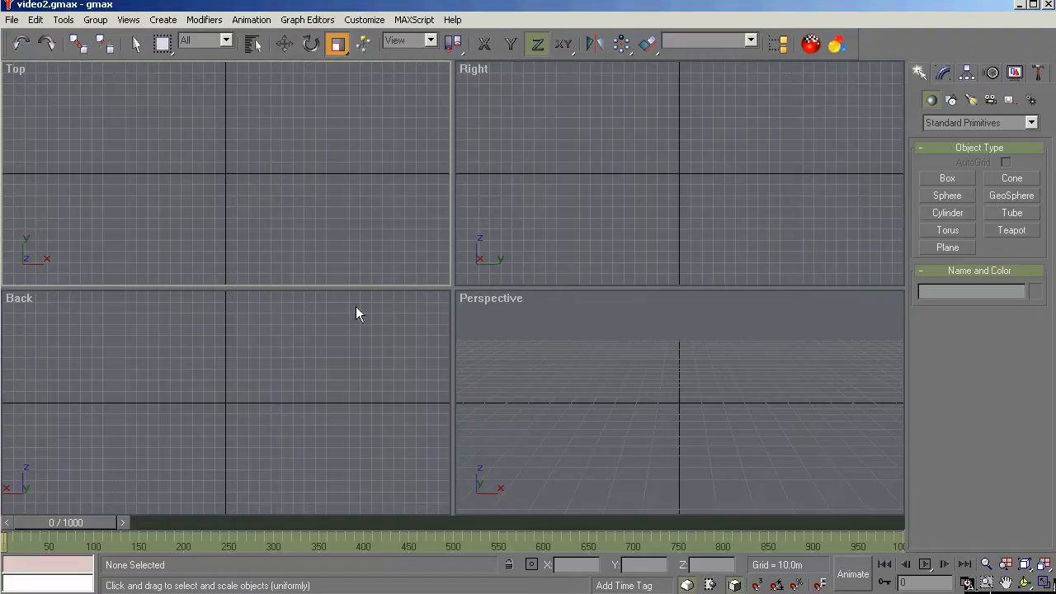
mouse_move(357, 312)
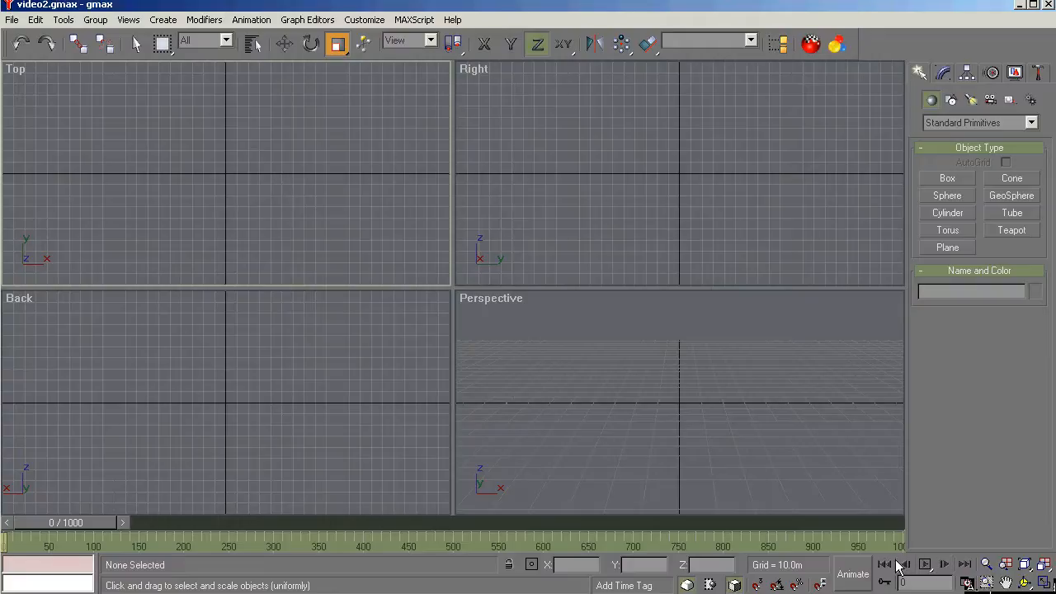
mouse_move(982, 576)
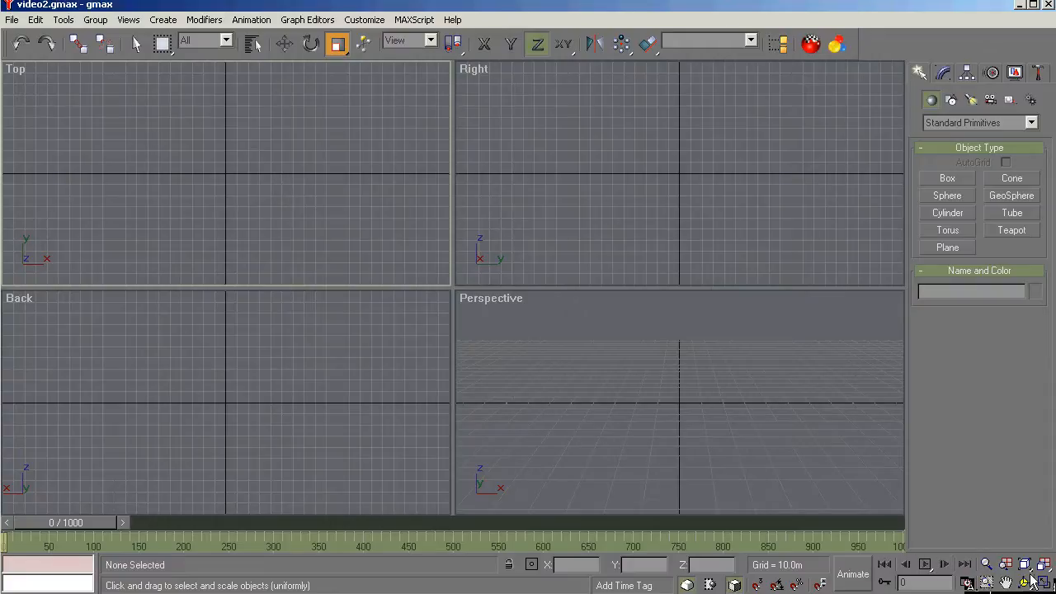
mouse_move(1001, 559)
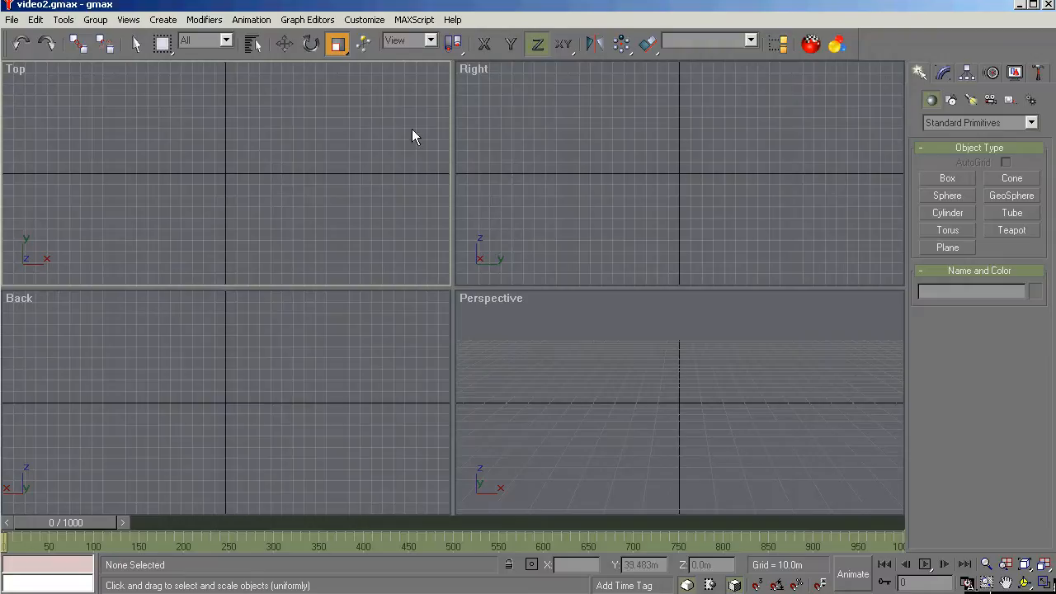
mouse_move(528, 157)
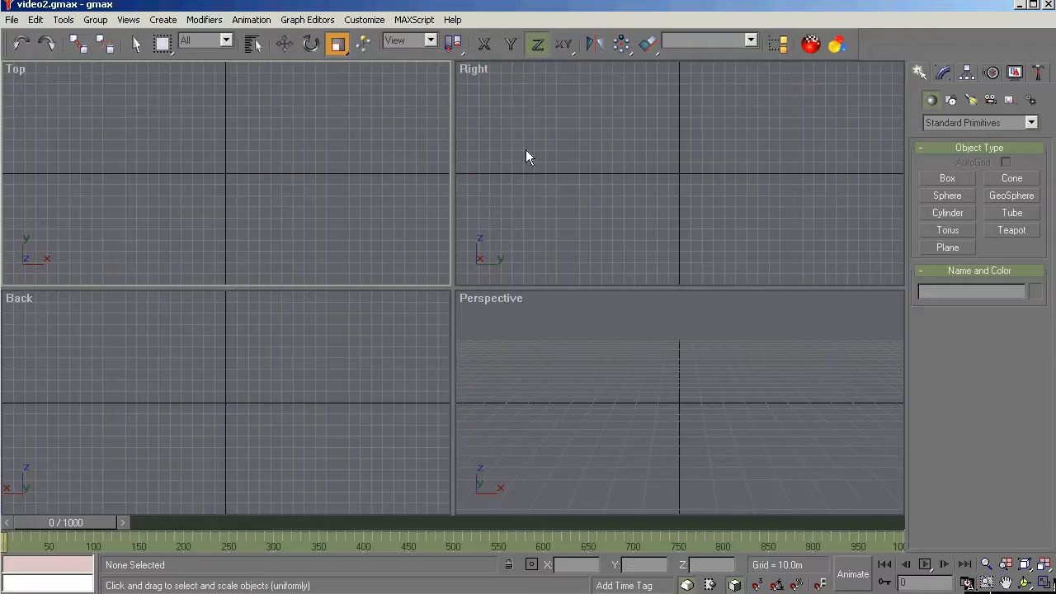
mouse_move(295, 164)
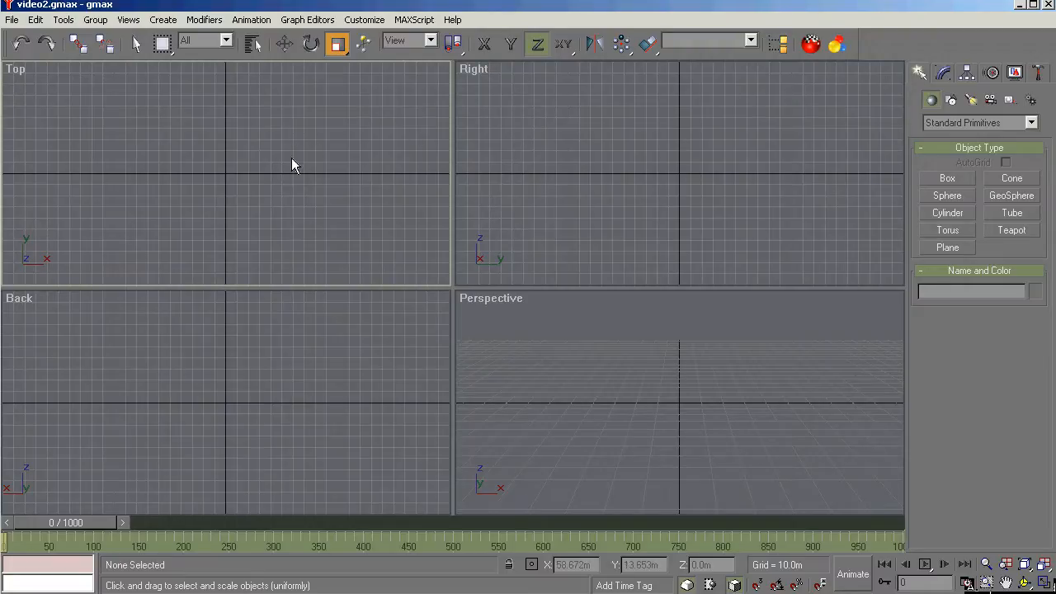
mouse_move(796, 264)
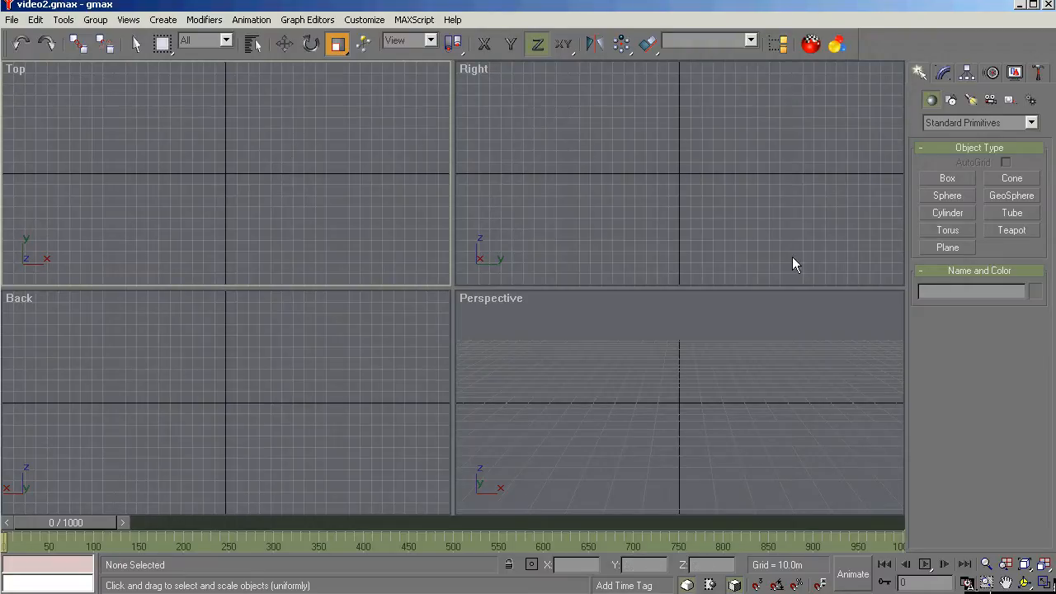
left_click(364, 20)
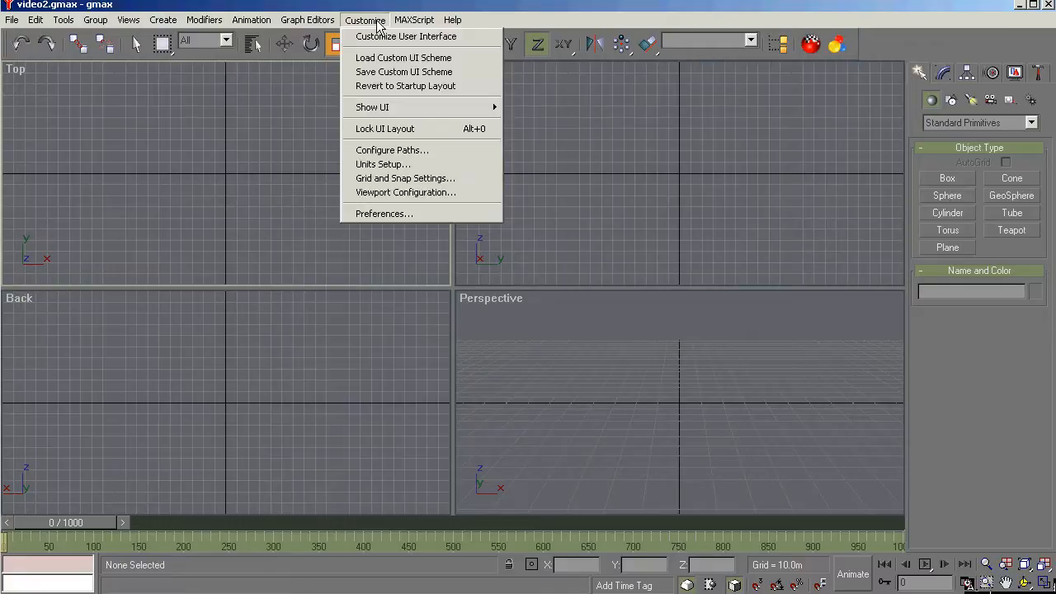
left_click(406, 191)
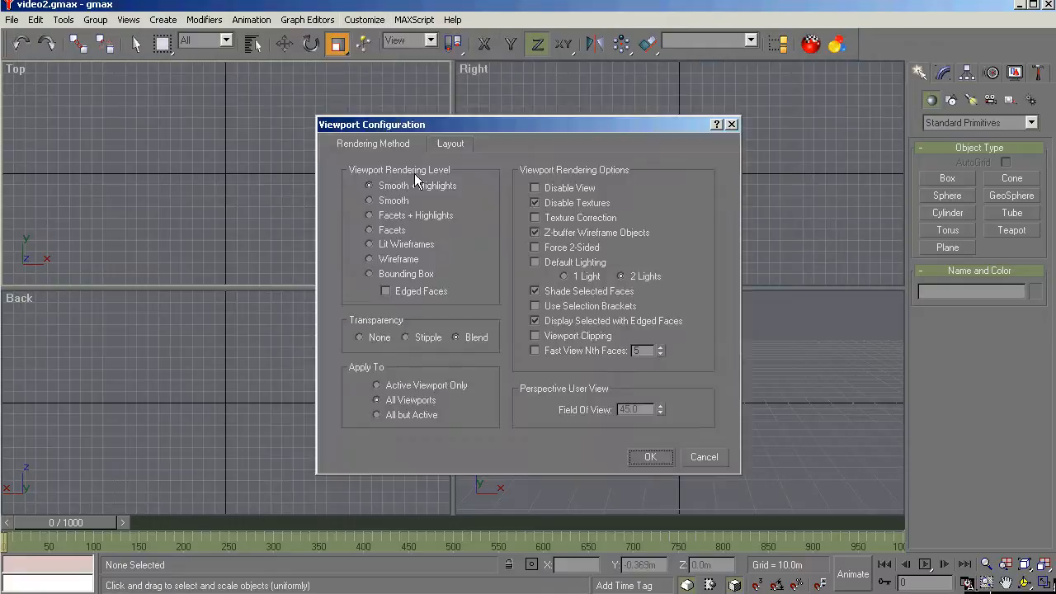
left_click(450, 142)
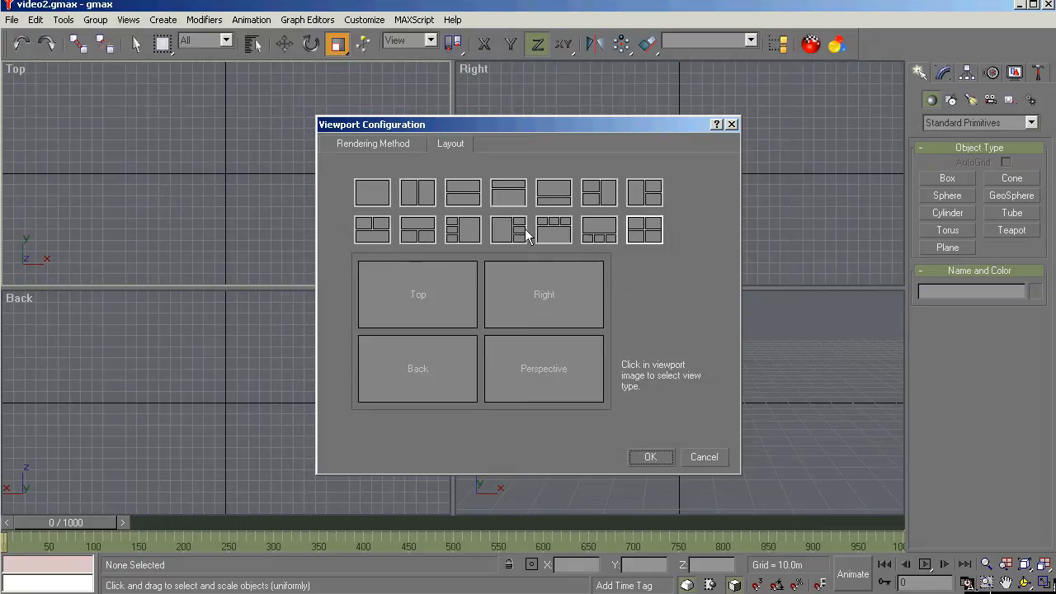
left_click(651, 458)
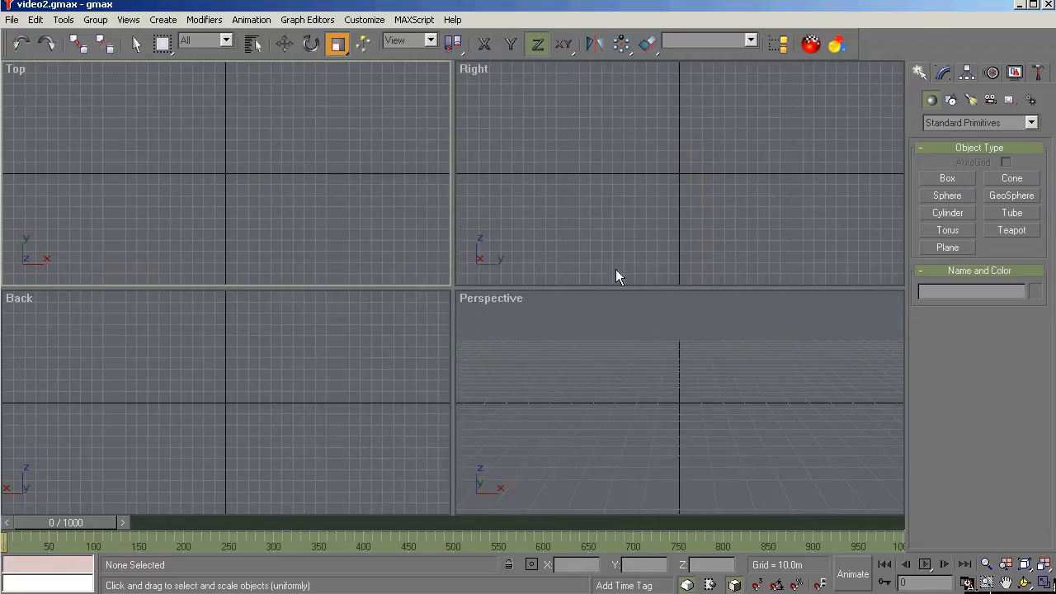
mouse_move(320, 246)
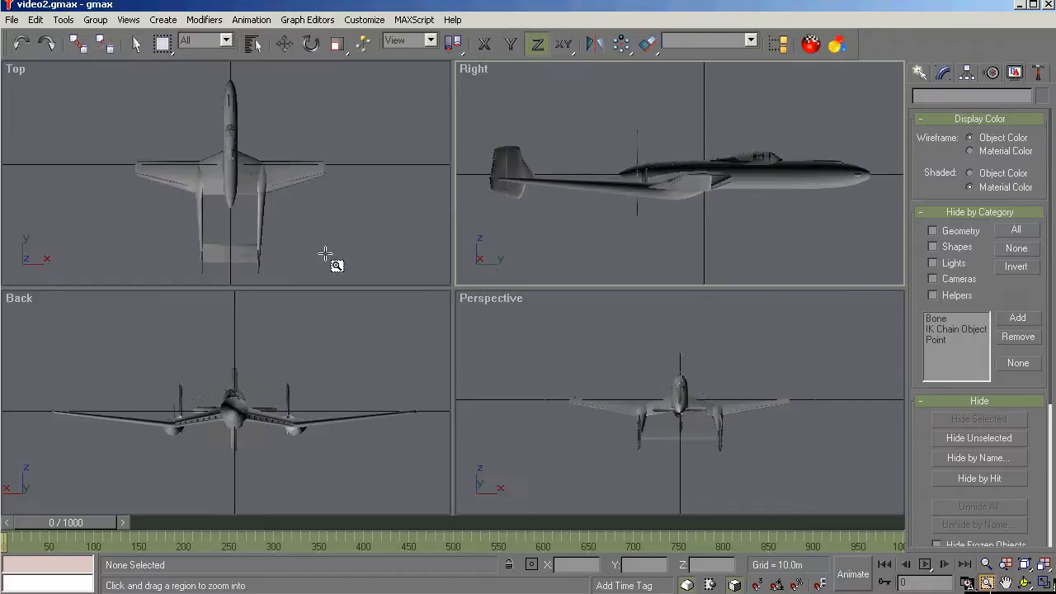
mouse_move(108, 91)
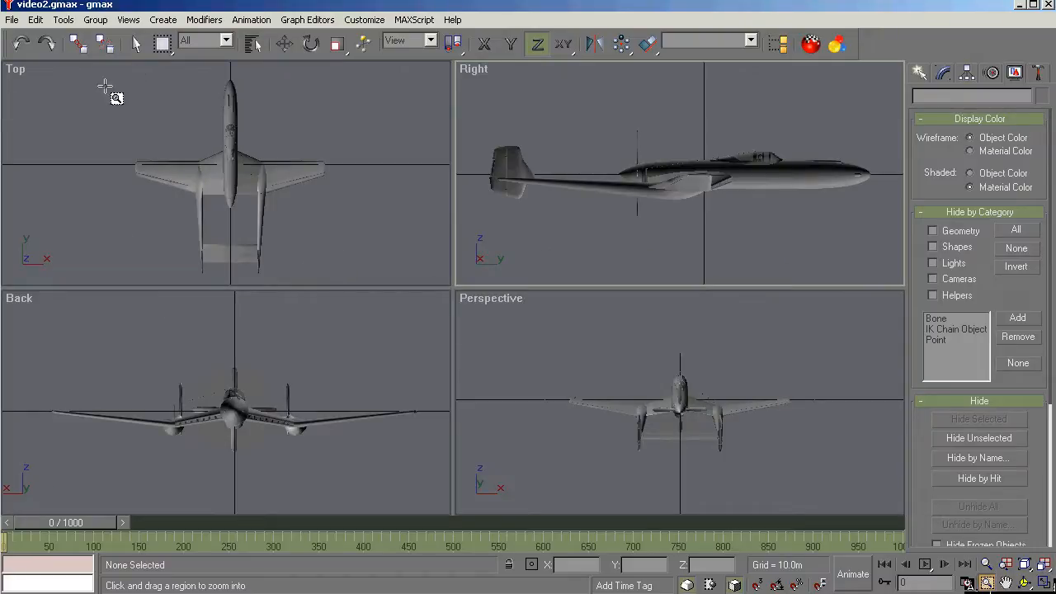
mouse_move(432, 104)
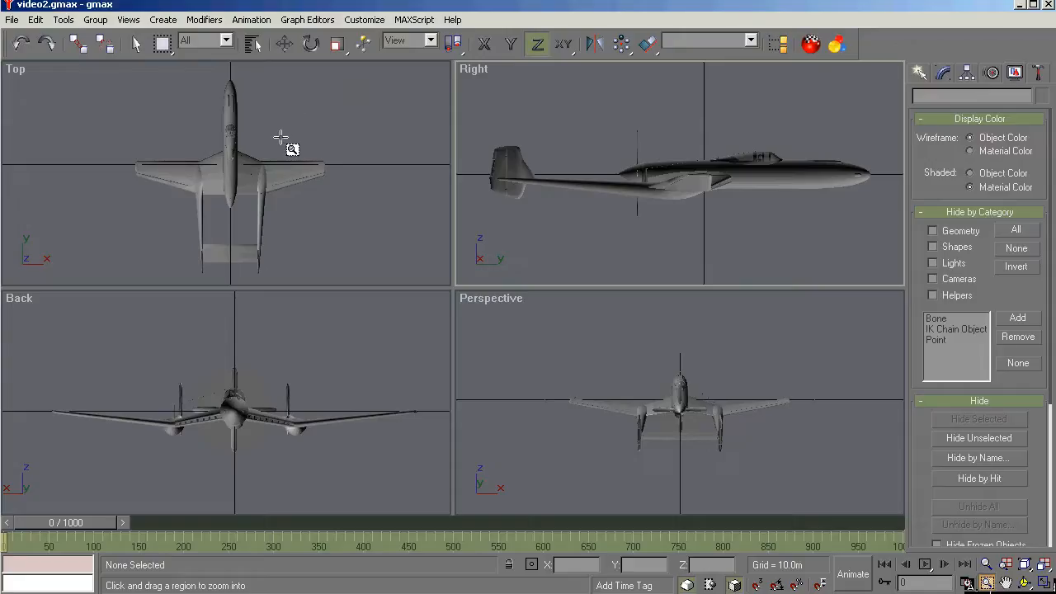
mouse_move(185, 157)
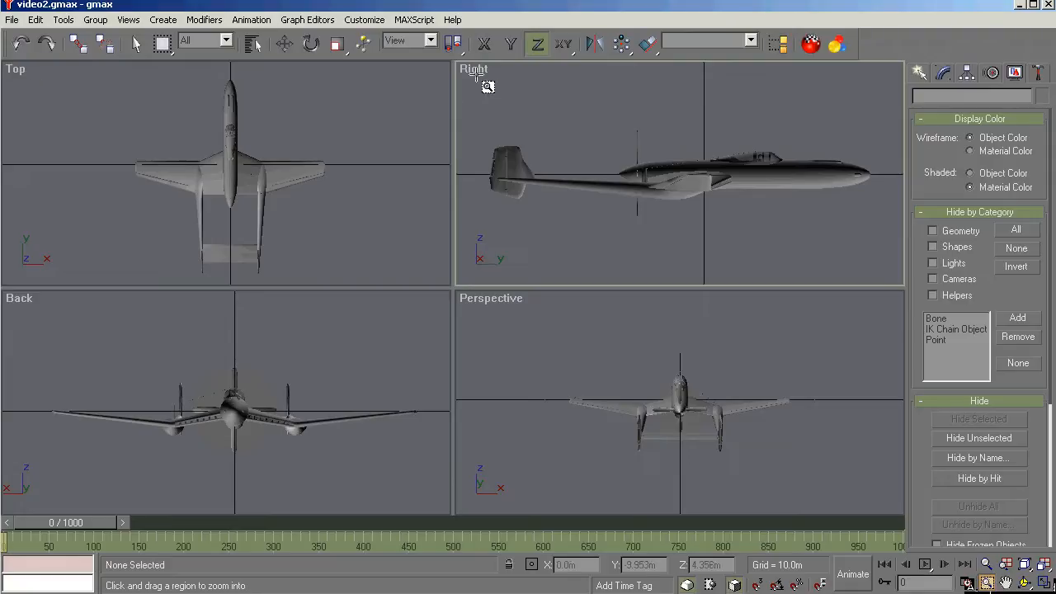
Switch the Right view to Wireframe, then return it to Smooth + Highlights shading.
right_click(474, 69)
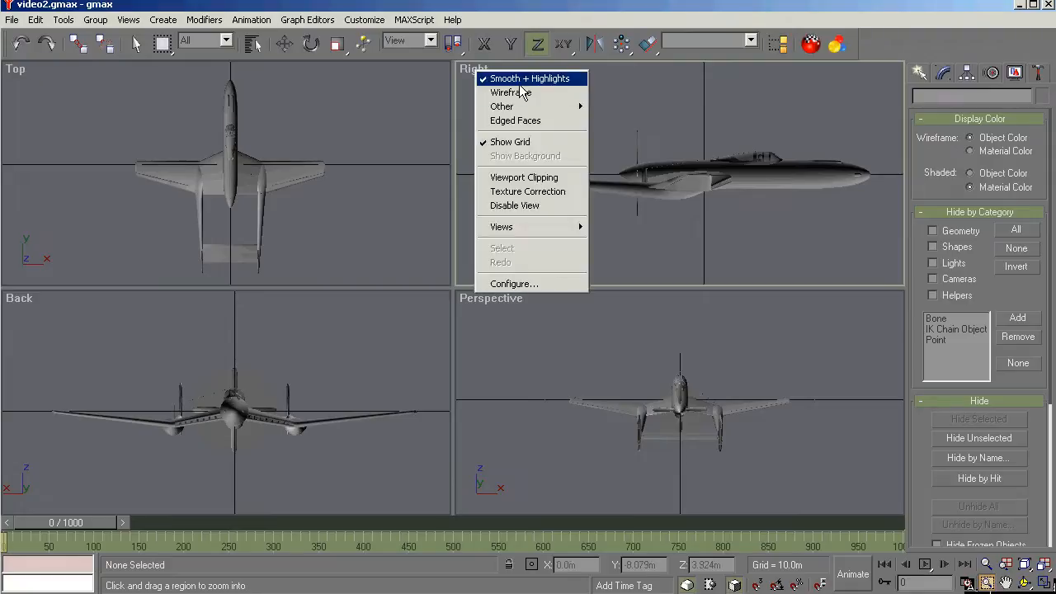
left_click(510, 92)
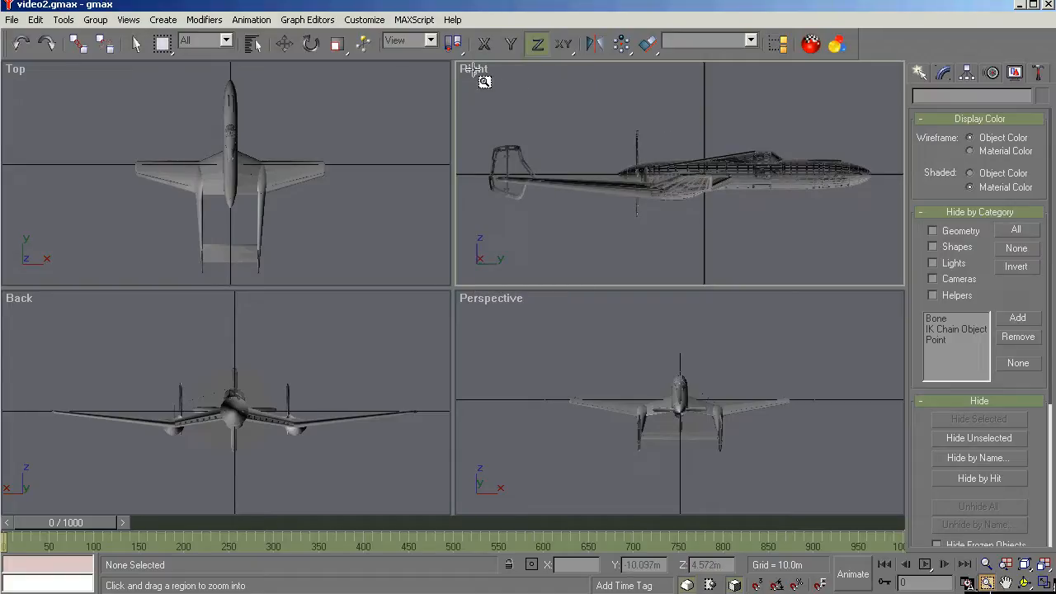
right_click(472, 70)
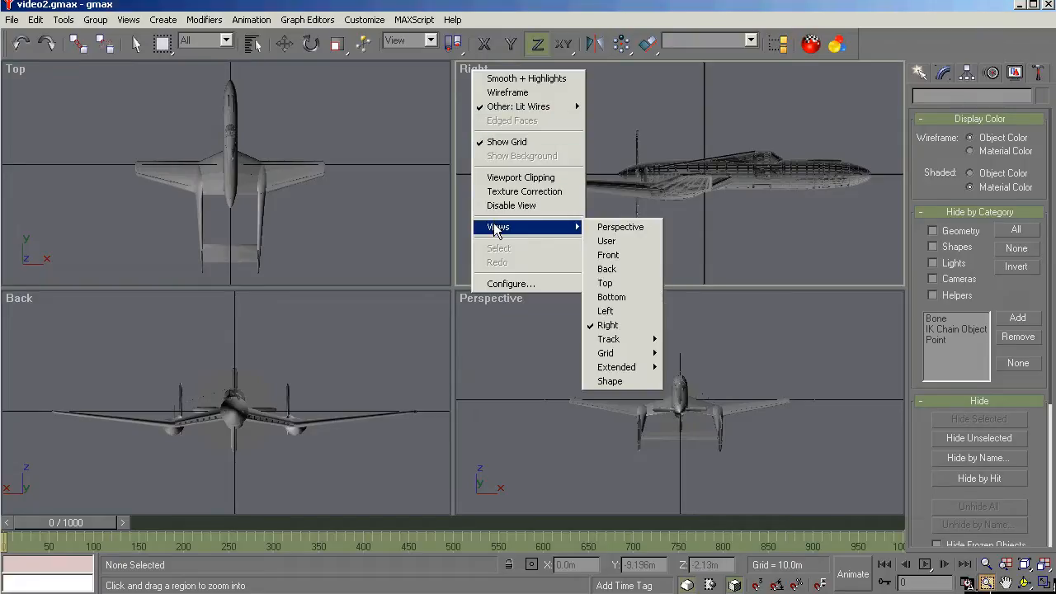
mouse_move(619, 269)
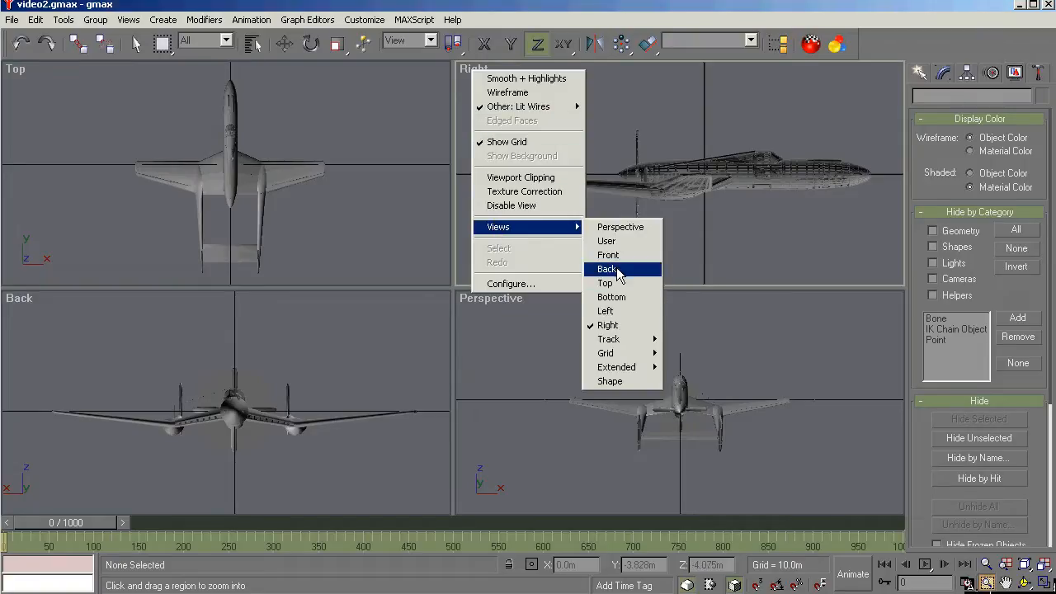
mouse_move(617, 241)
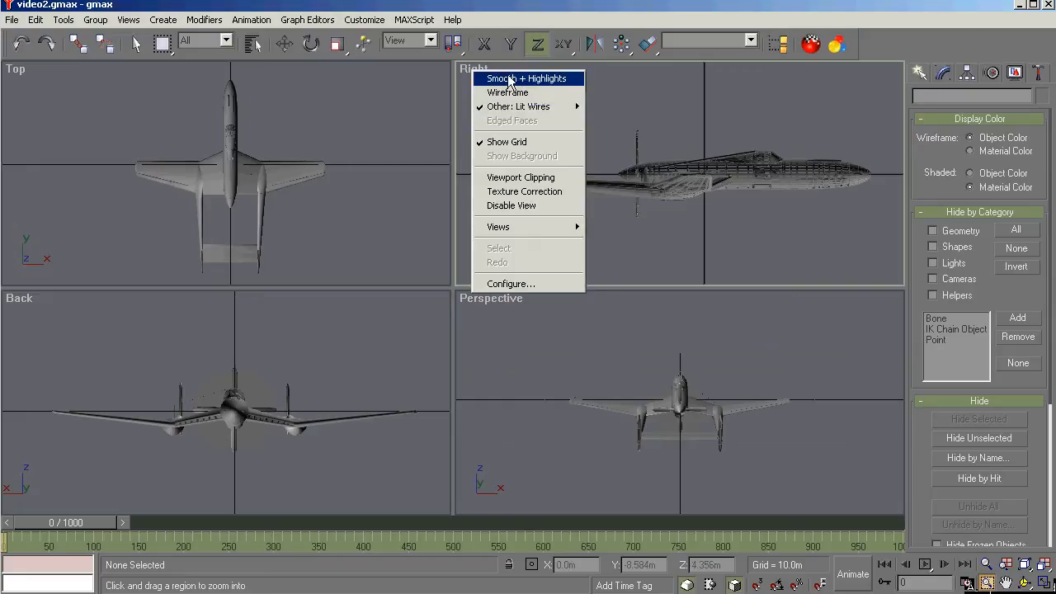
left_click(528, 79)
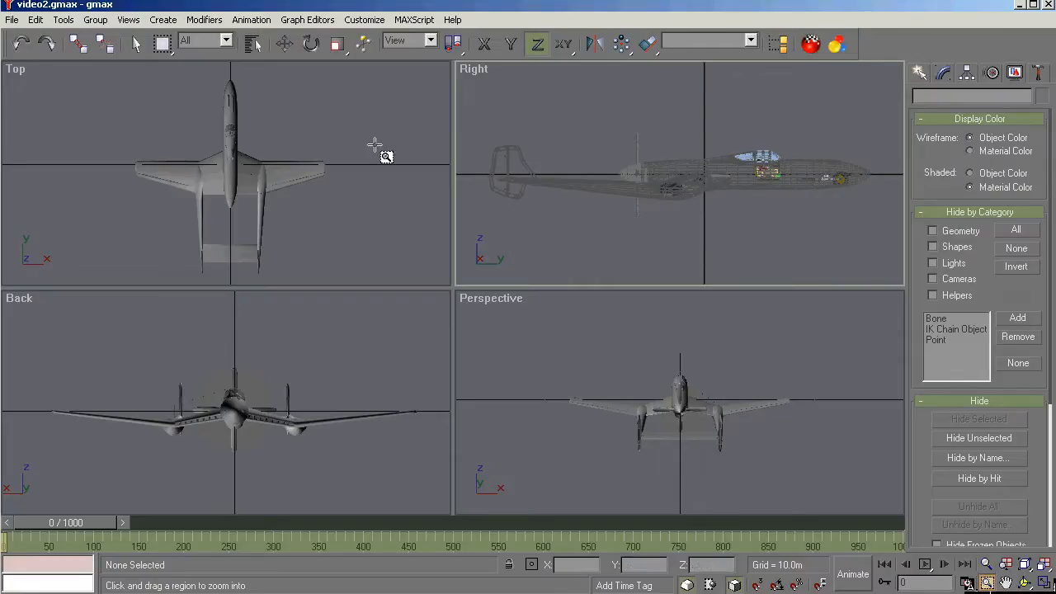
Leave zoom mode and hide every object so all four views are empty.
left_click(336, 43)
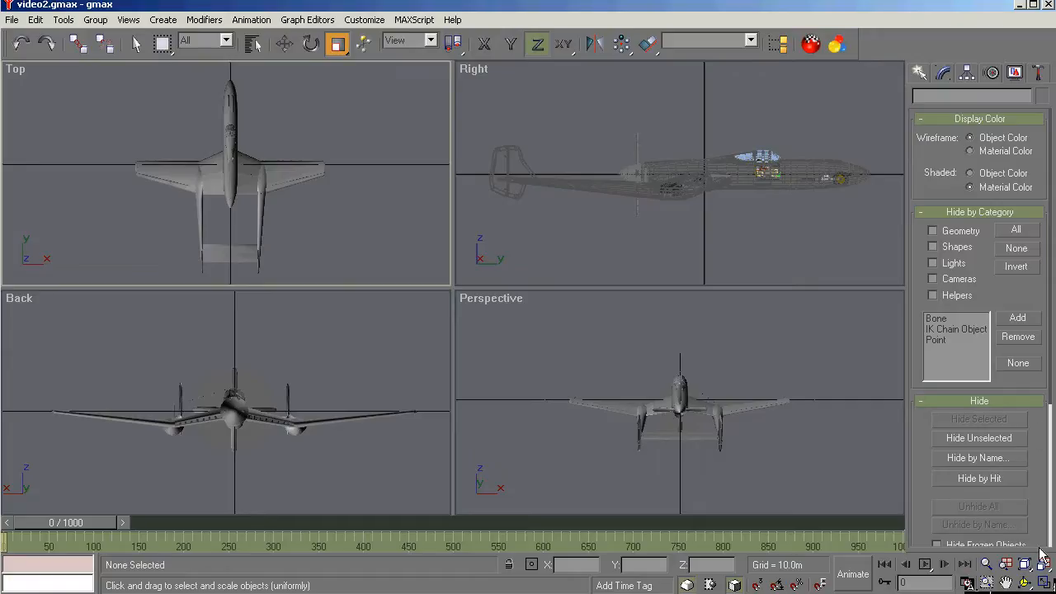
mouse_move(987, 442)
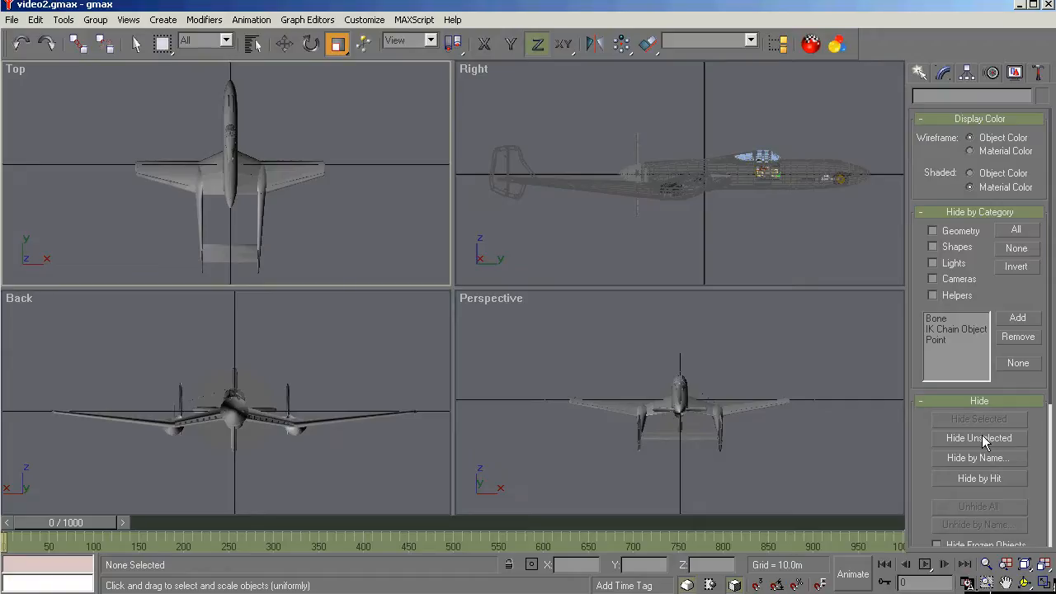
left_click(979, 439)
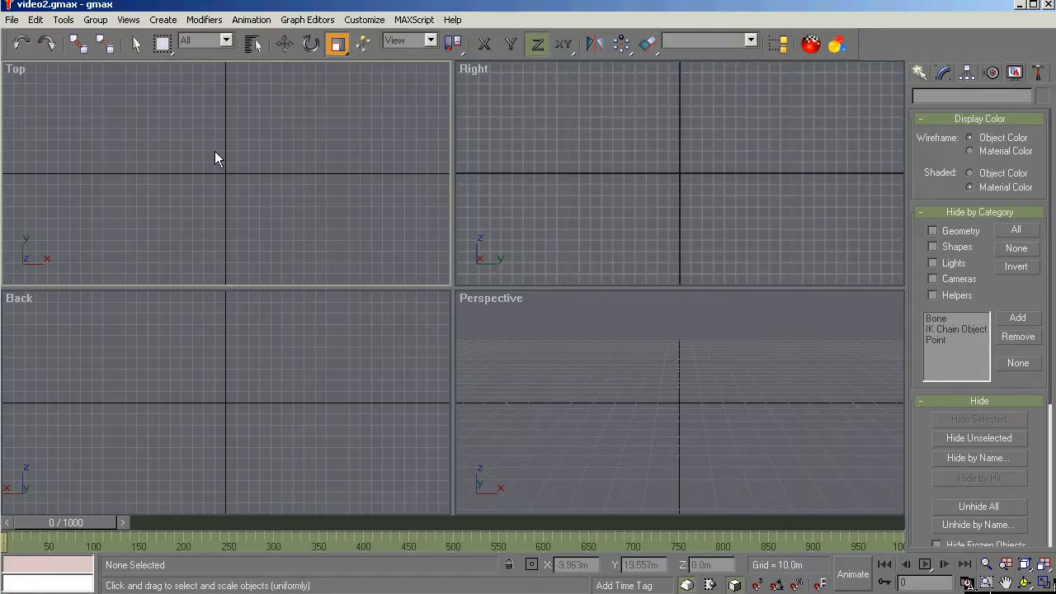
mouse_move(228, 173)
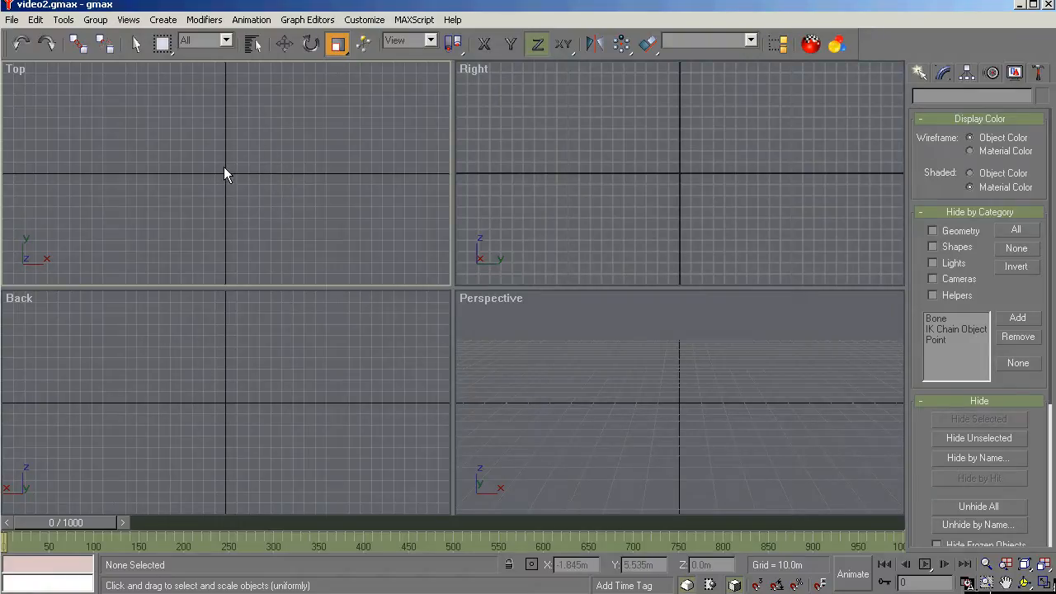
mouse_move(707, 173)
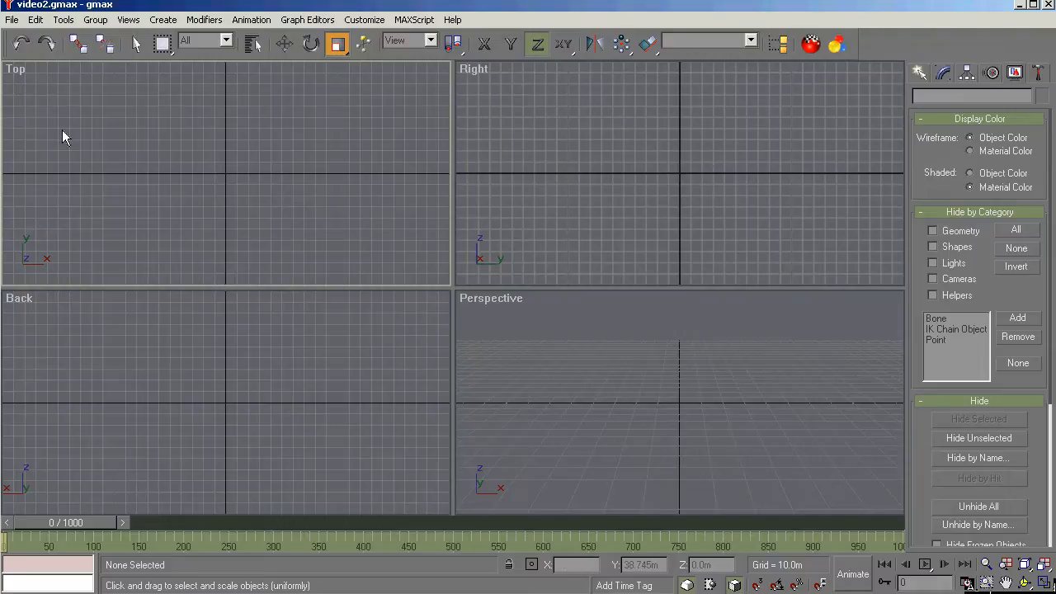
mouse_move(239, 174)
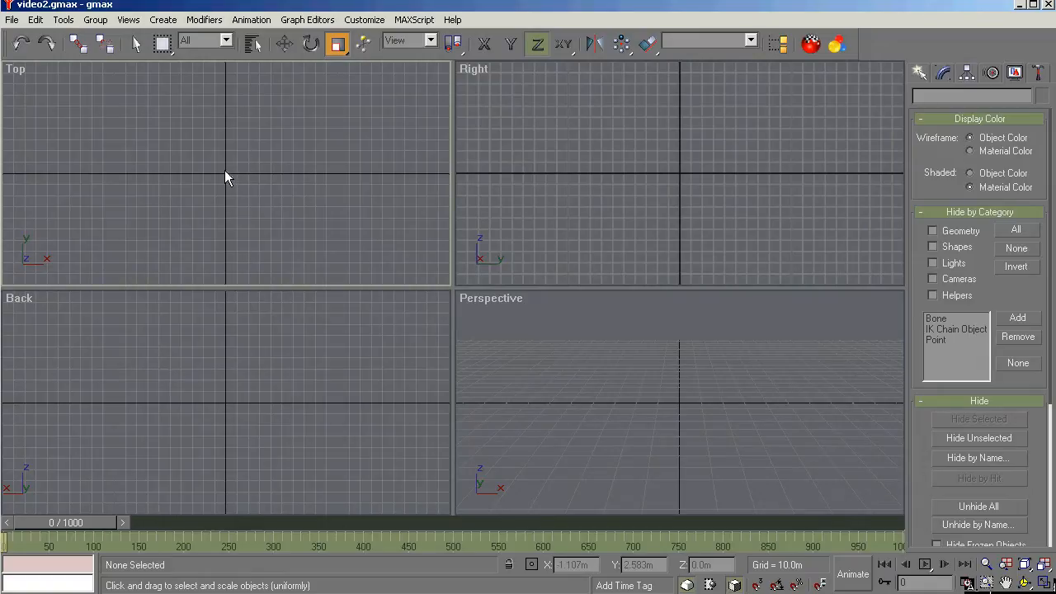
mouse_move(301, 103)
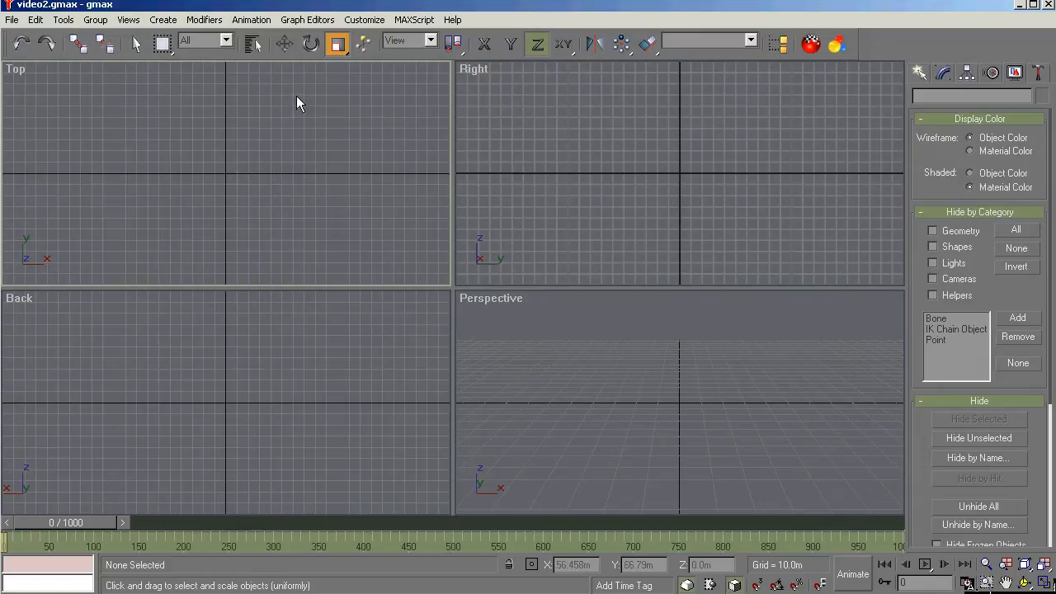
Maximise the Top view to fill the workspace with the Min/Max toggle, then restore the four-view layout.
left_click(284, 43)
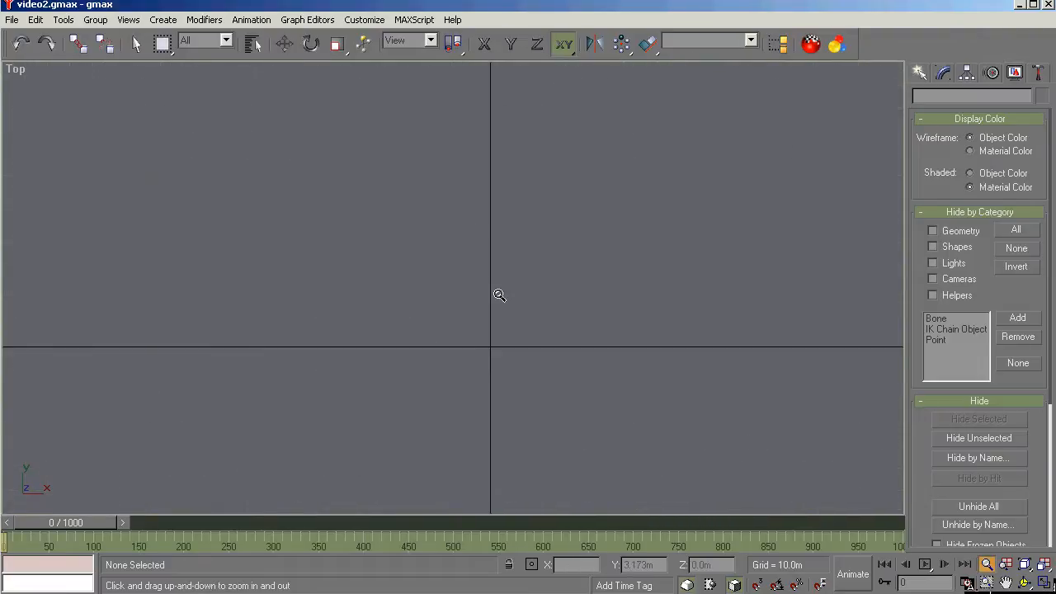
left_click(284, 43)
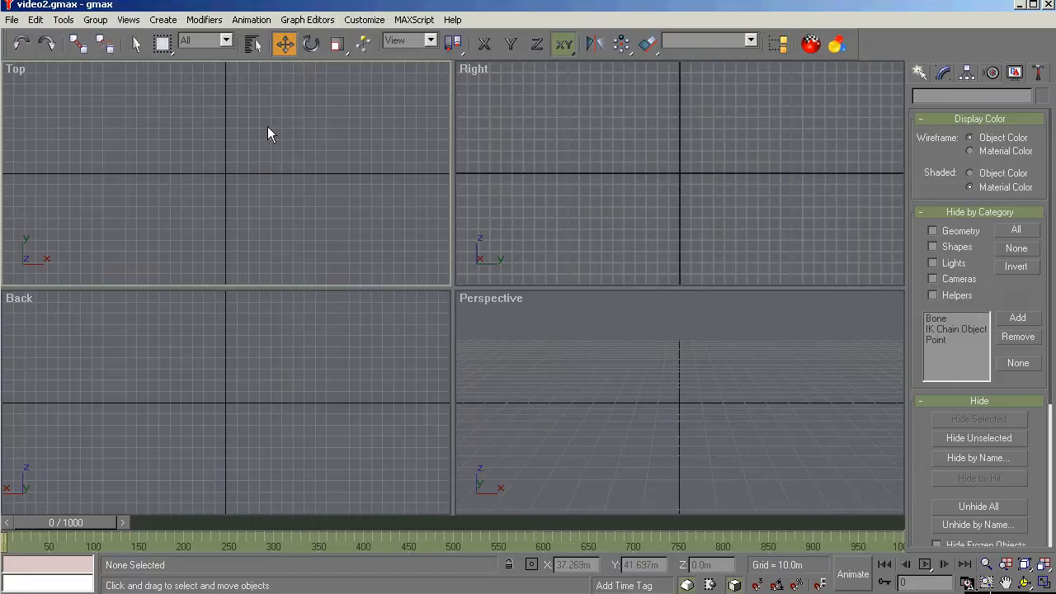
mouse_move(323, 157)
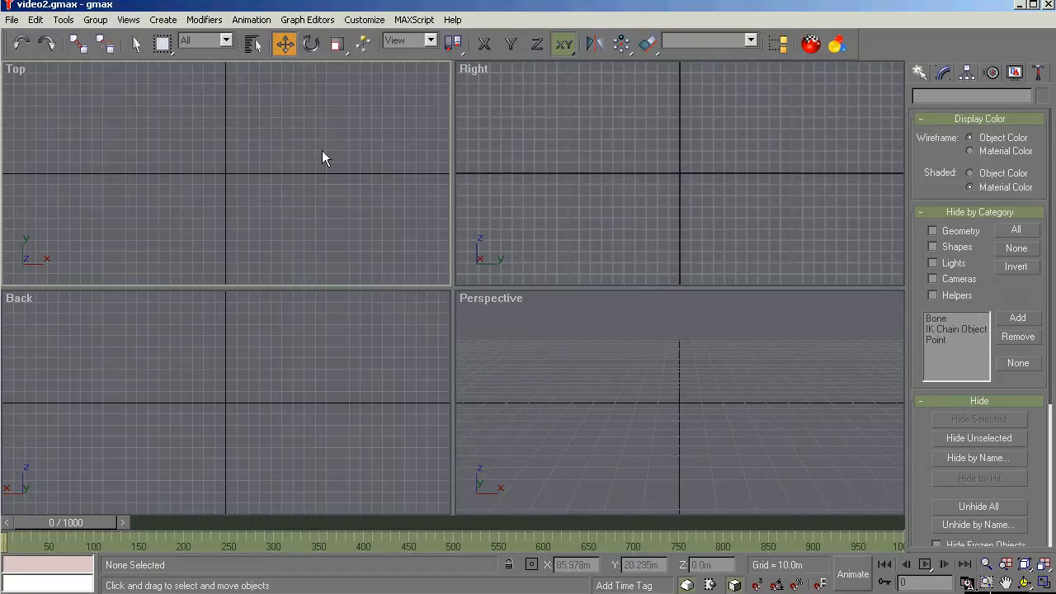
mouse_move(238, 149)
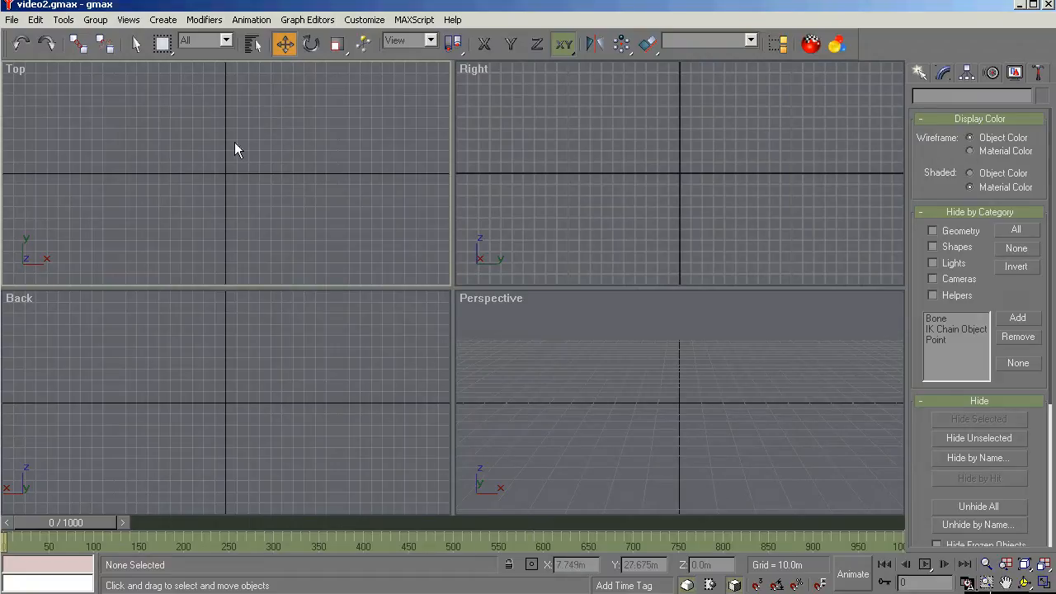
left_click_drag(254, 148, 184, 221)
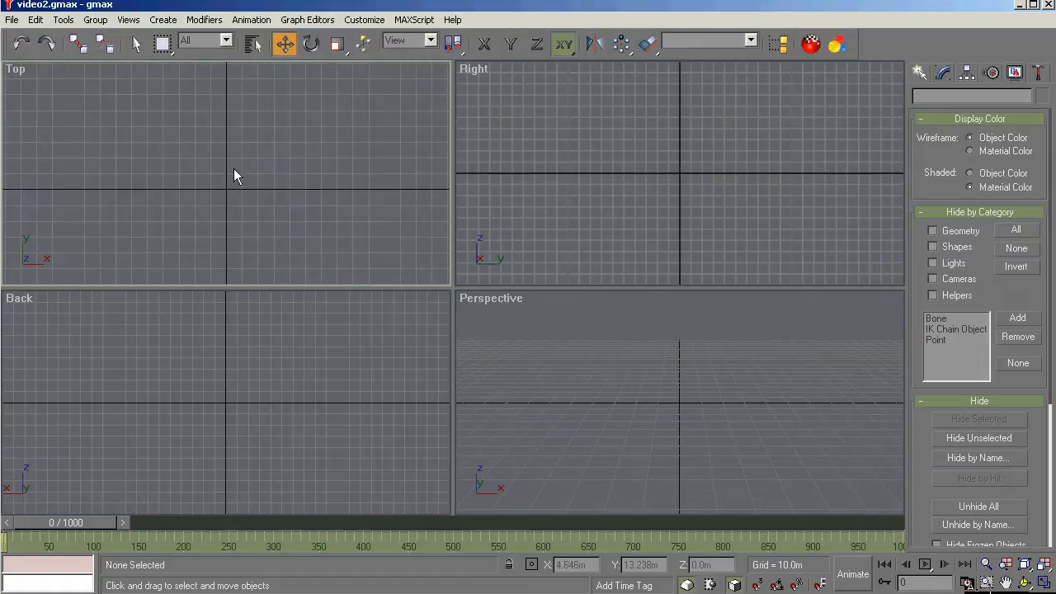
mouse_move(234, 195)
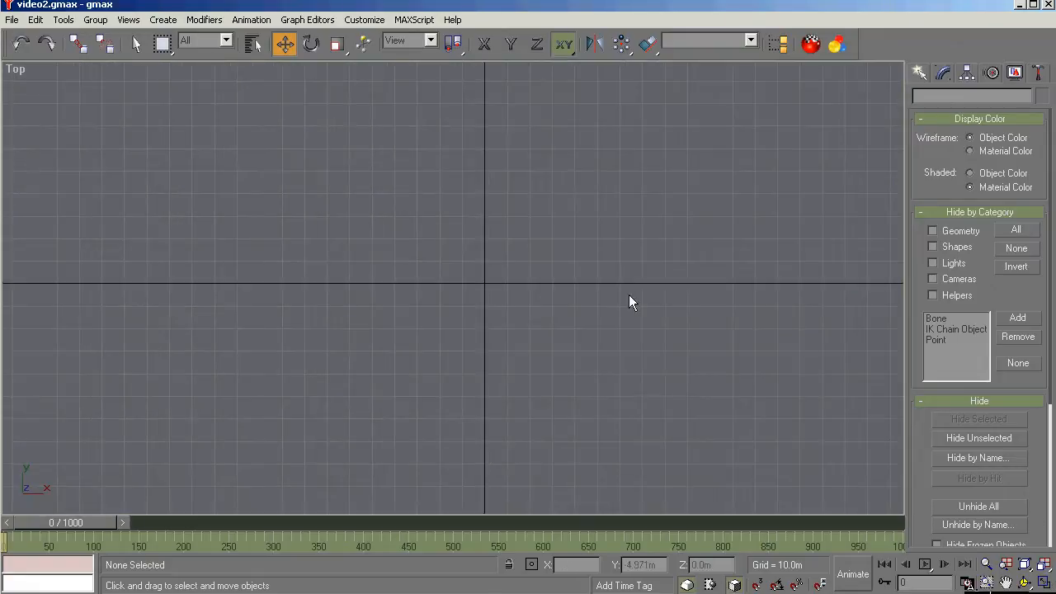
mouse_move(730, 373)
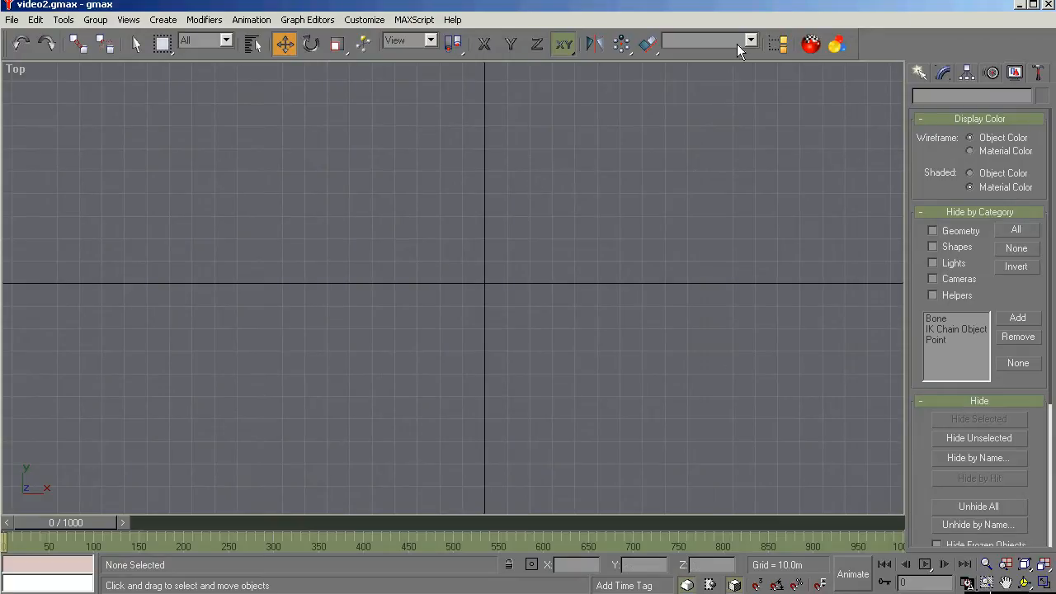
mouse_move(984, 447)
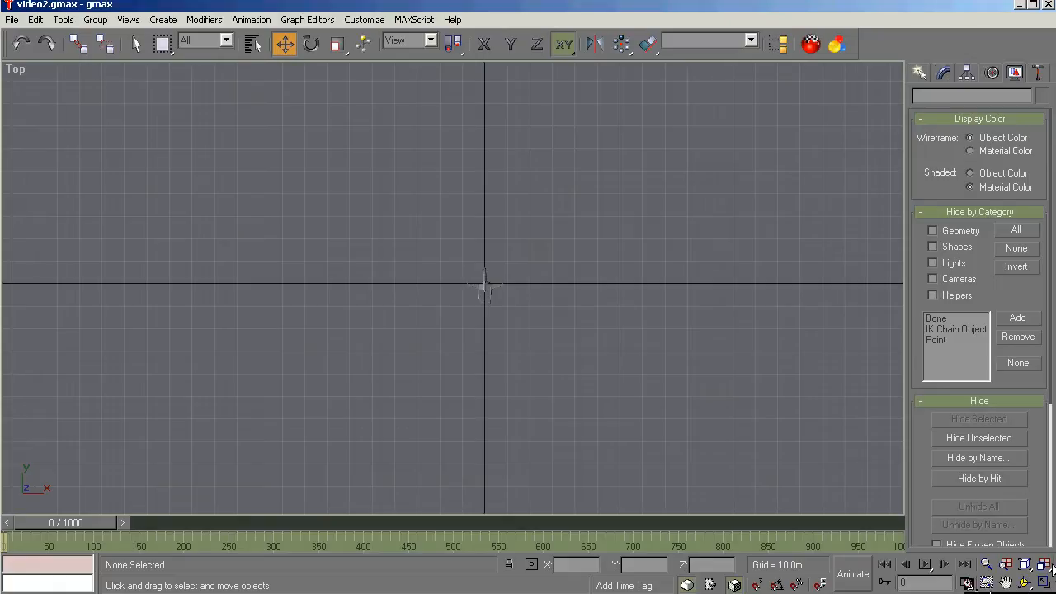
mouse_move(1034, 570)
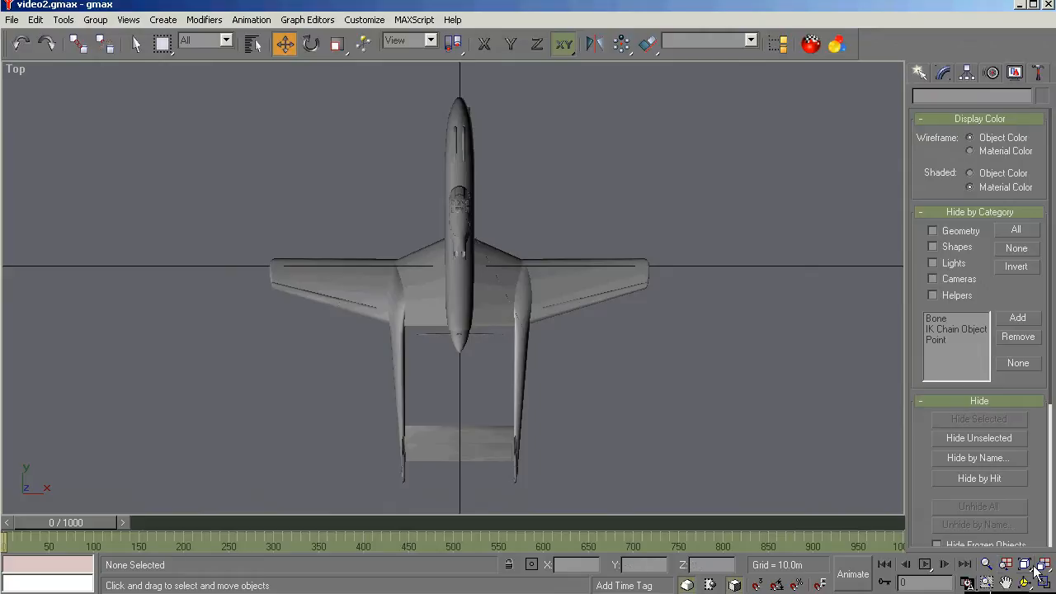
Unhide the aircraft and zoom in on its wing, booms and a boxed region near the tail.
left_click(987, 565)
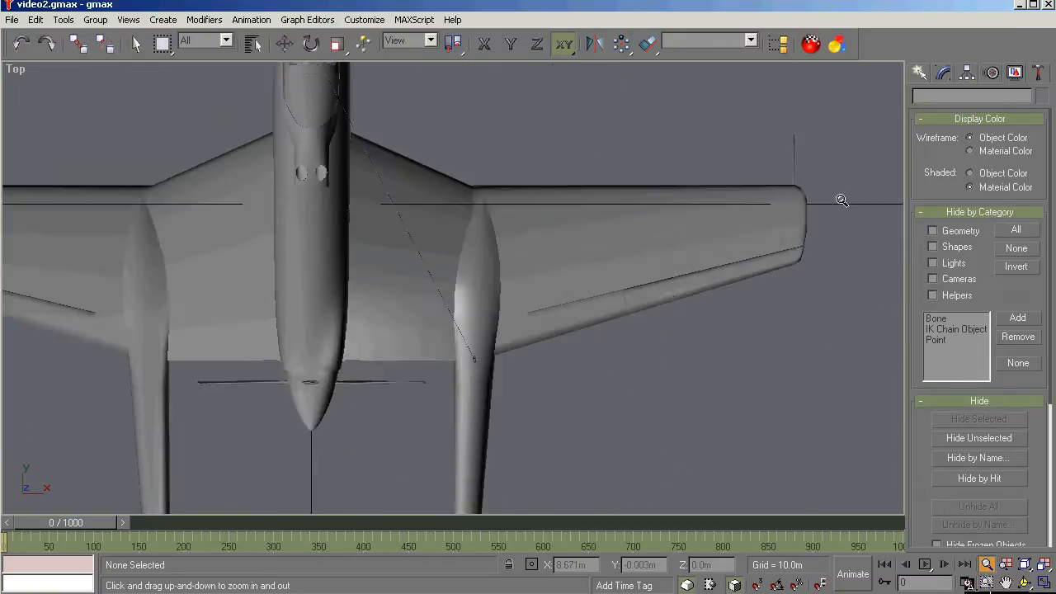
left_click_drag(842, 200, 807, 271)
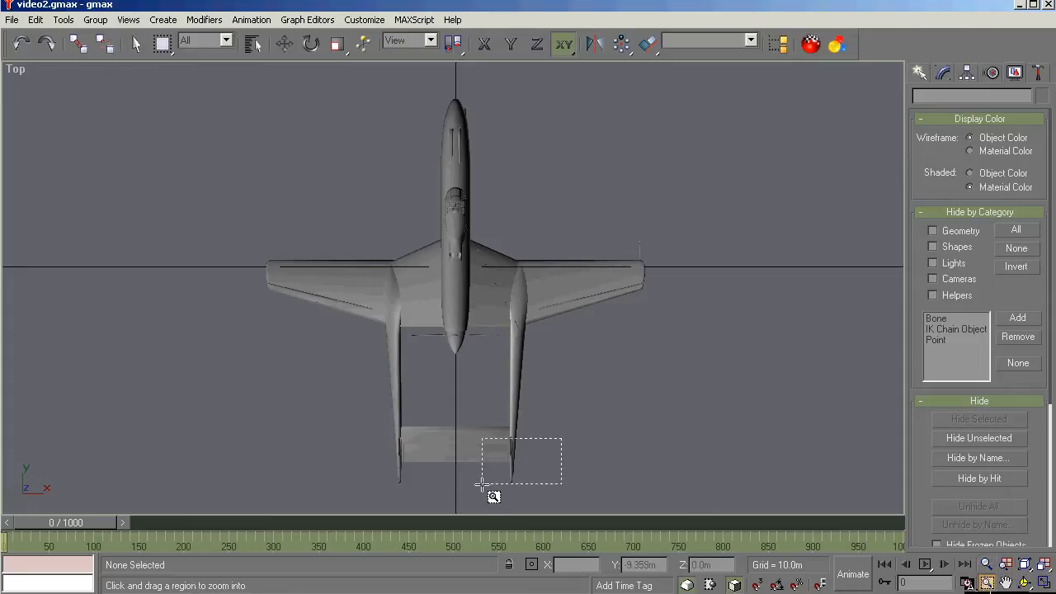
left_click_drag(482, 432, 562, 487)
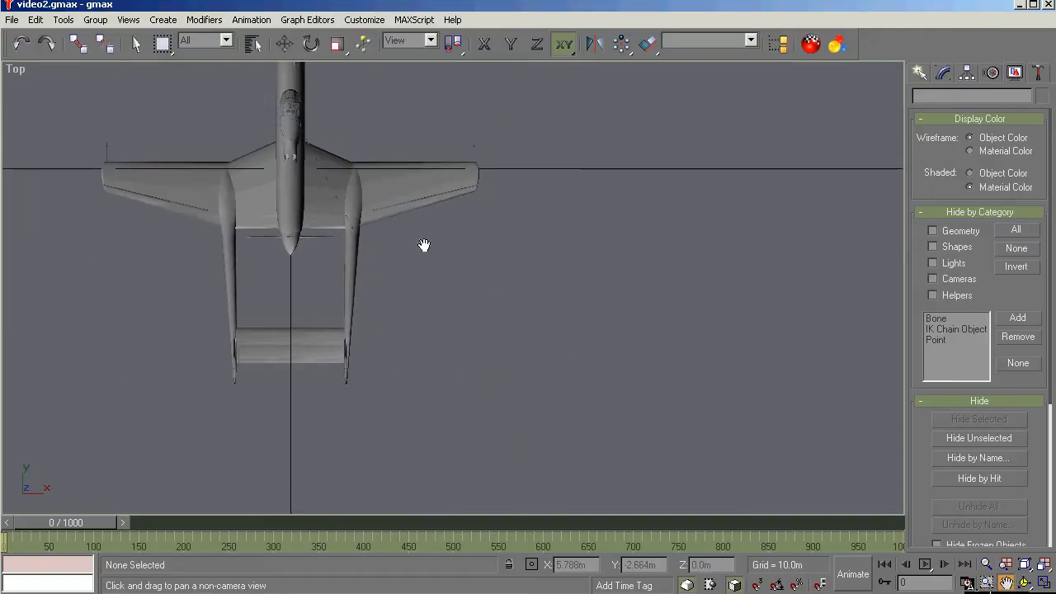
Pan the top view to shift the aircraft upper left and recentre it.
left_click_drag(425, 244, 498, 289)
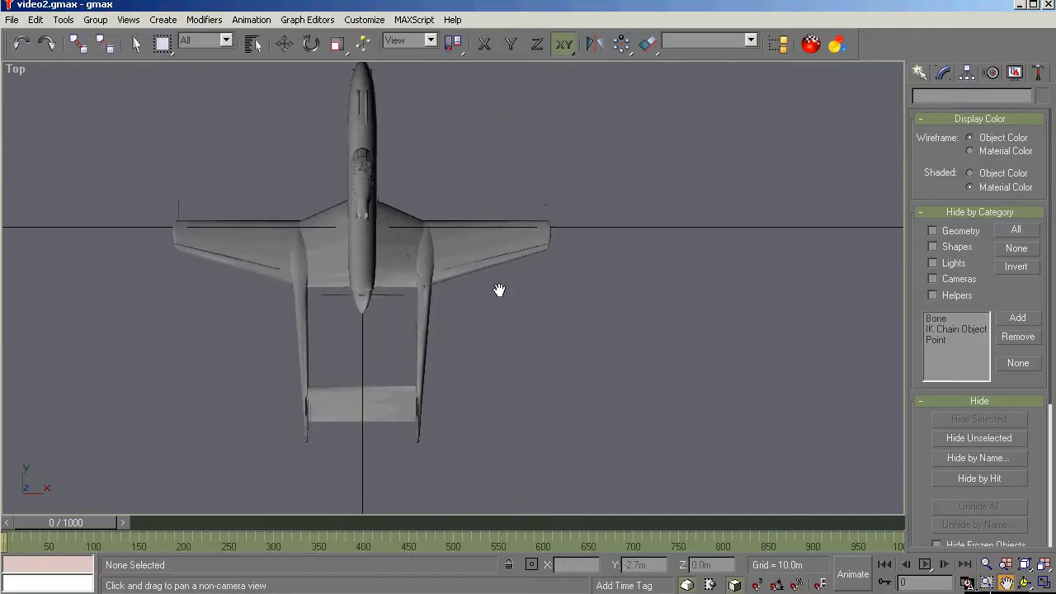
left_click_drag(498, 289, 540, 218)
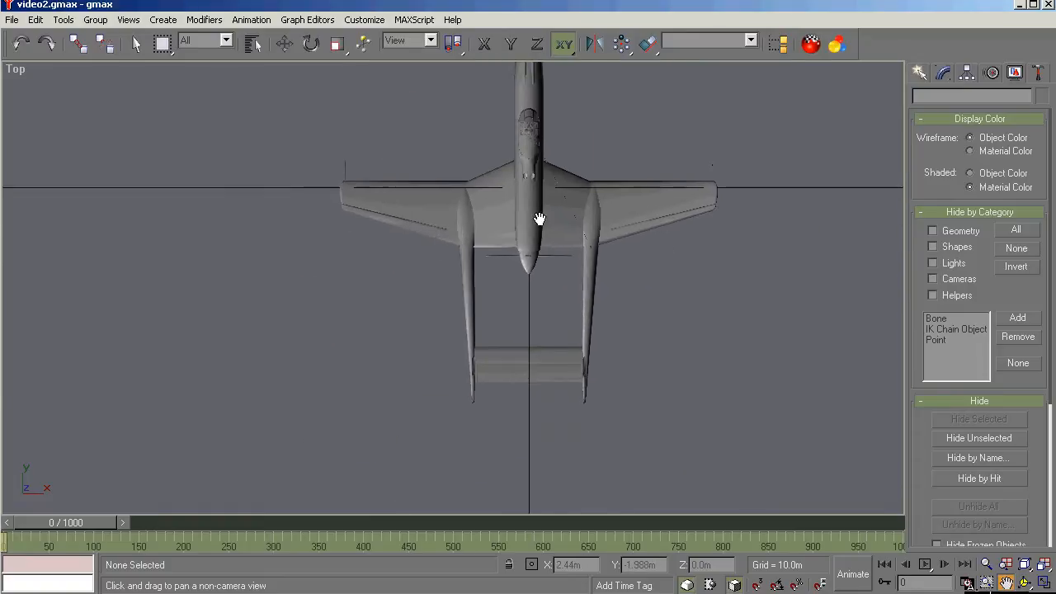
Nudge the view, then Arc Rotate to see the aircraft from a low rear angle.
left_click_drag(538, 220, 515, 330)
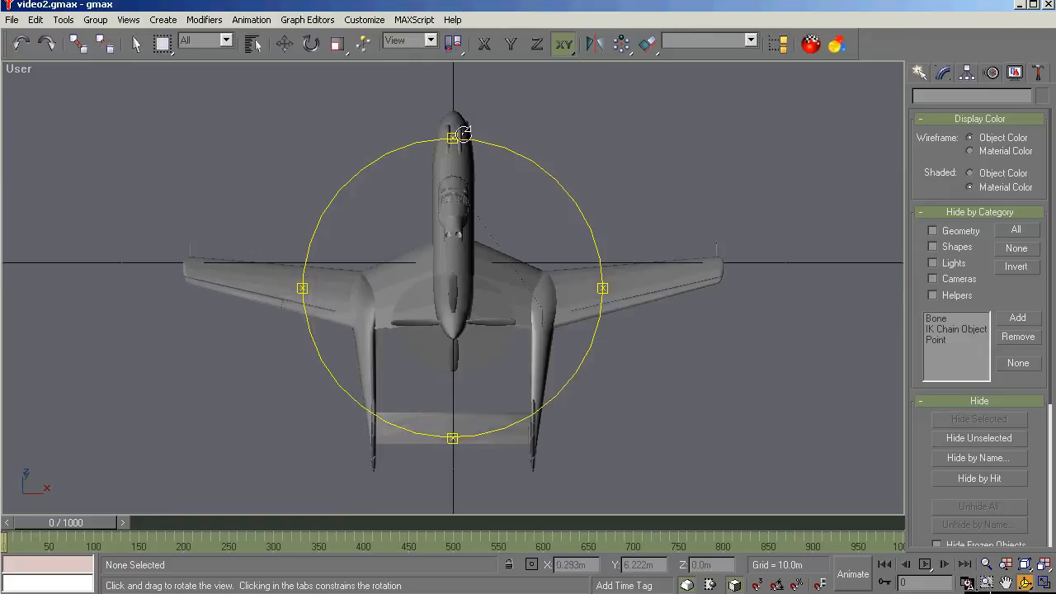
left_click_drag(463, 135, 492, 367)
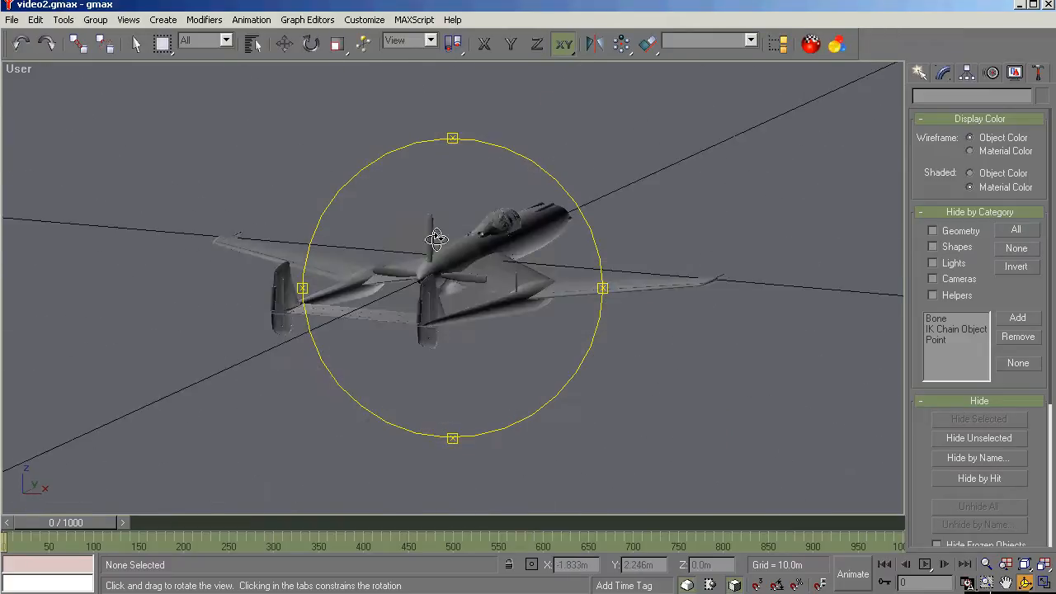
left_click_drag(436, 239, 746, 377)
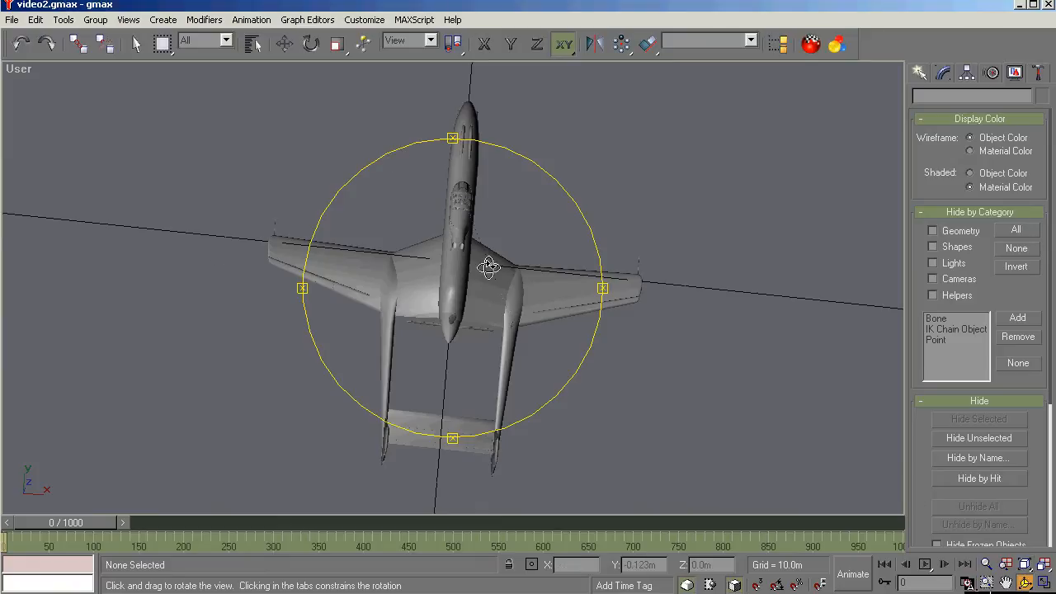
Orbit back up to view the aircraft diagonally from above.
left_click_drag(489, 266, 535, 242)
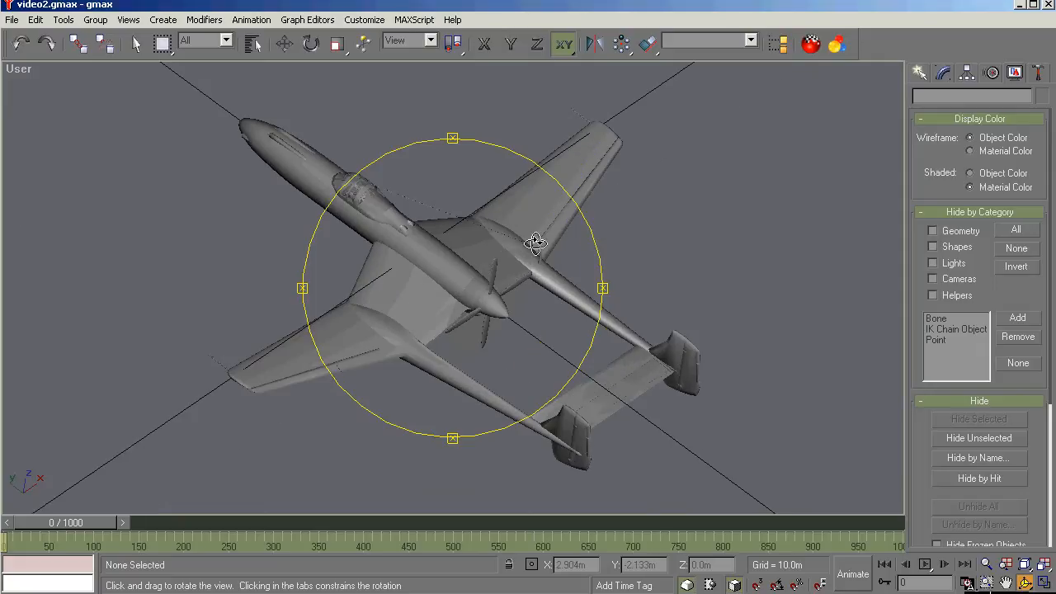
left_click_drag(535, 243, 542, 237)
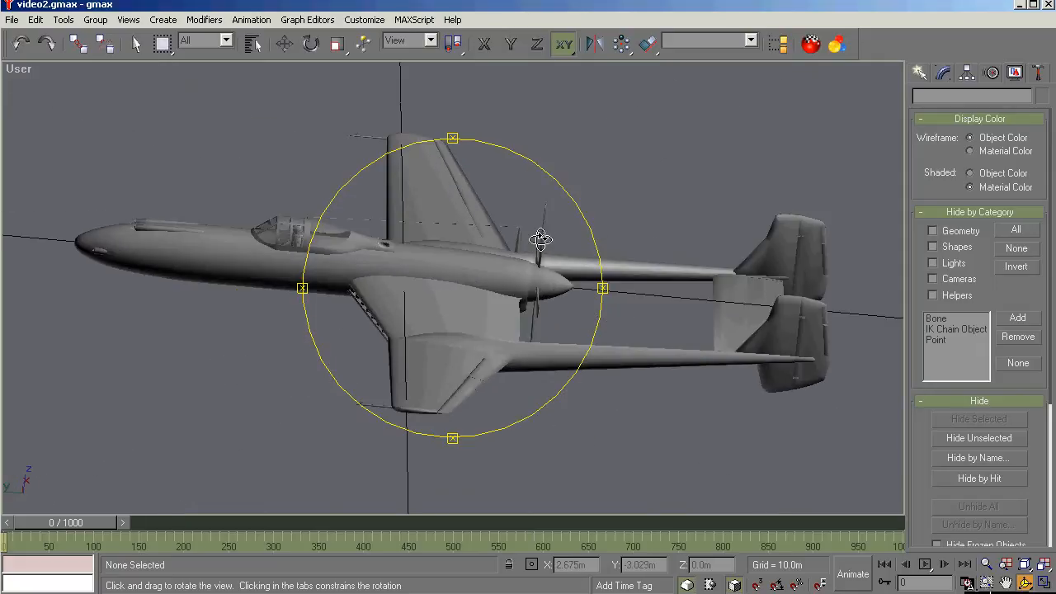